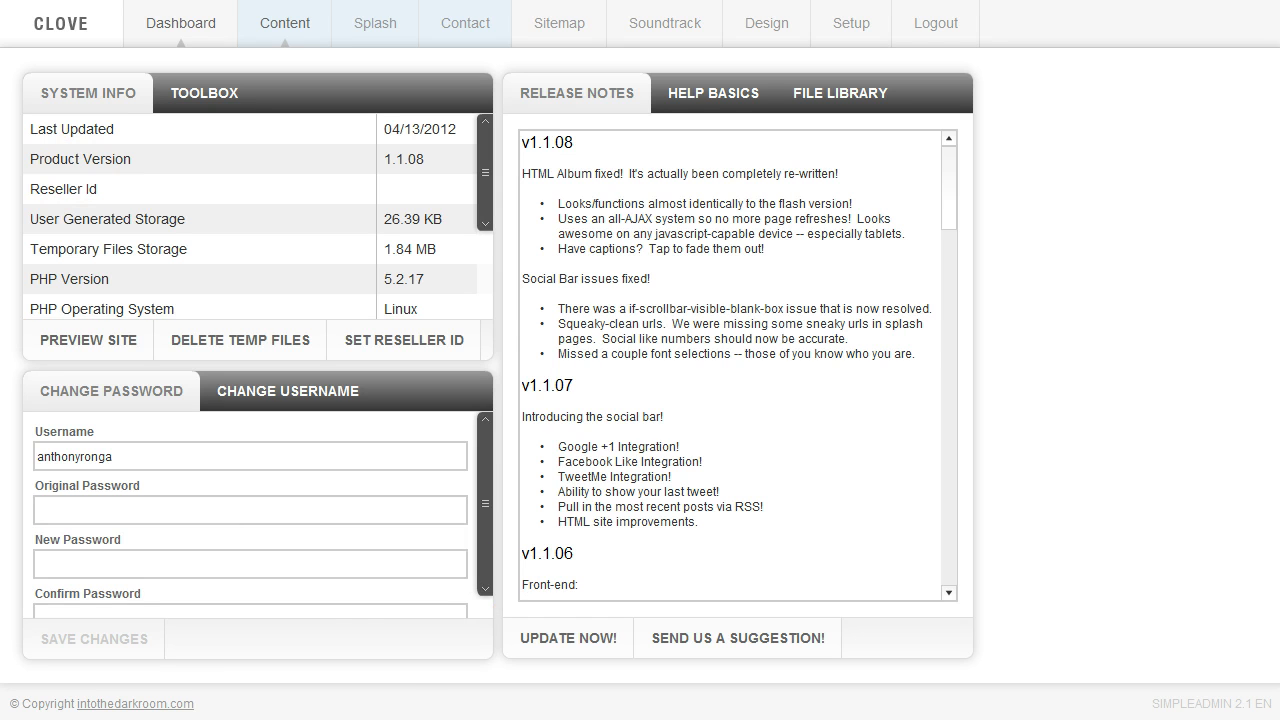
Step: Start a new page in the Content area and make it an Info Page
left_click(284, 24)
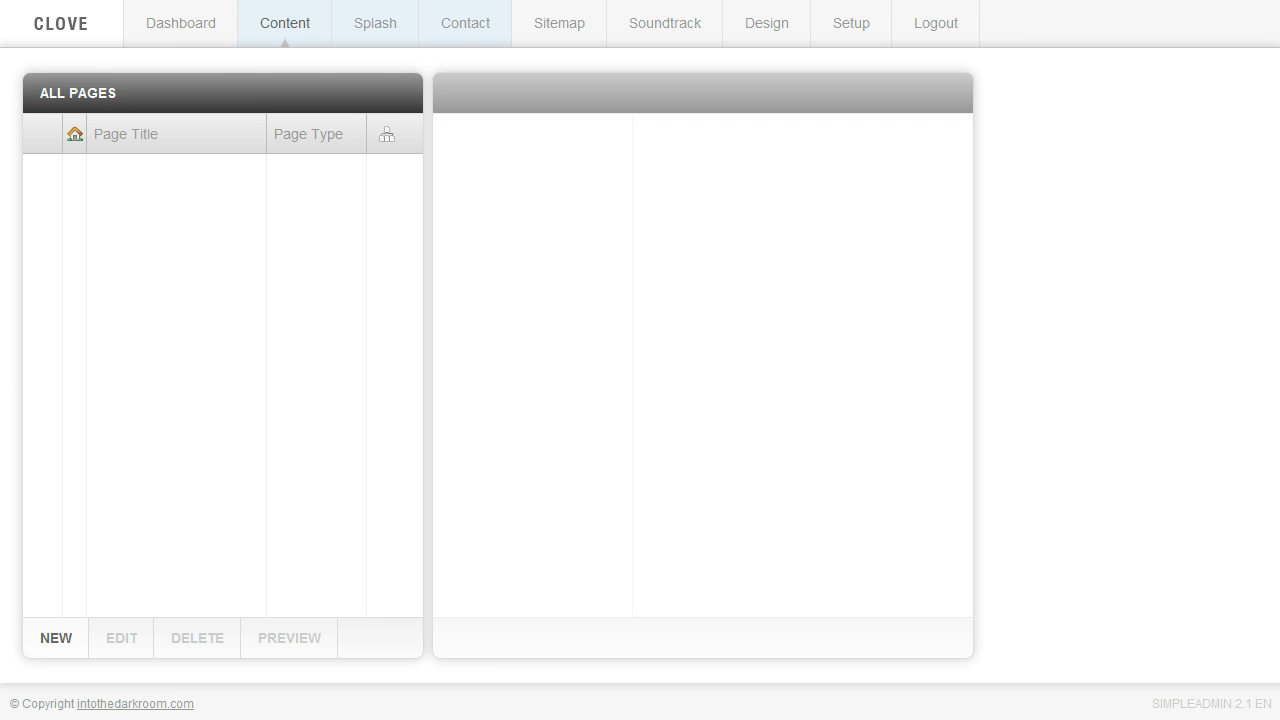
mouse_move(290, 30)
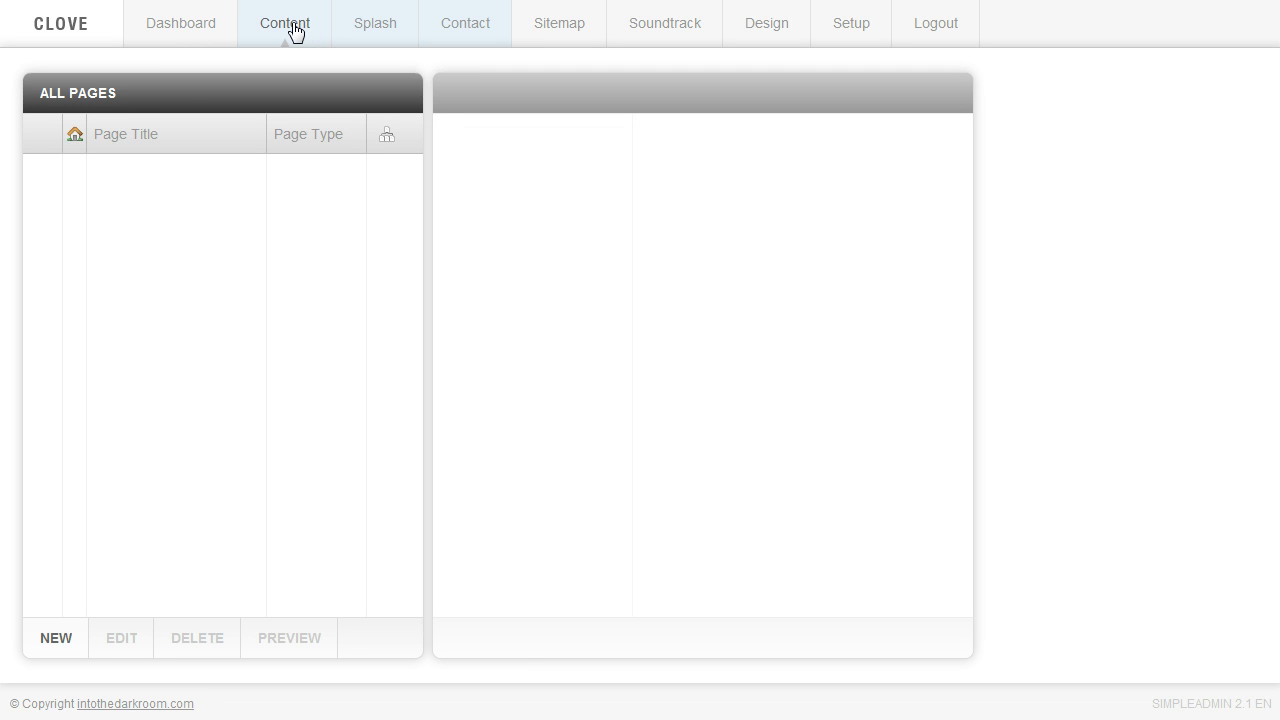
left_click(56, 638)
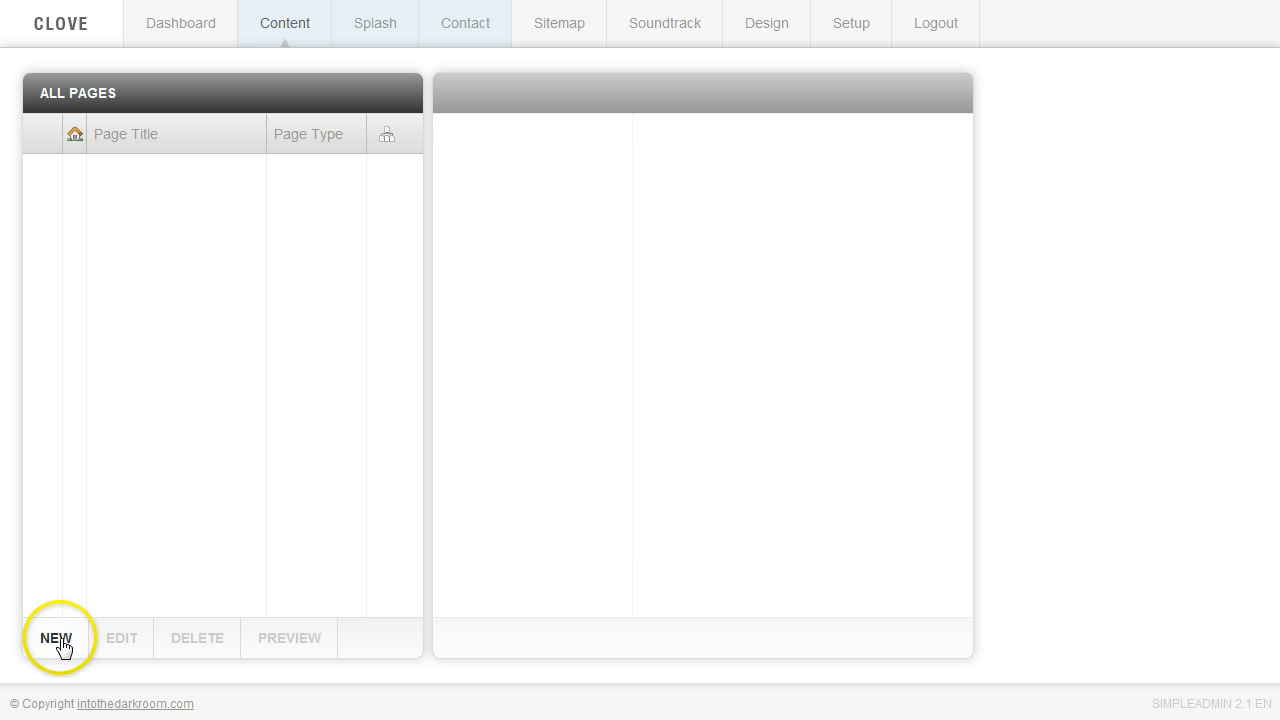
left_click(56, 638)
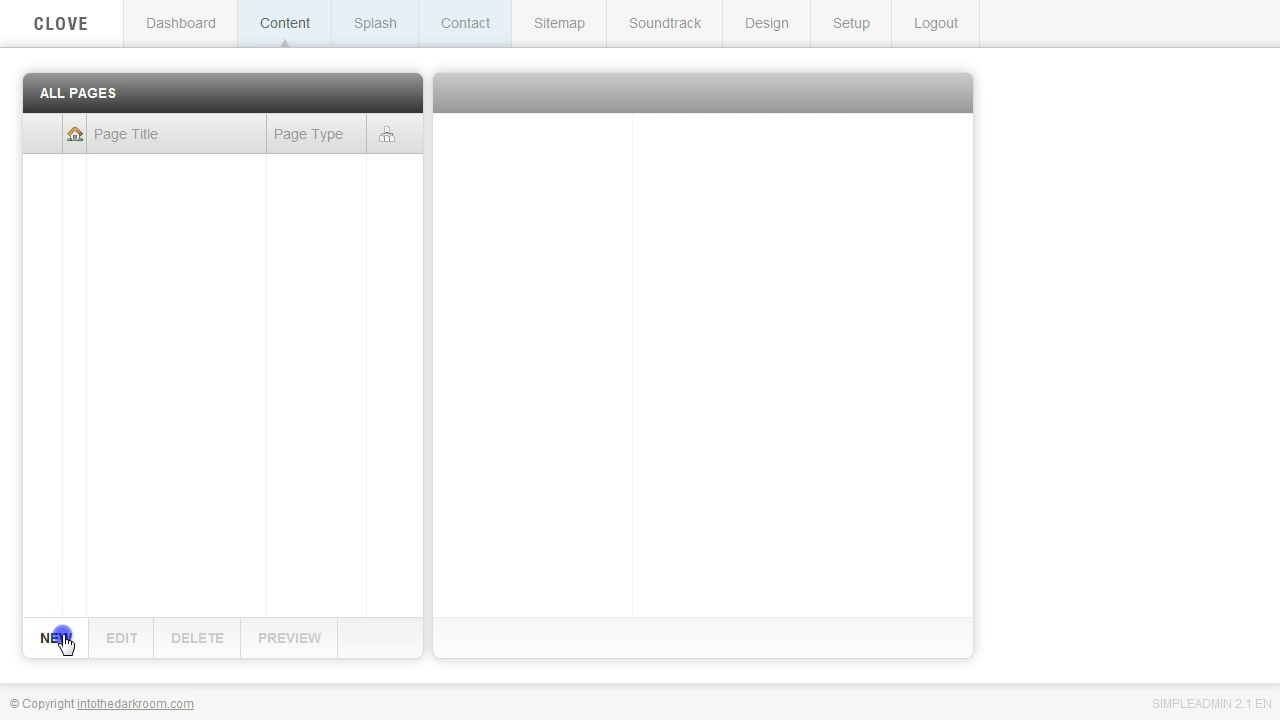
left_click(56, 638)
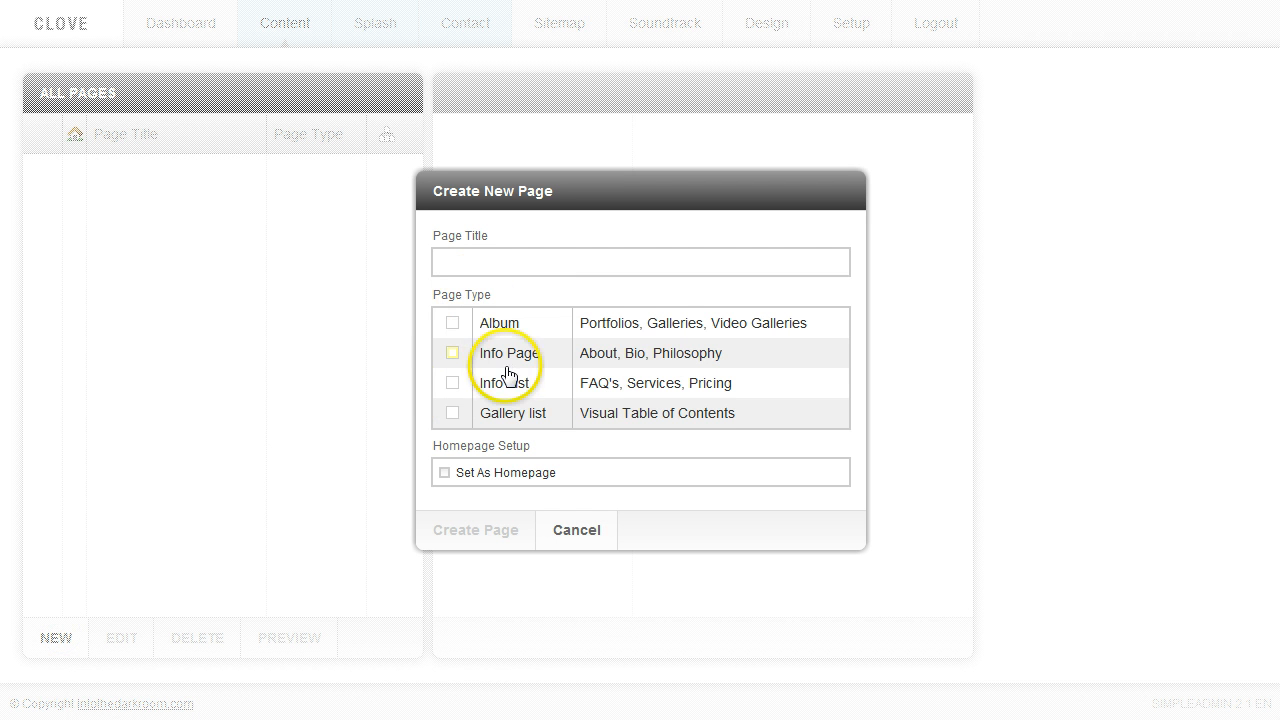
Step: Title the new Info Page 'about me' and create it
left_click(452, 352)
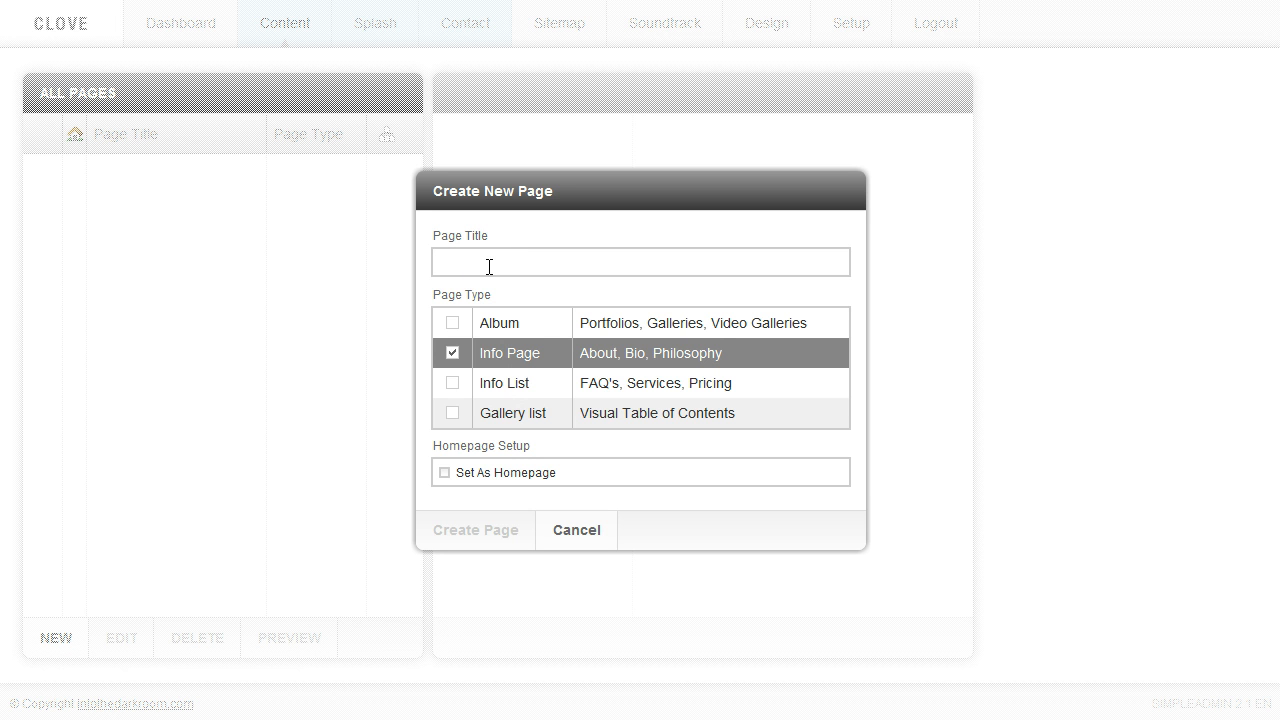
type("about")
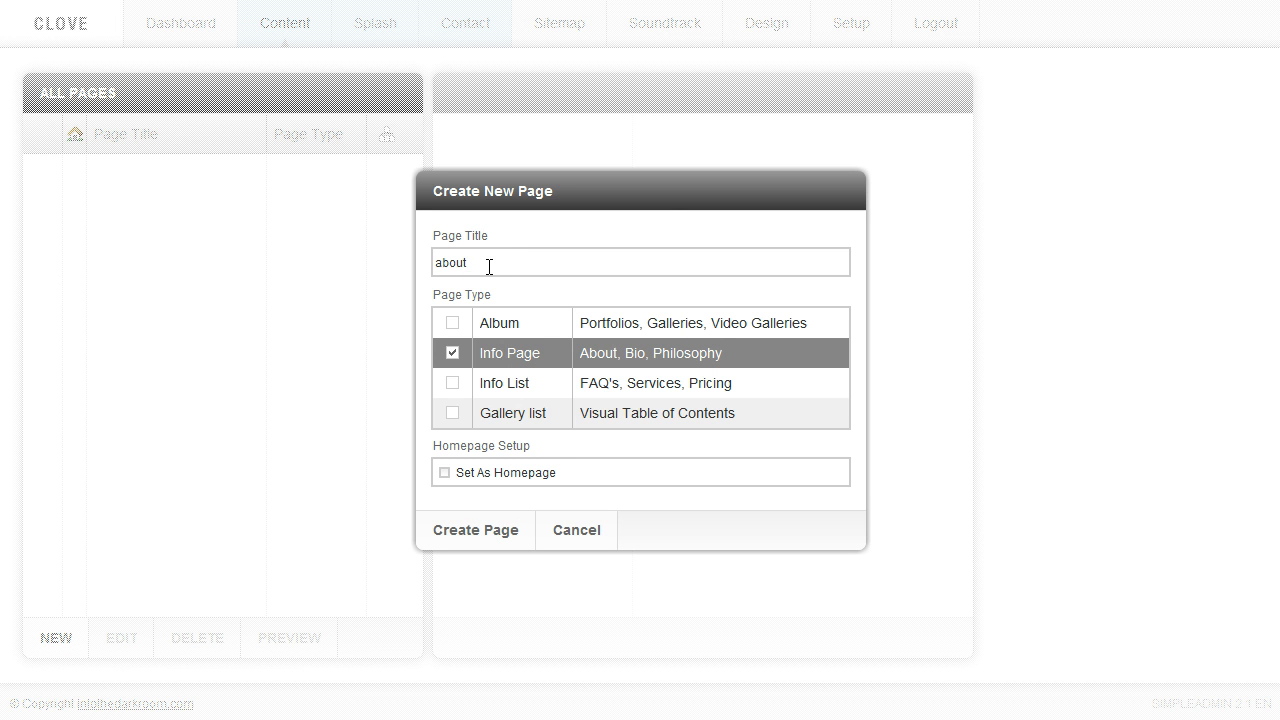
type("me")
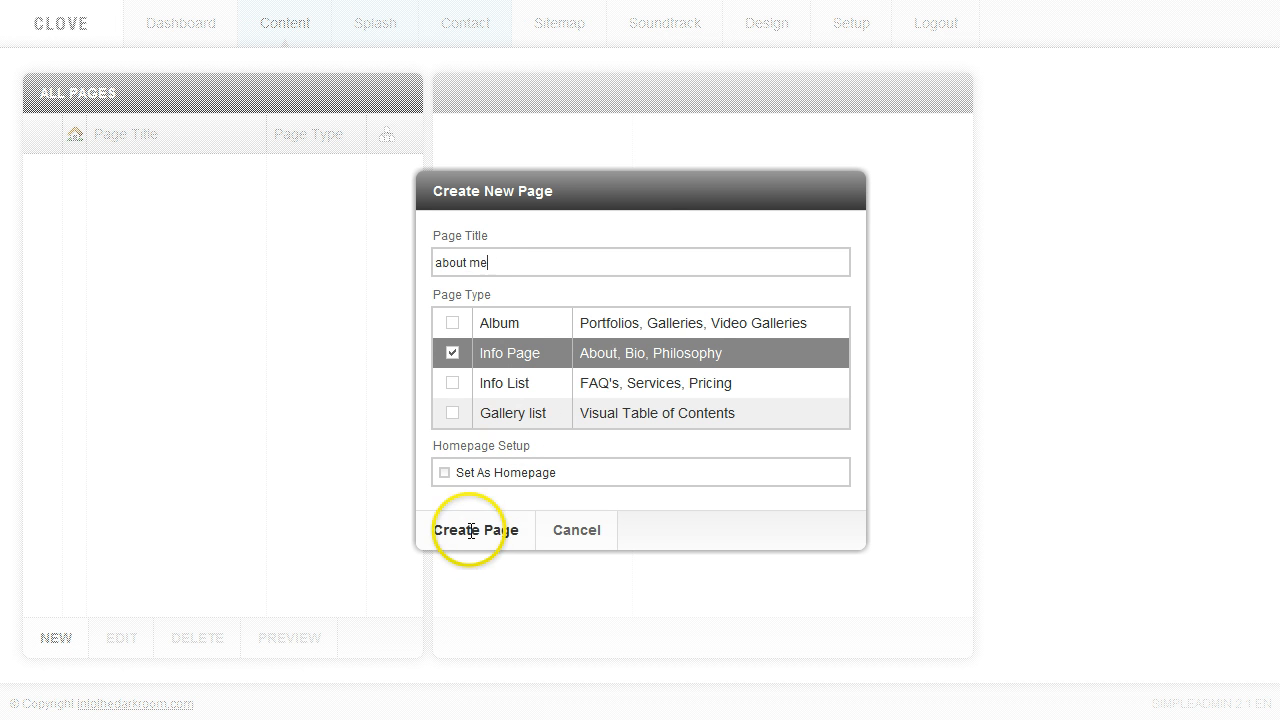
left_click(474, 530)
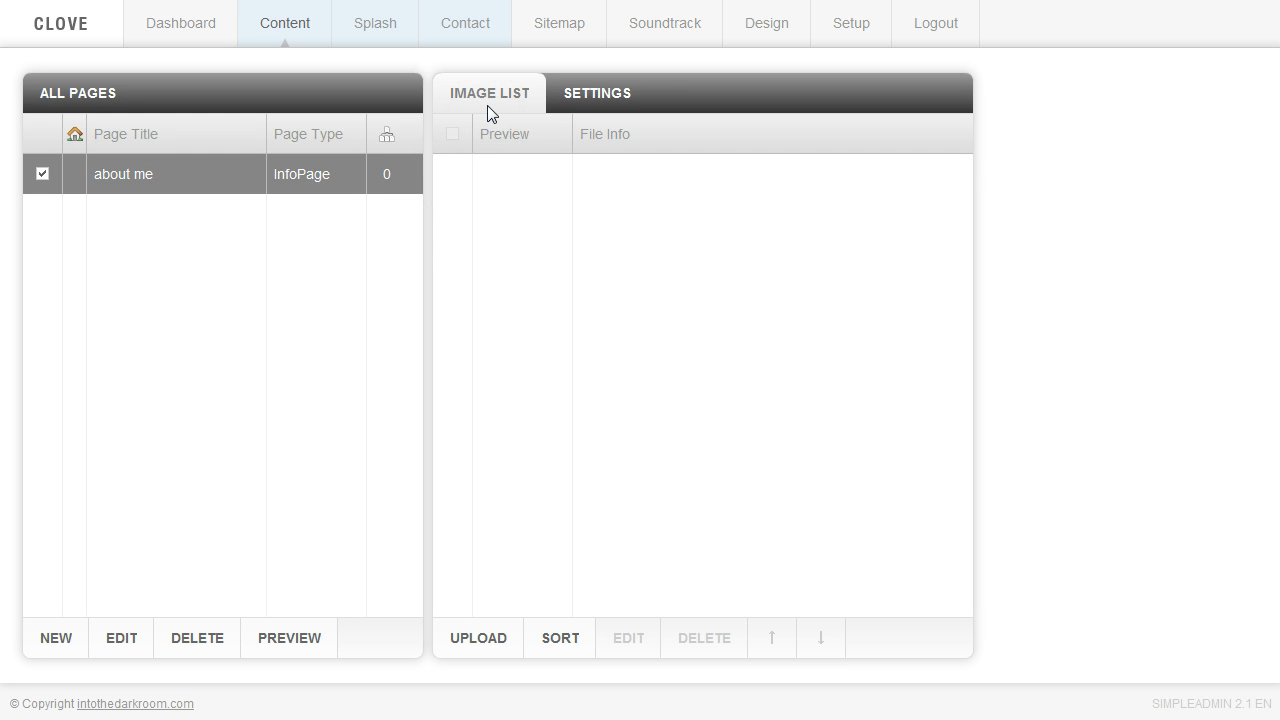
Step: Upload the photo jetset_0045.jpg from the computer into the about me page's image list
left_click(478, 638)
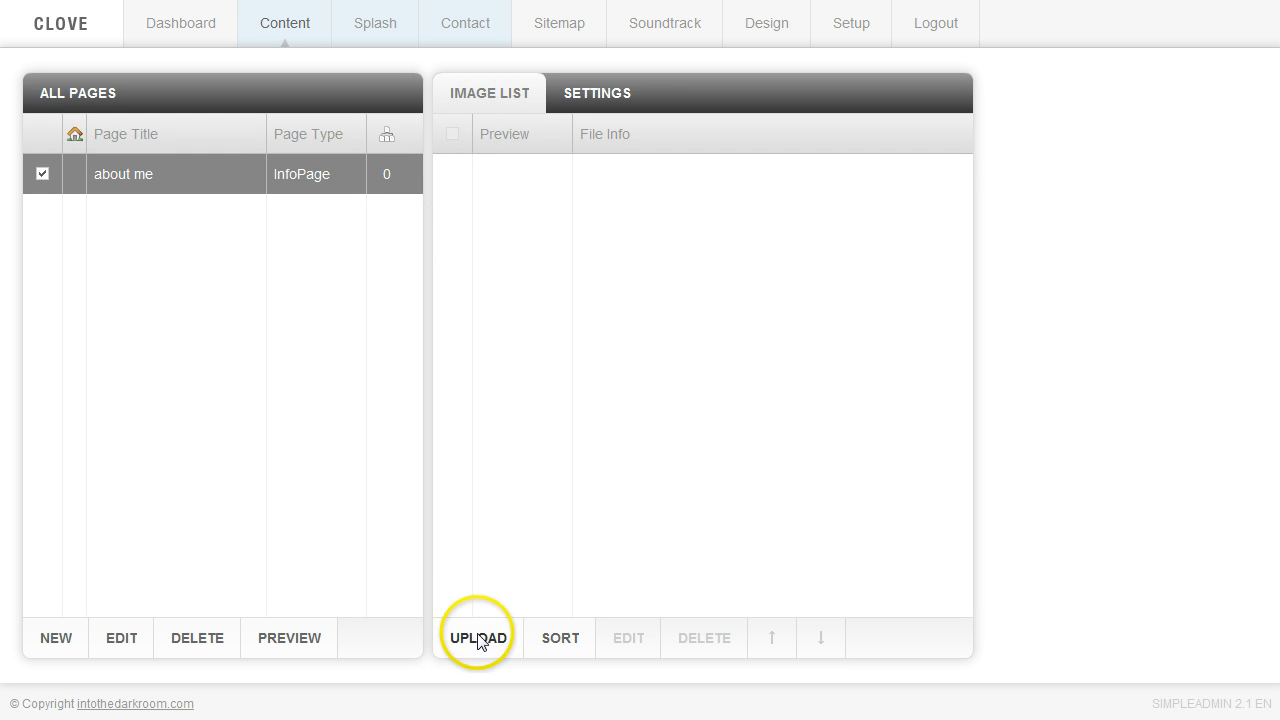
left_click(478, 638)
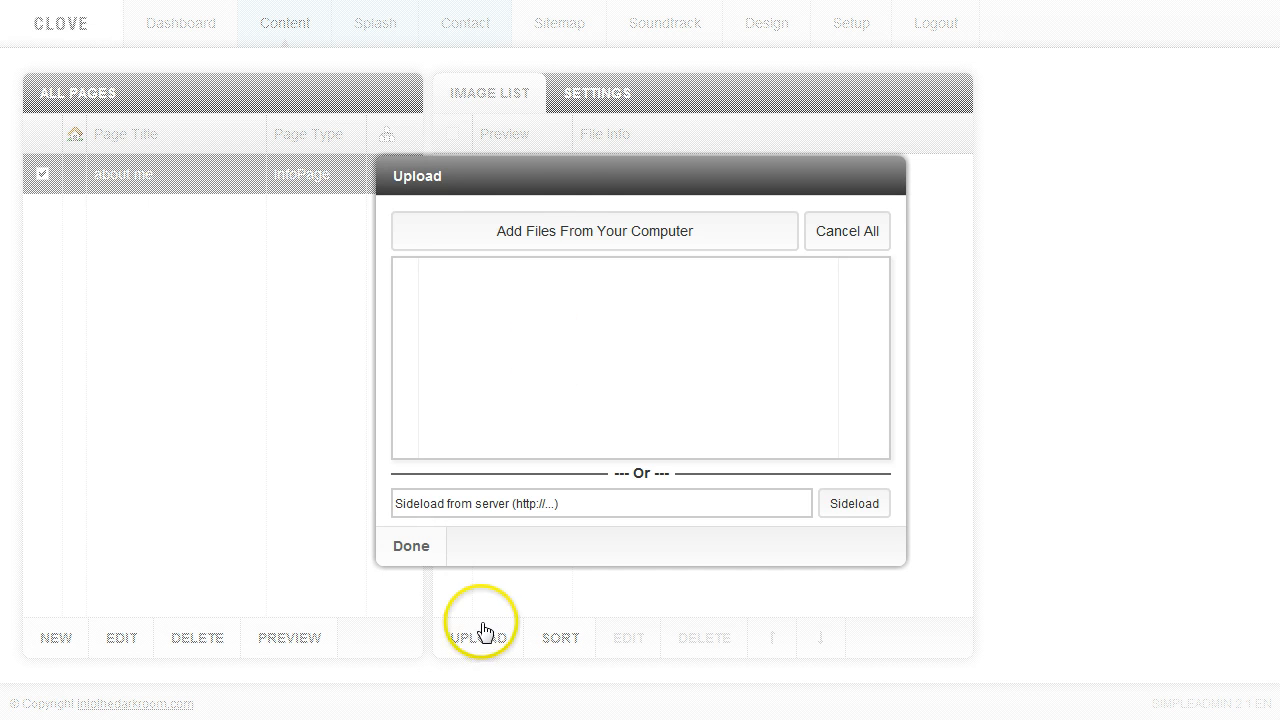
left_click(596, 232)
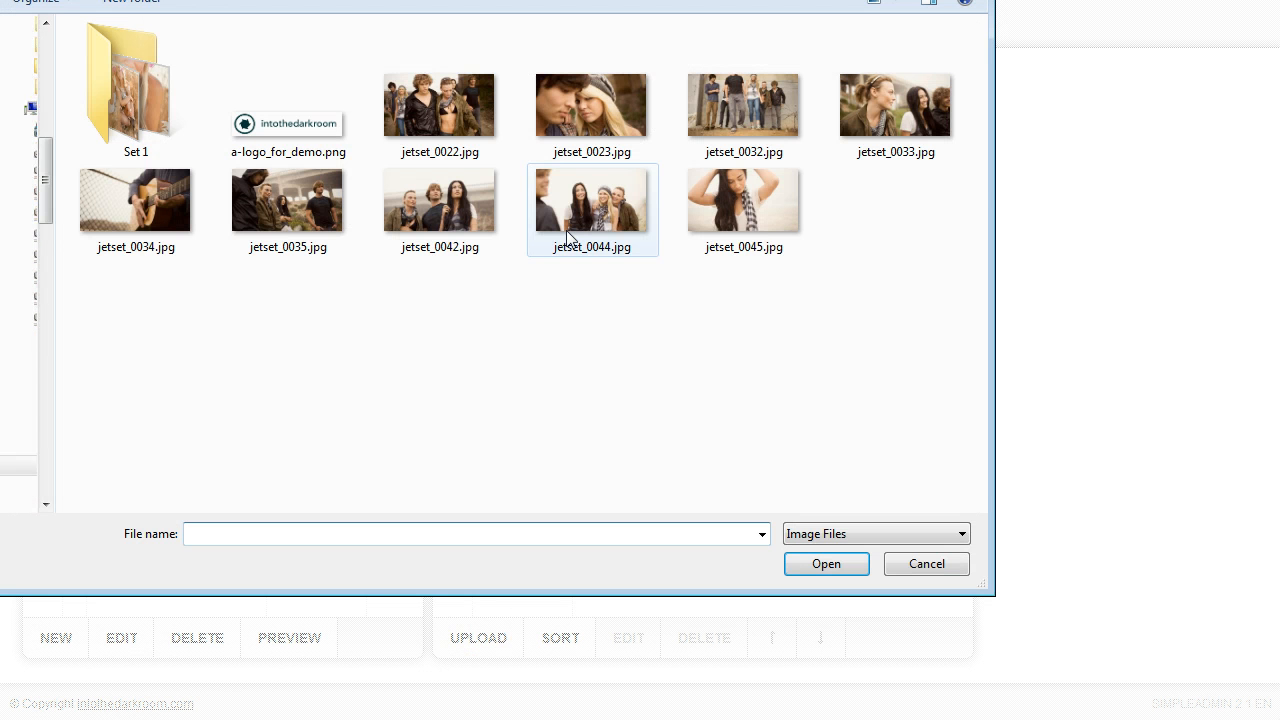
left_click(744, 200)
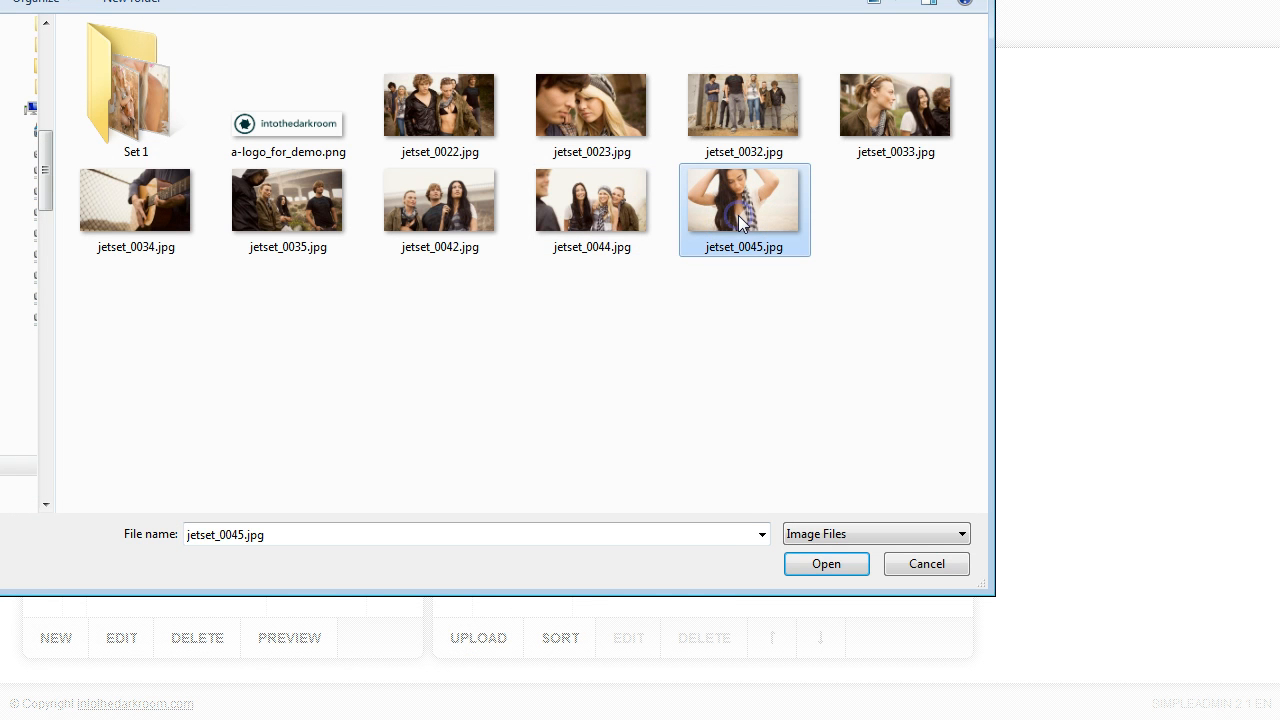
left_click(826, 564)
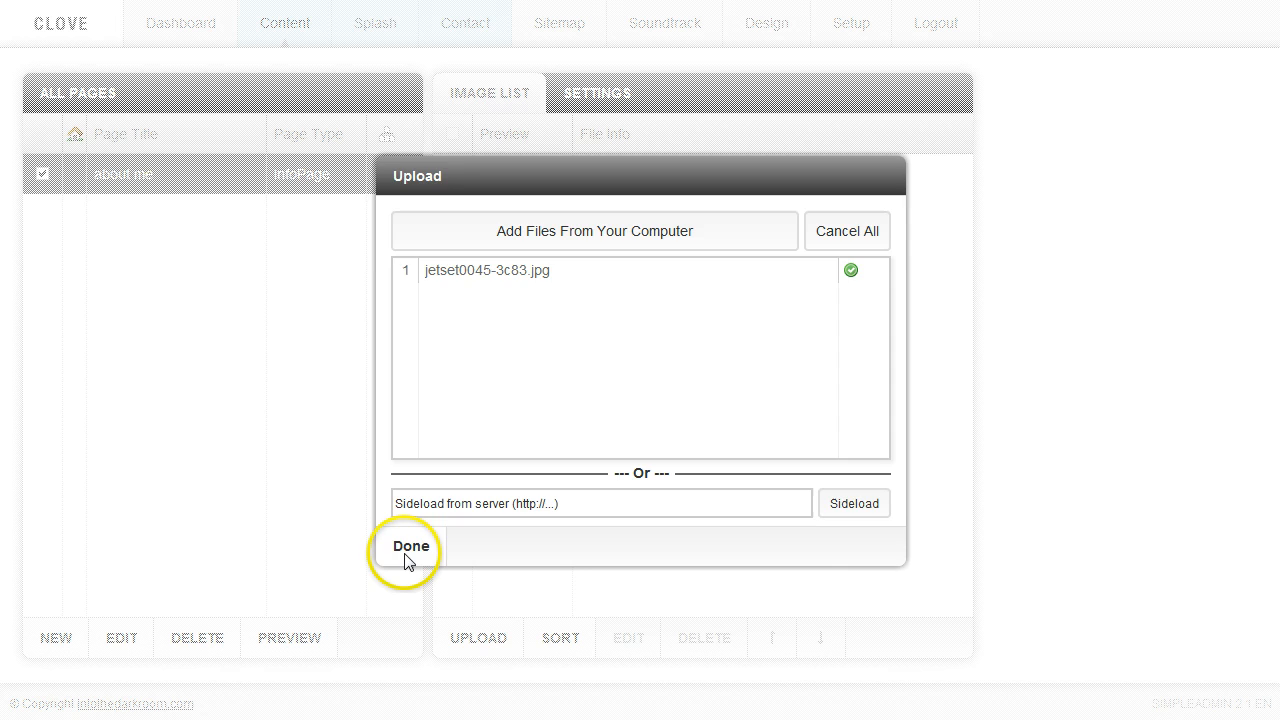
left_click(412, 544)
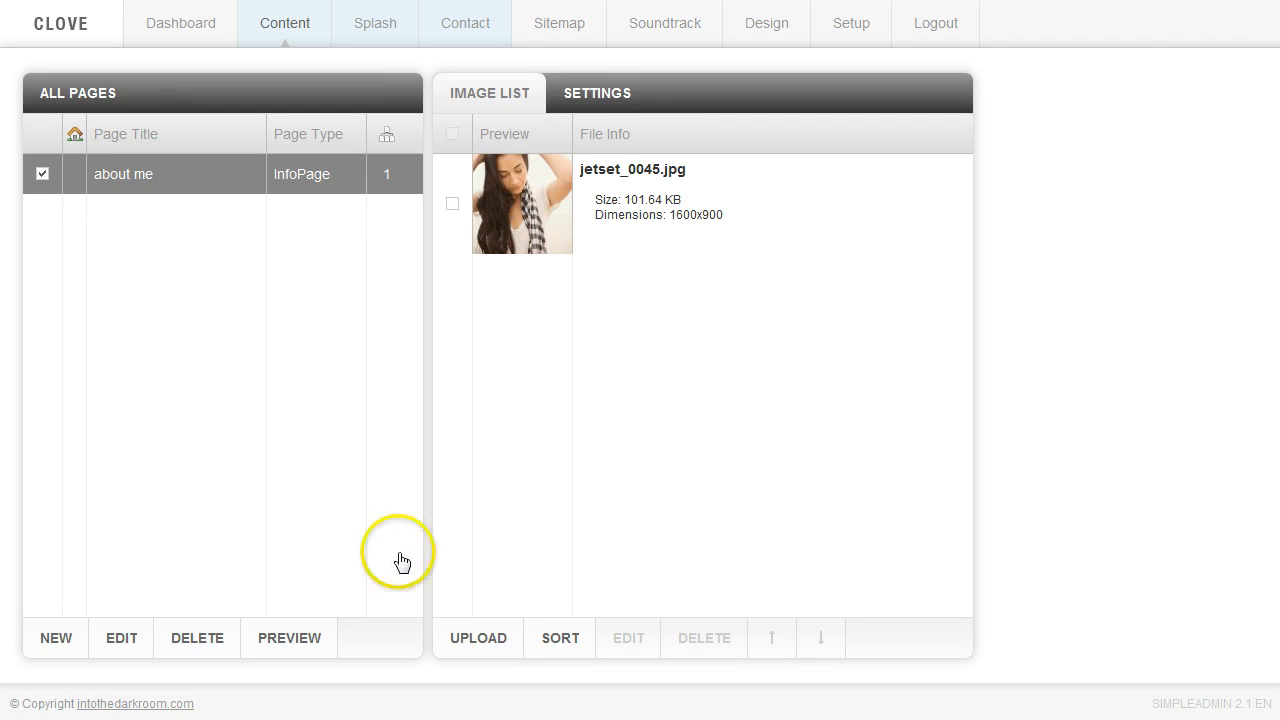
Step: Show the about me page settings with watermark and captions off and image placement right
left_click(596, 94)
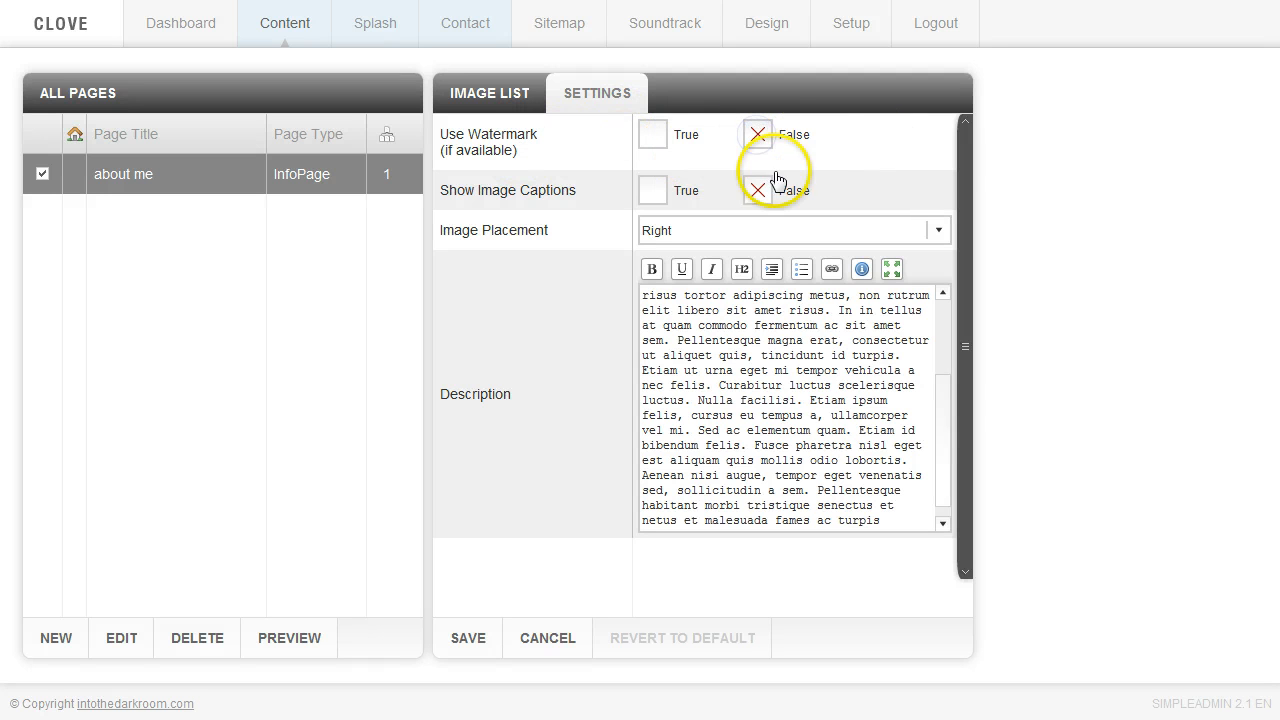
mouse_move(578, 204)
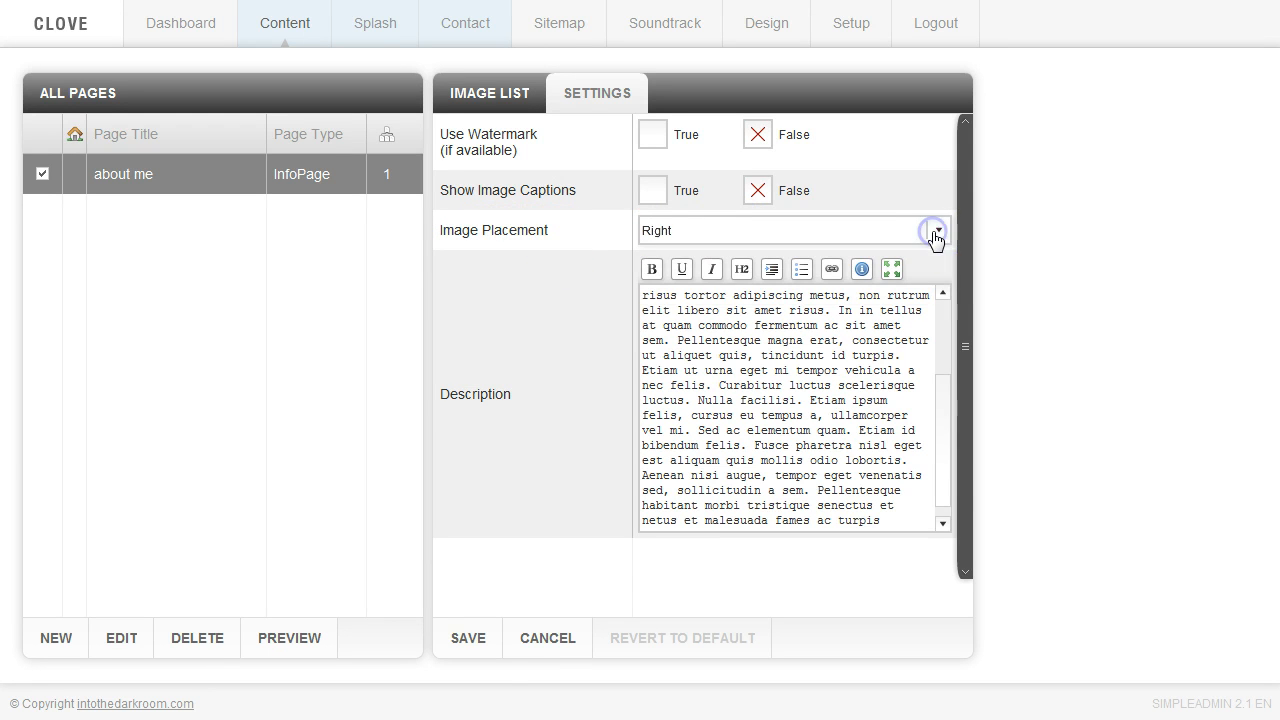
left_click(468, 638)
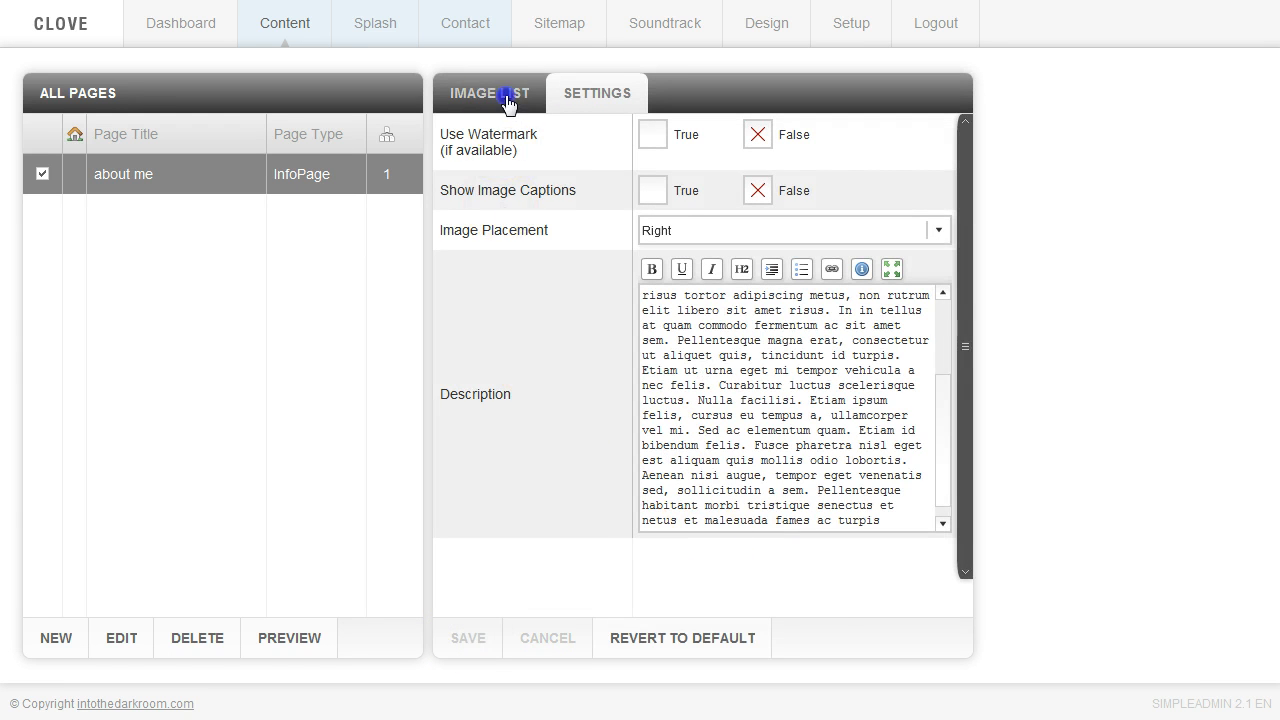
Step: Retitle the uploaded image 'anthony' with the description 'this is picture anth...' and return to settings
left_click(488, 92)
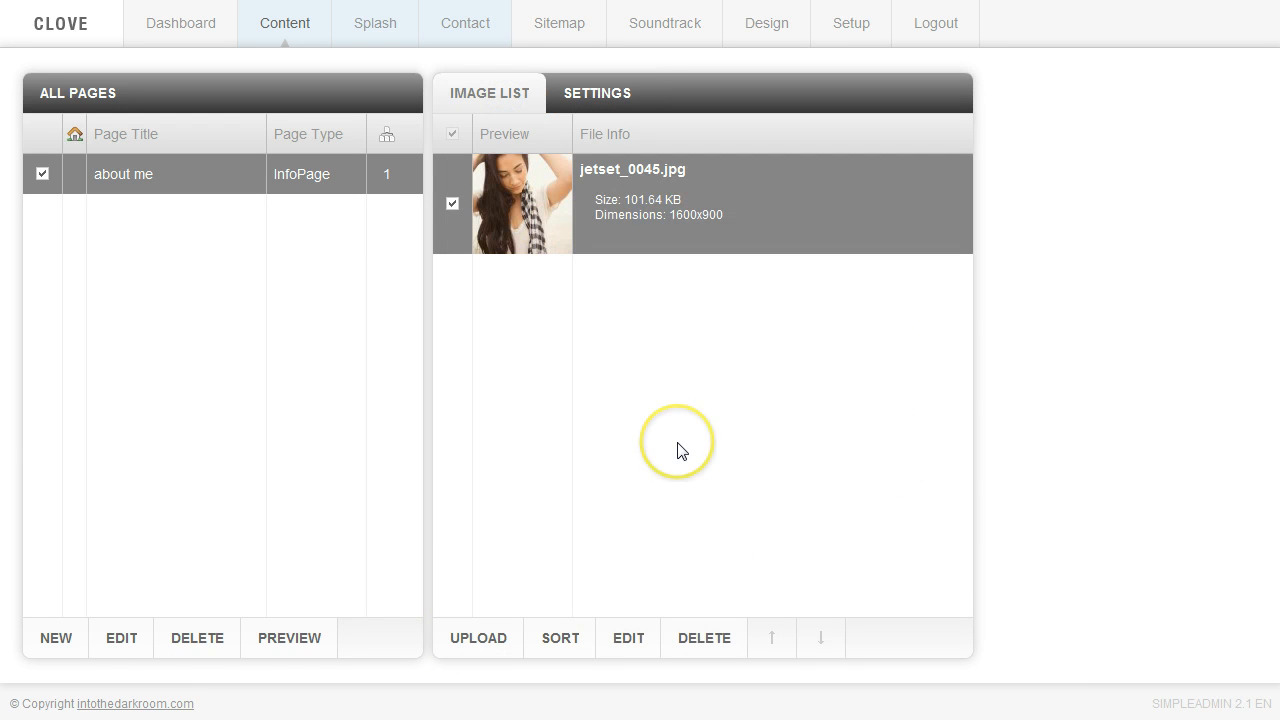
mouse_move(656, 240)
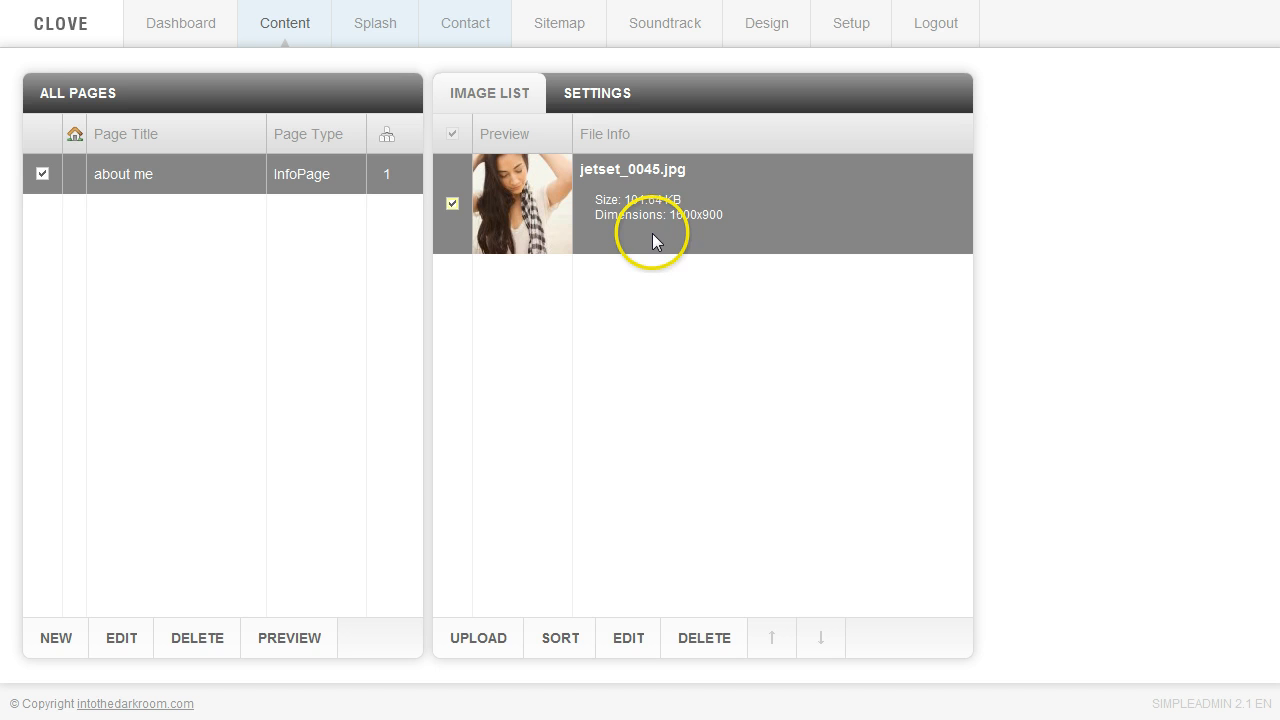
left_click(628, 638)
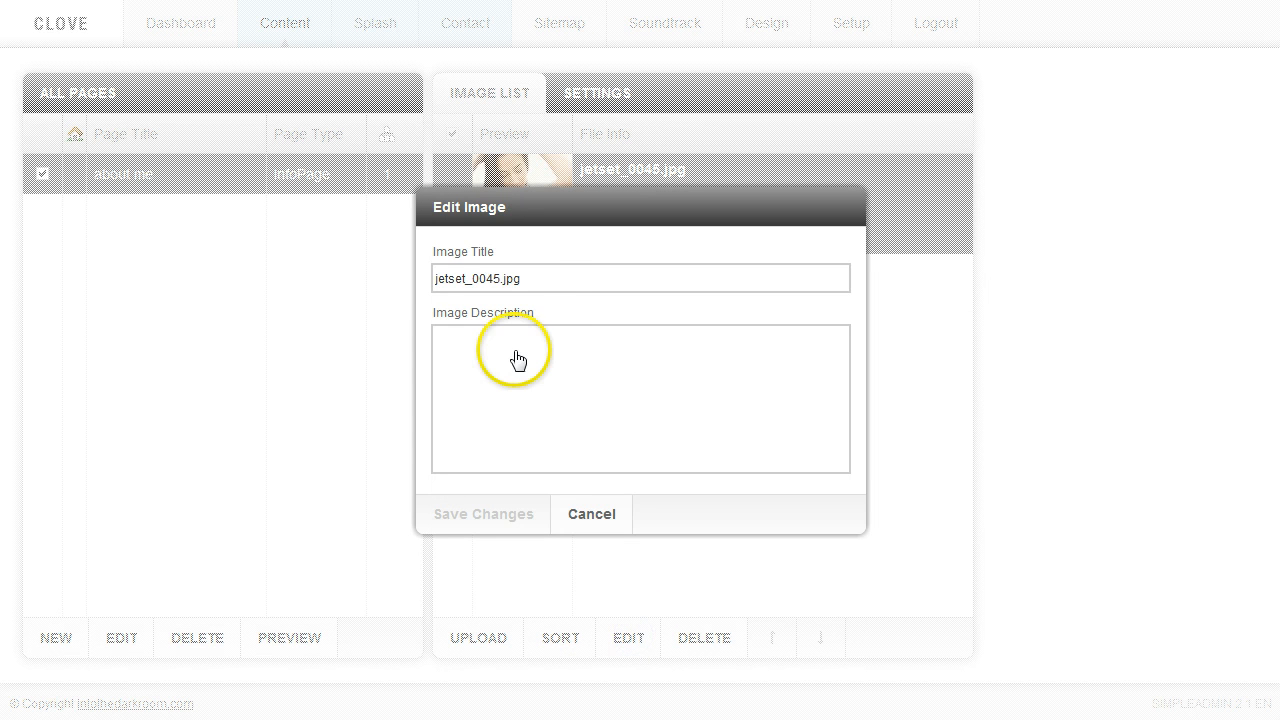
type("anthony")
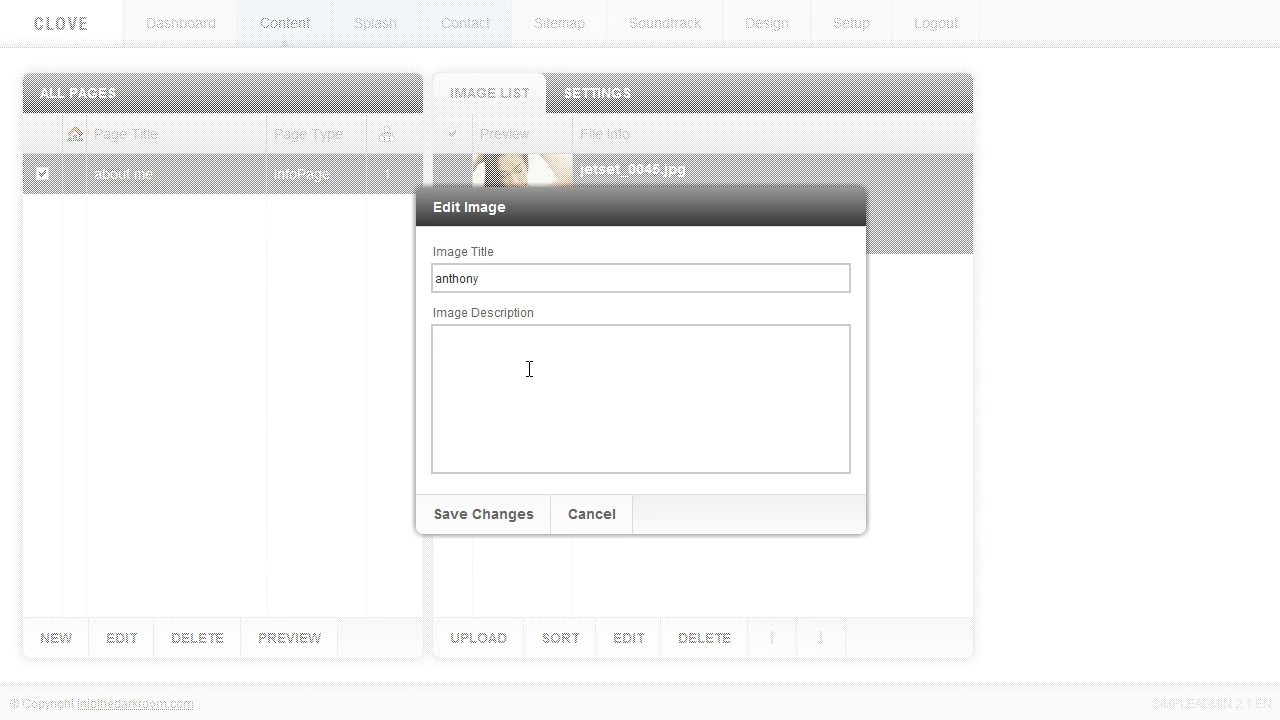
type("this is pic")
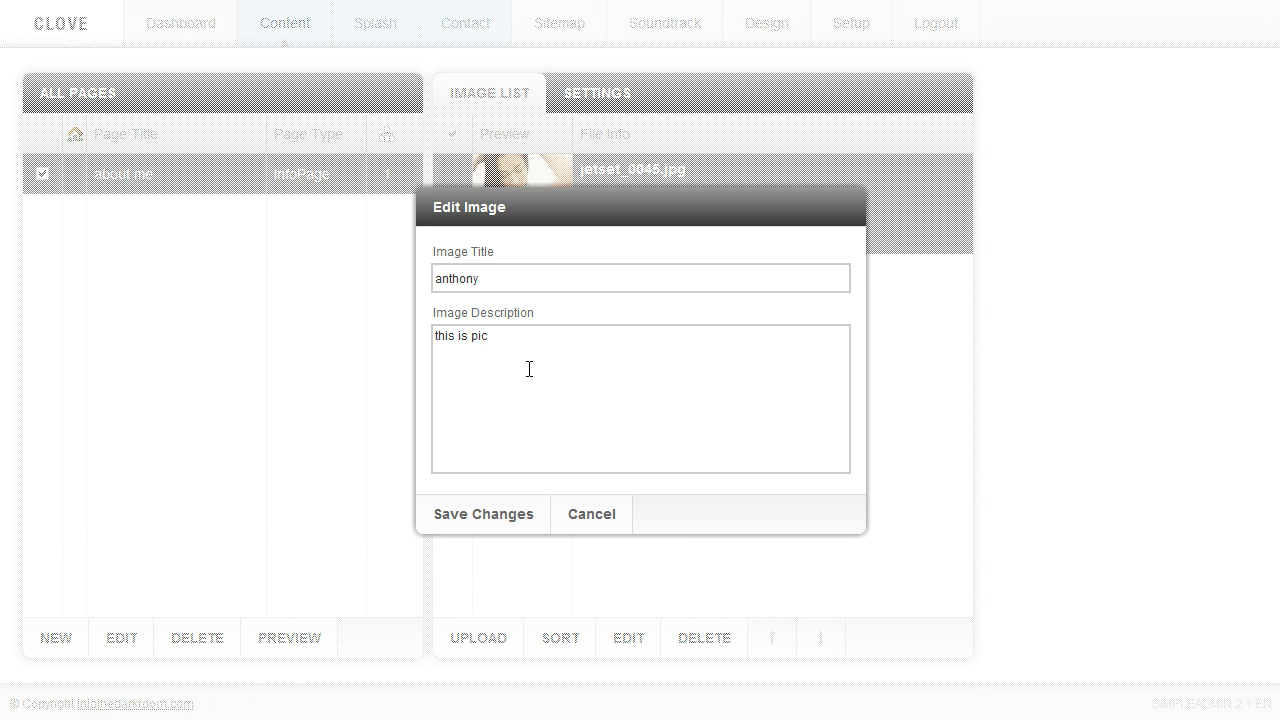
type("this is picture anth")
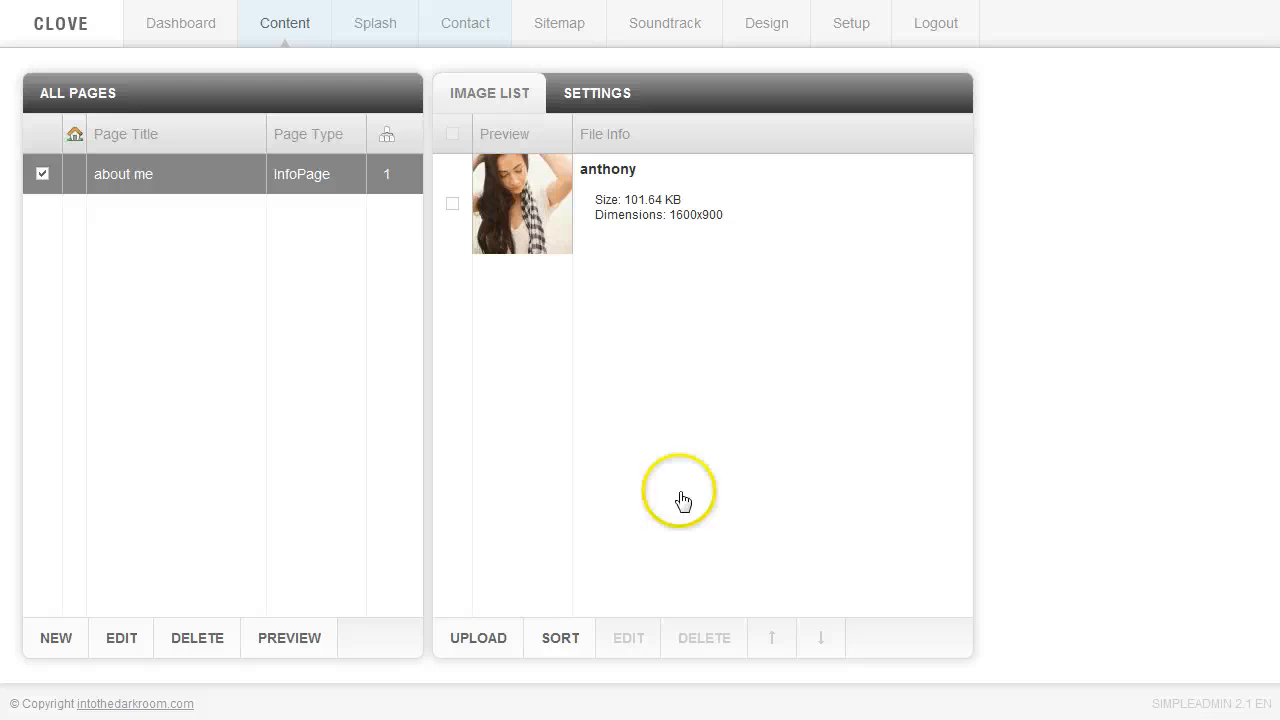
left_click(596, 94)
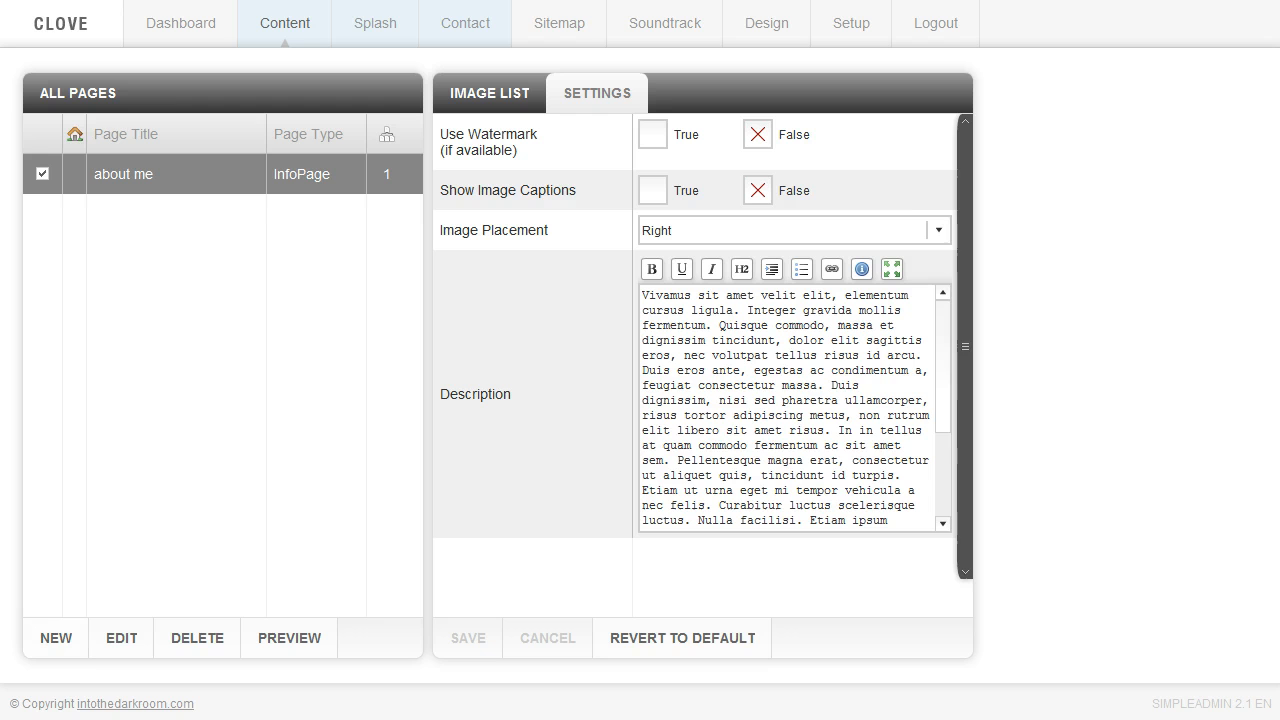
Step: Create a new Album page titled 'portfolio'
left_click(56, 638)
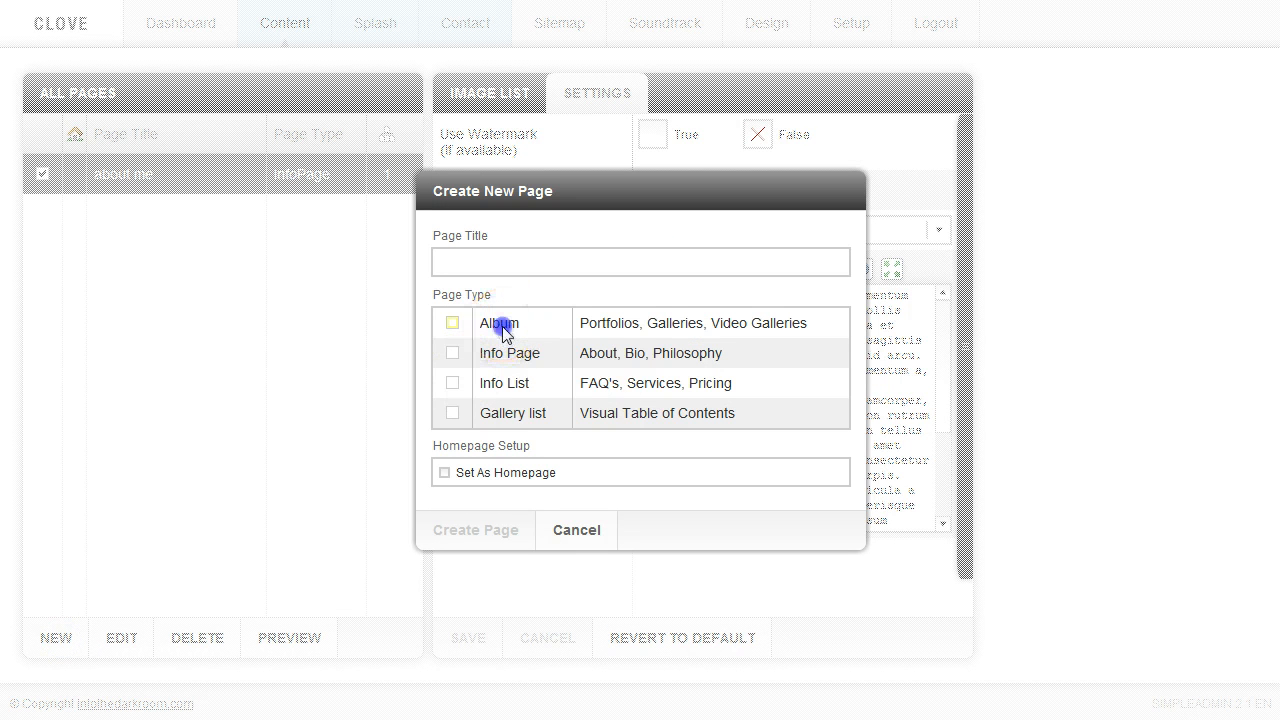
left_click(452, 322)
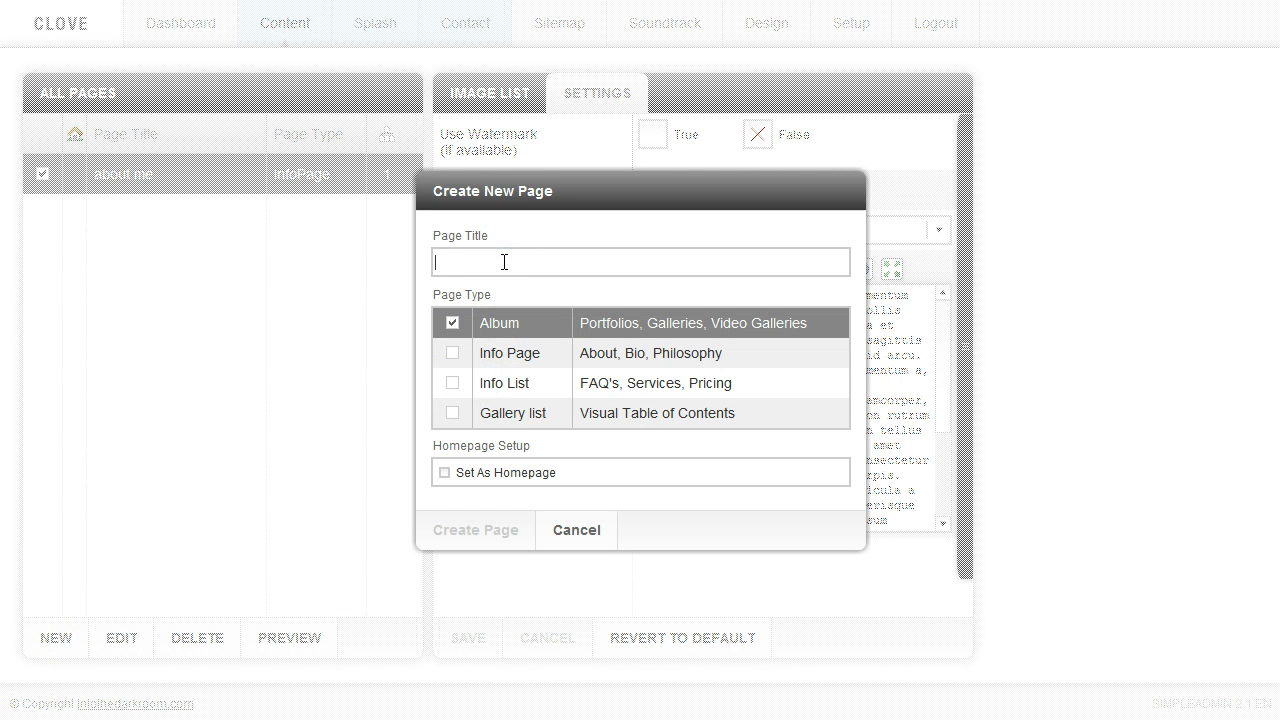
type("portfolio")
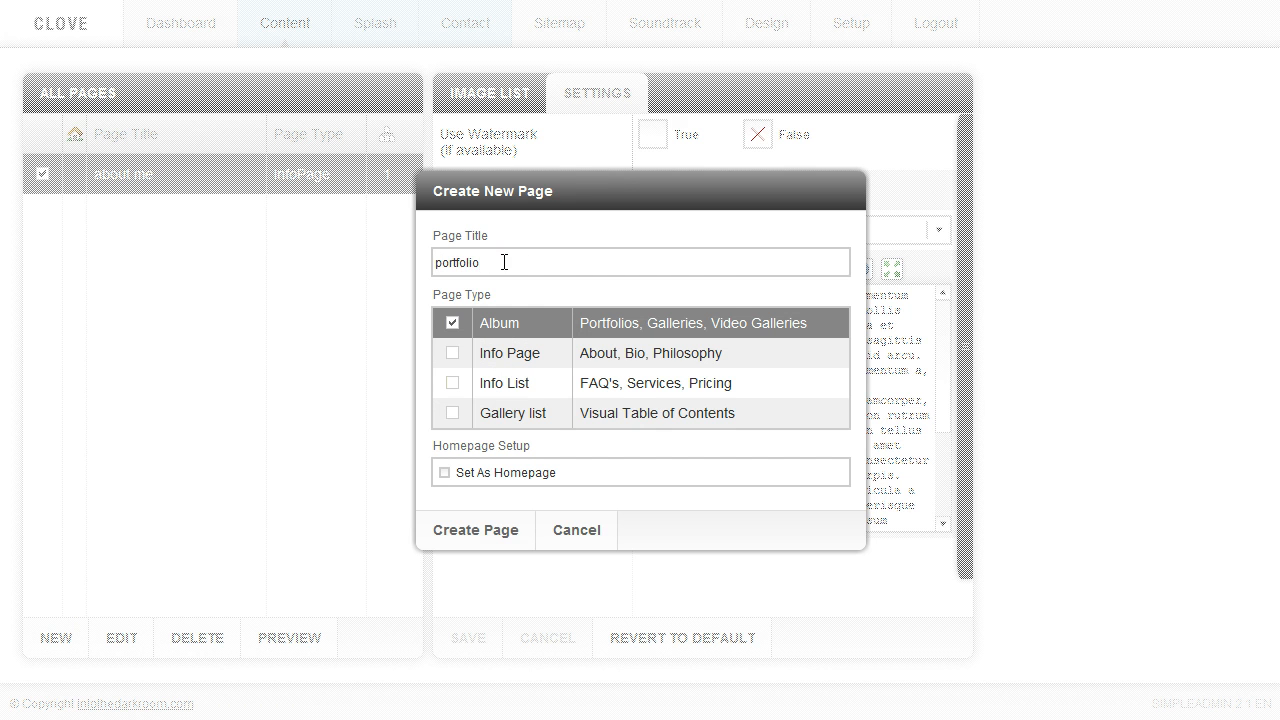
left_click(476, 530)
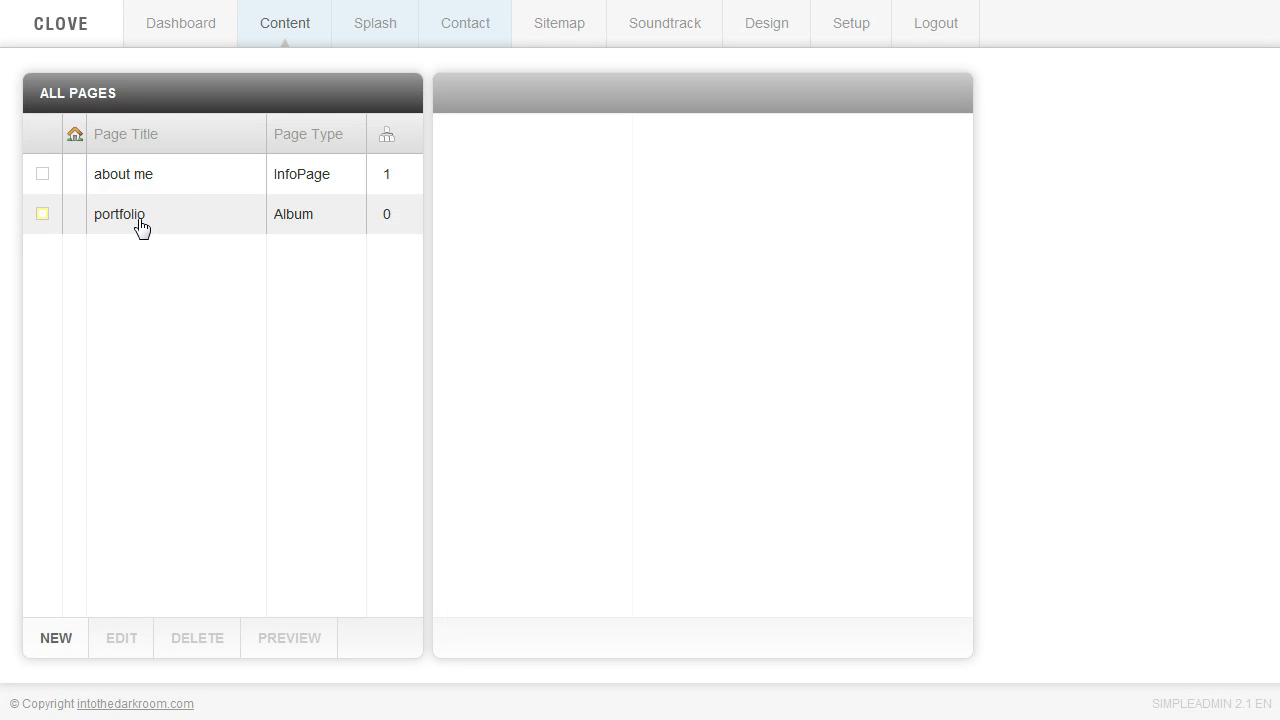
Step: Upload the nine jetset photos from the computer into the portfolio album
left_click(120, 214)
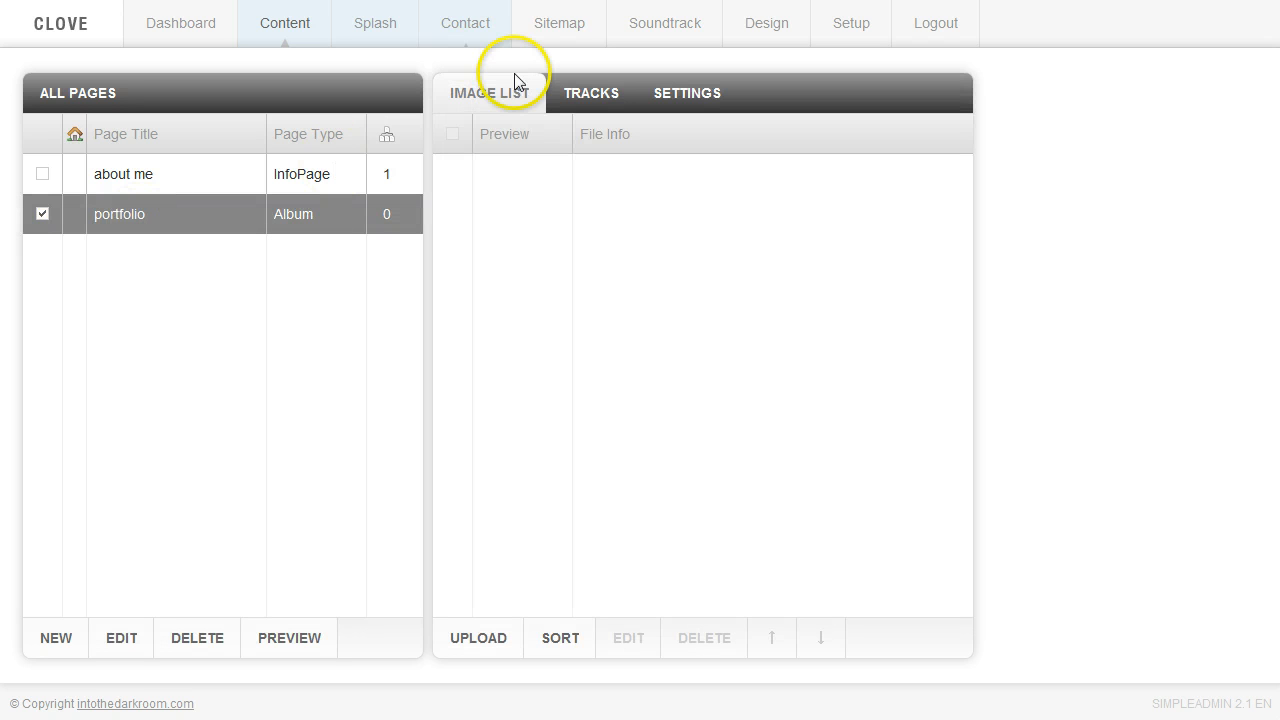
mouse_move(480, 638)
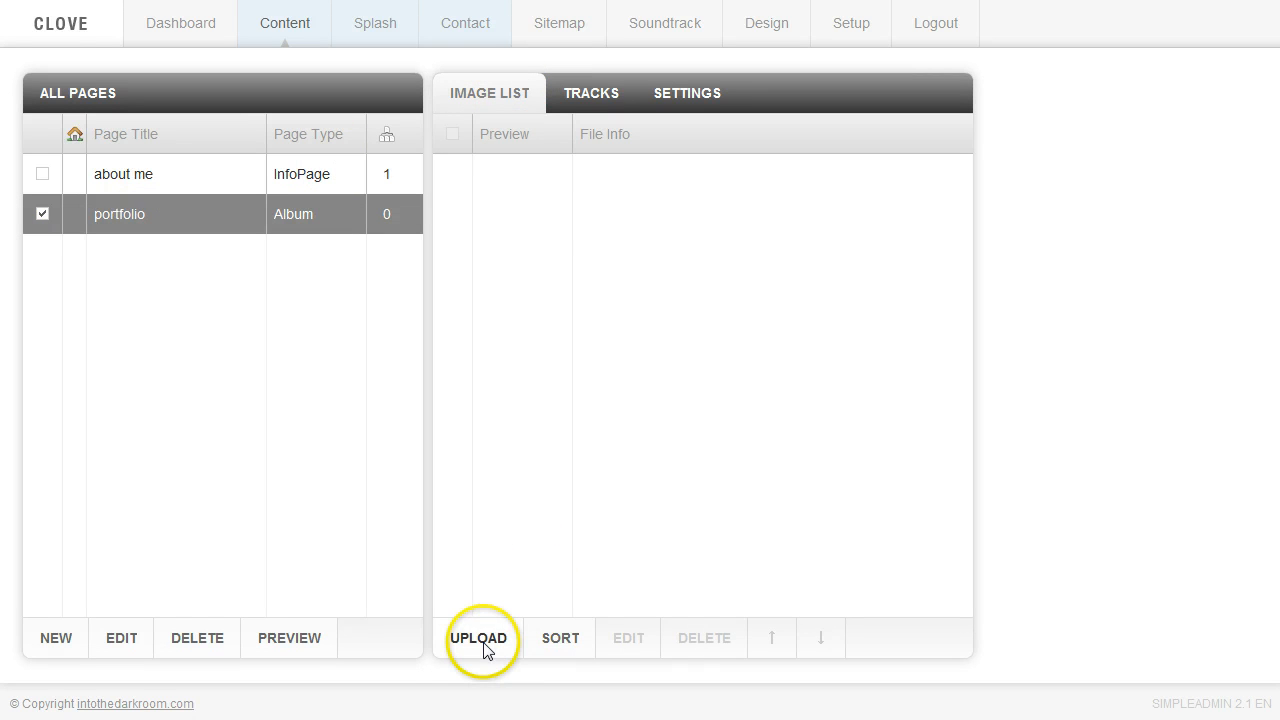
left_click(478, 638)
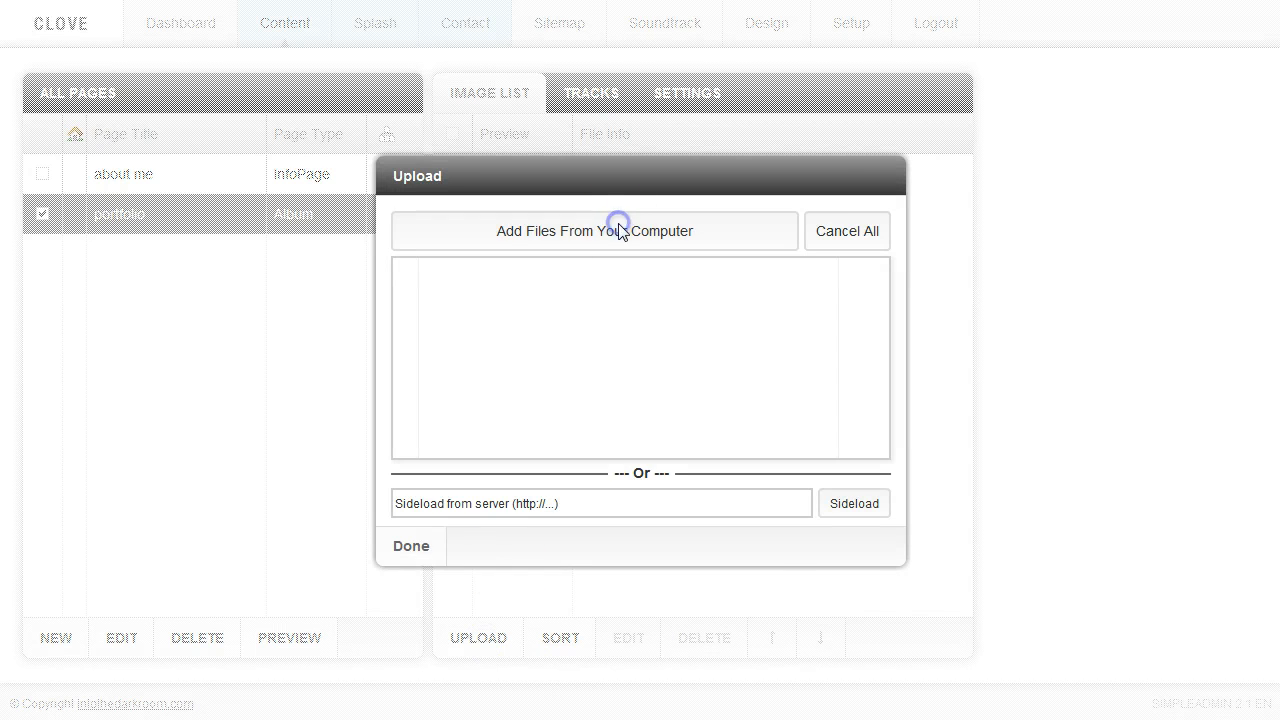
left_click(620, 232)
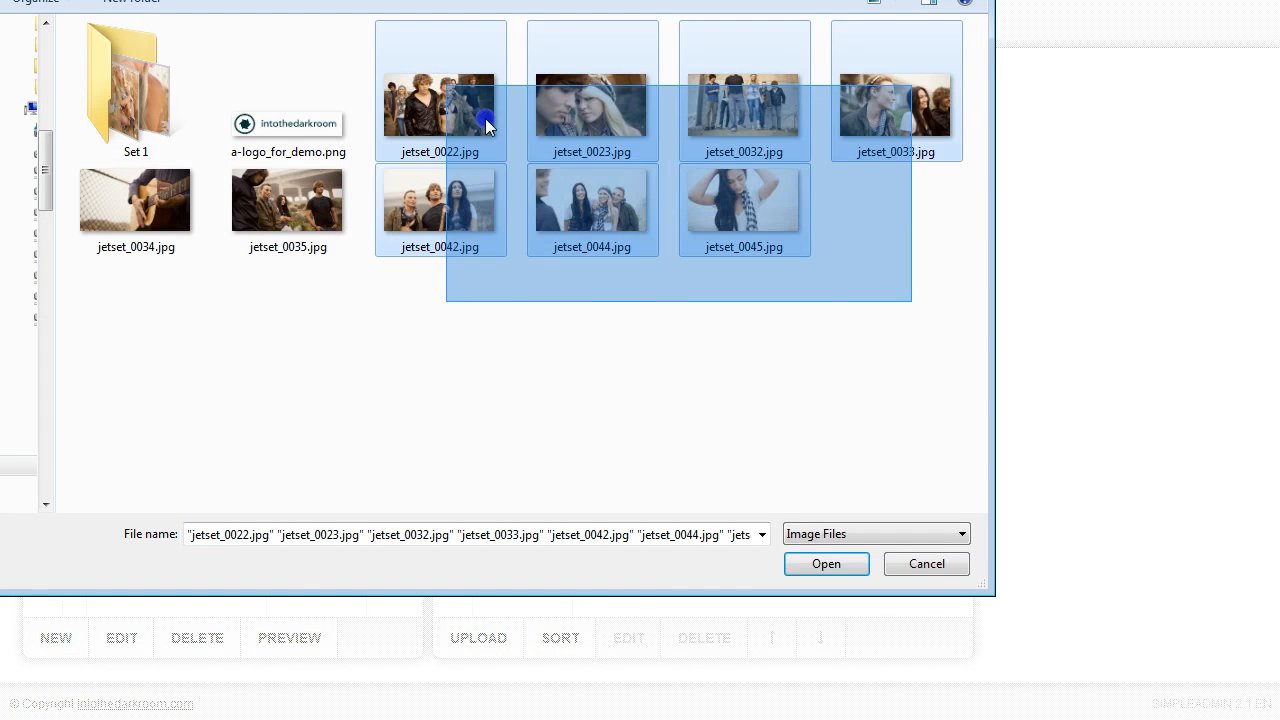
left_click(176, 218)
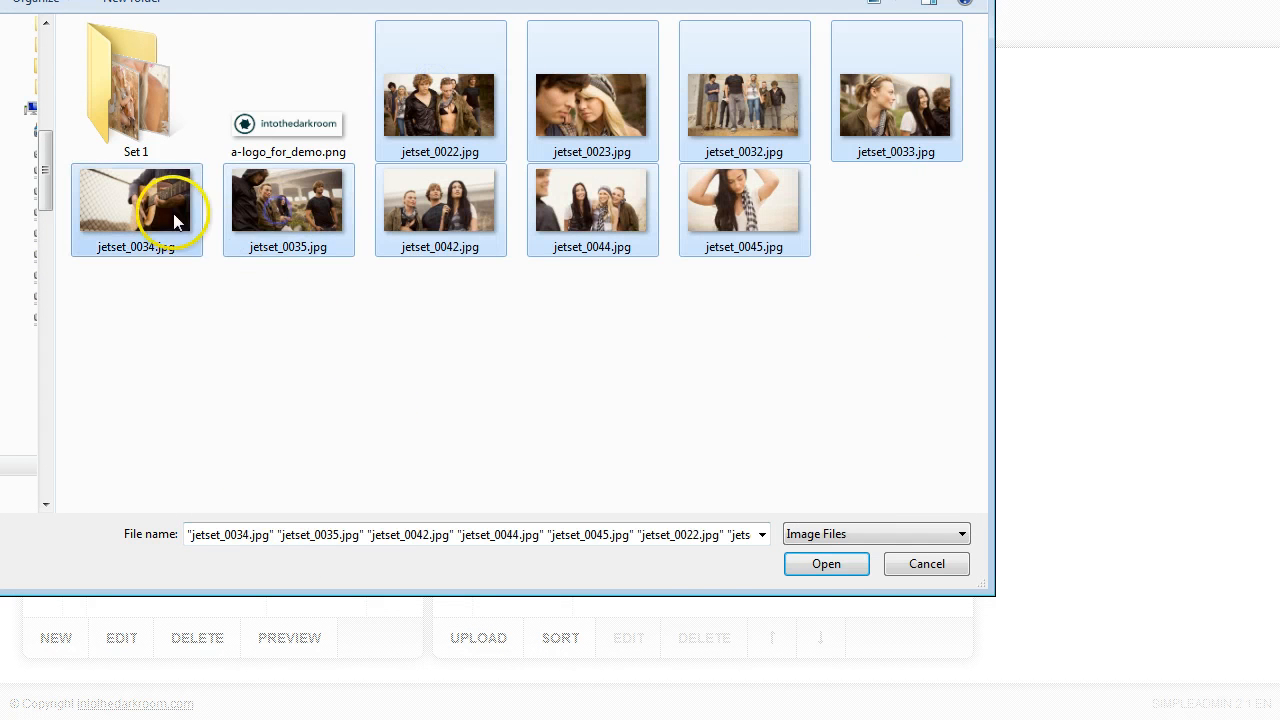
left_click(826, 564)
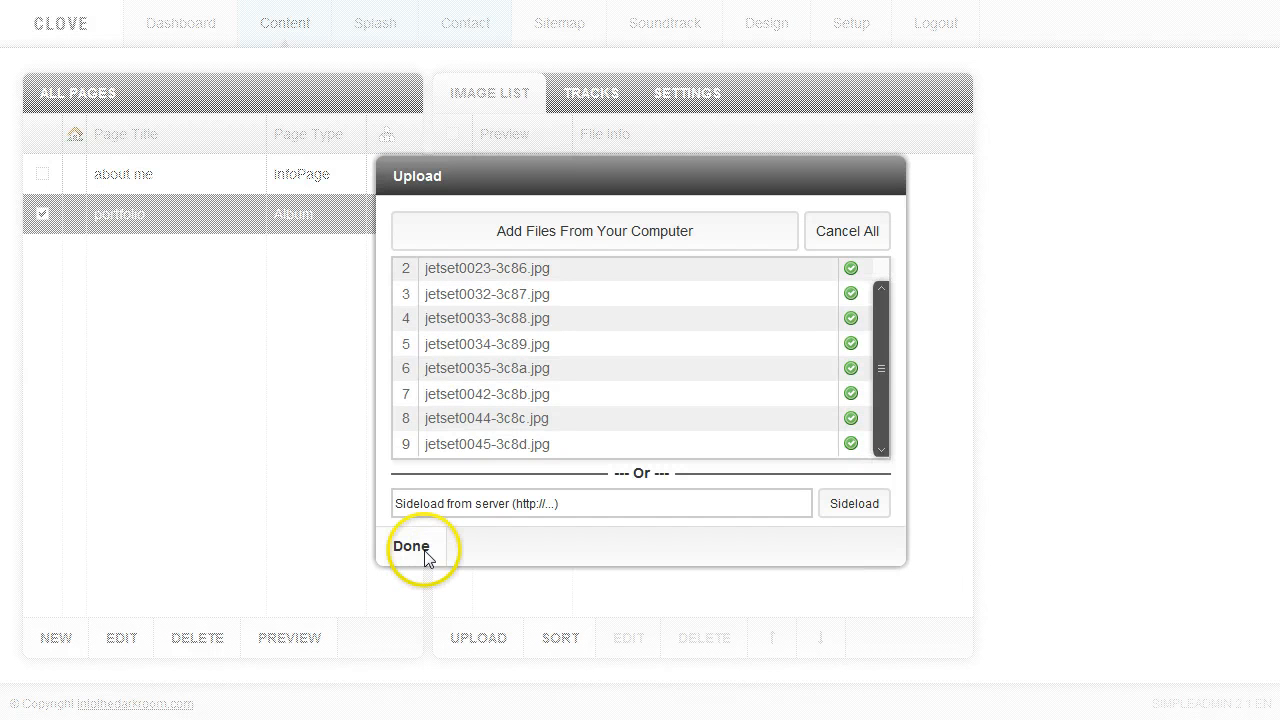
left_click(418, 546)
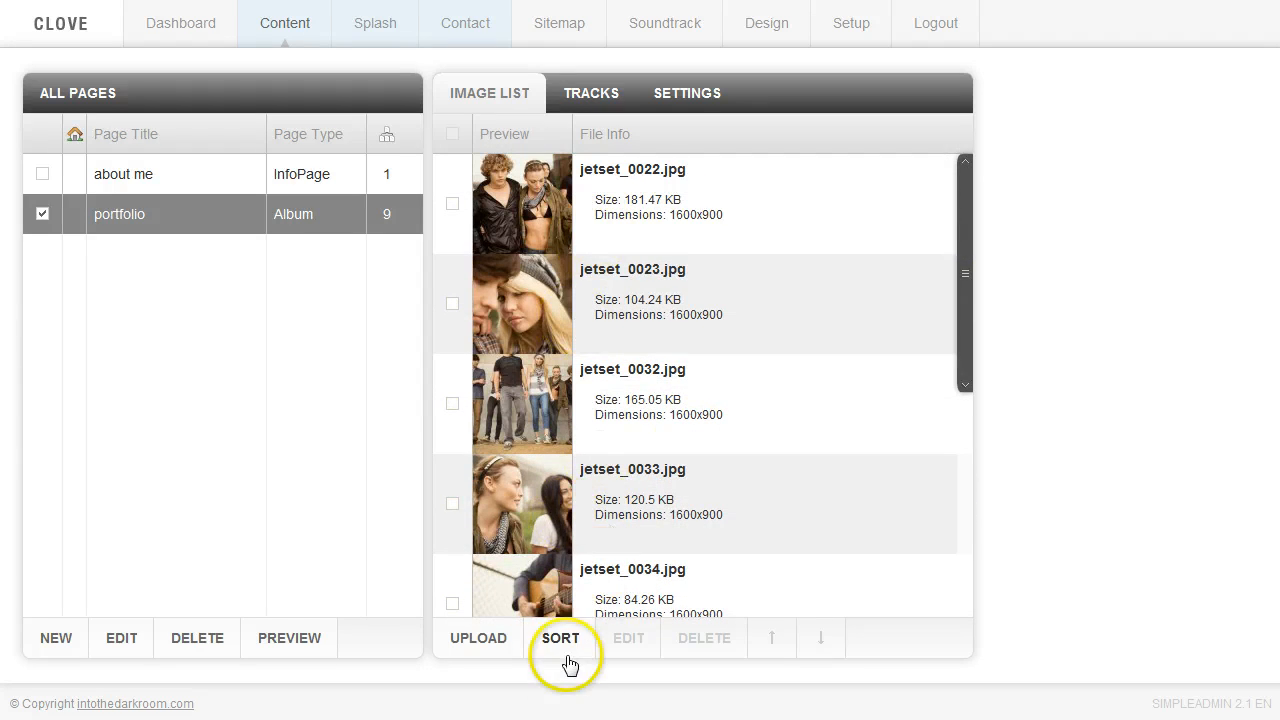
Step: In the Sort view, try Z-A then restore A-Z alphabetical photo order
left_click(562, 638)
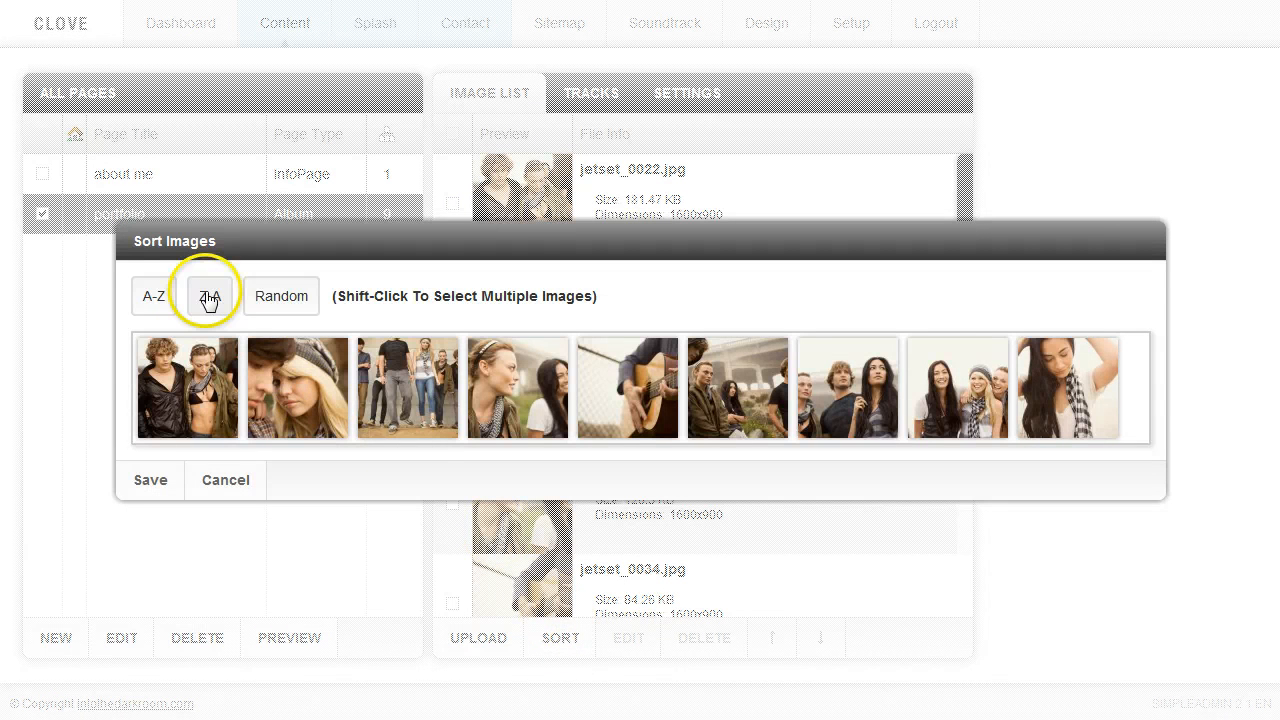
left_click(208, 296)
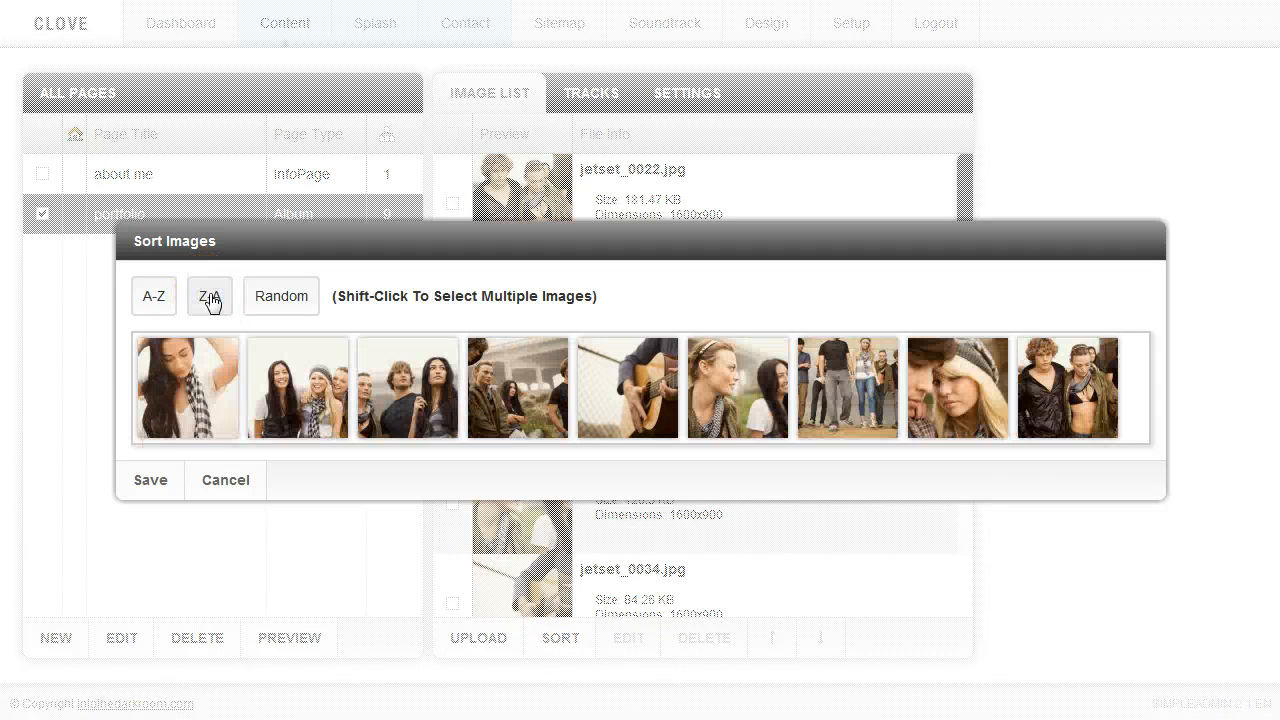
left_click(156, 296)
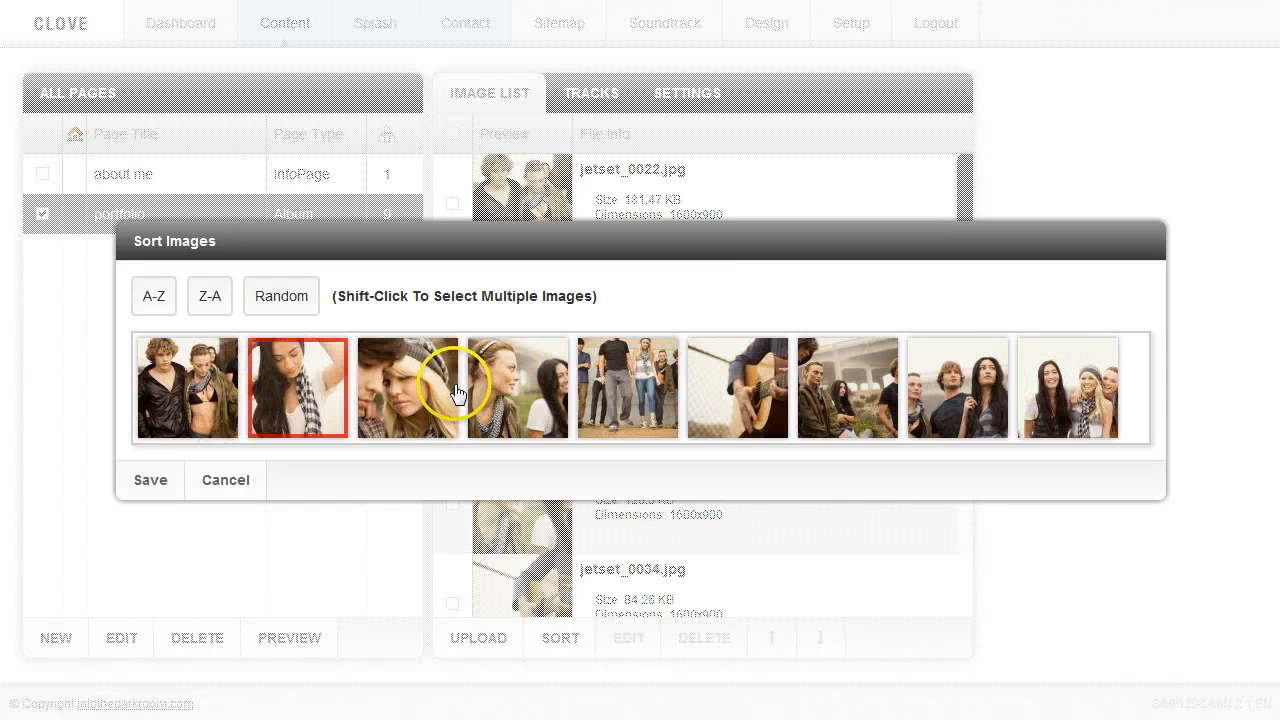
Step: Move selected thumbnails into a custom order with jetset_0045 second and jetset_0023 third, and save
left_click(1080, 398)
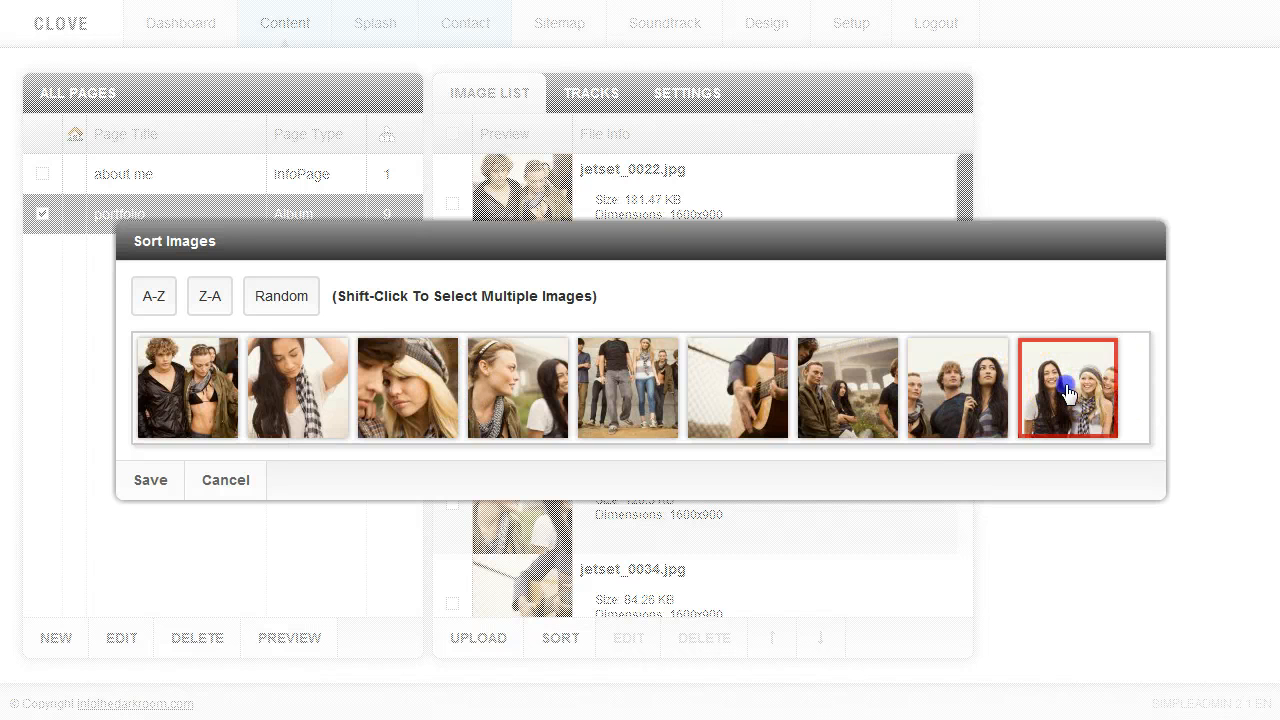
left_click(848, 388)
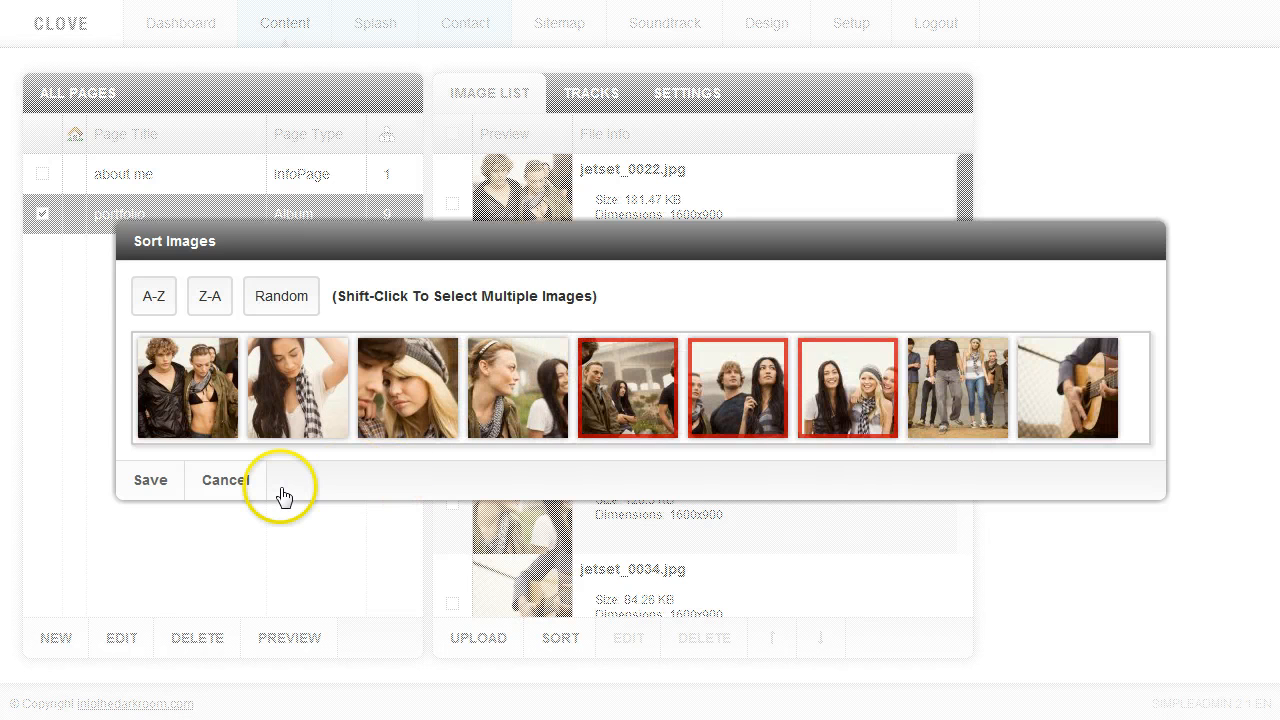
mouse_move(288, 490)
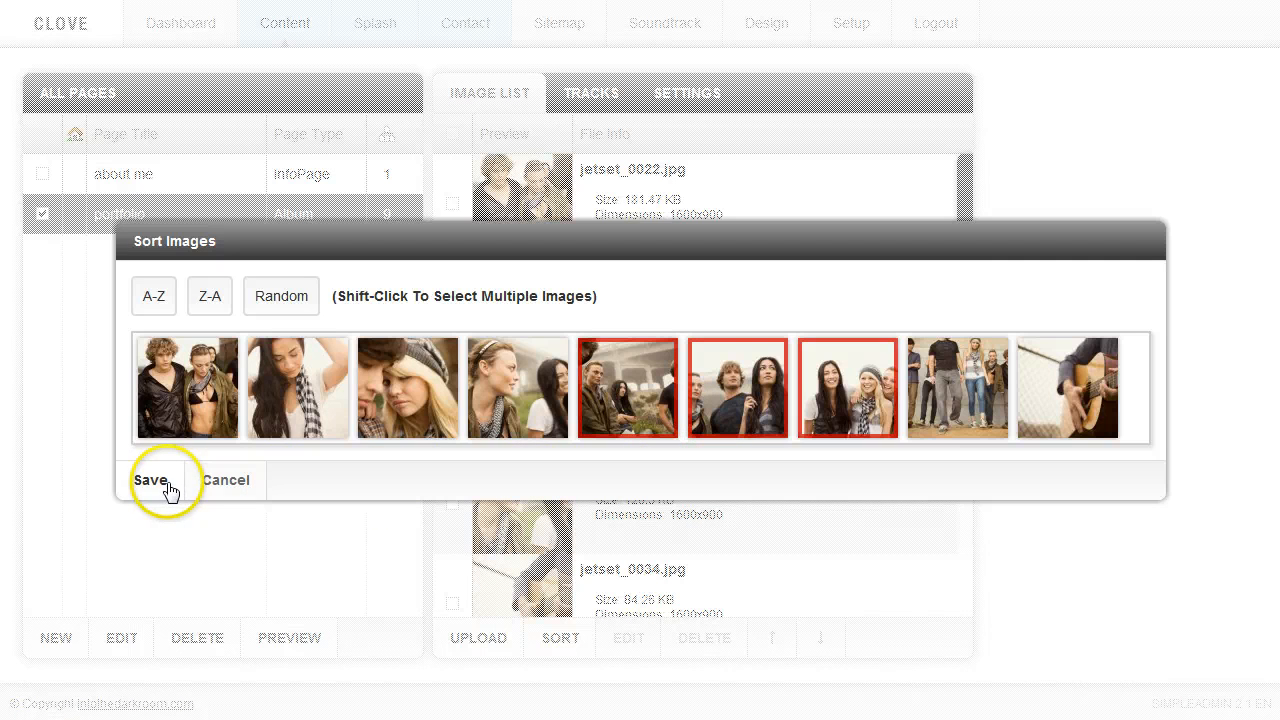
left_click(148, 480)
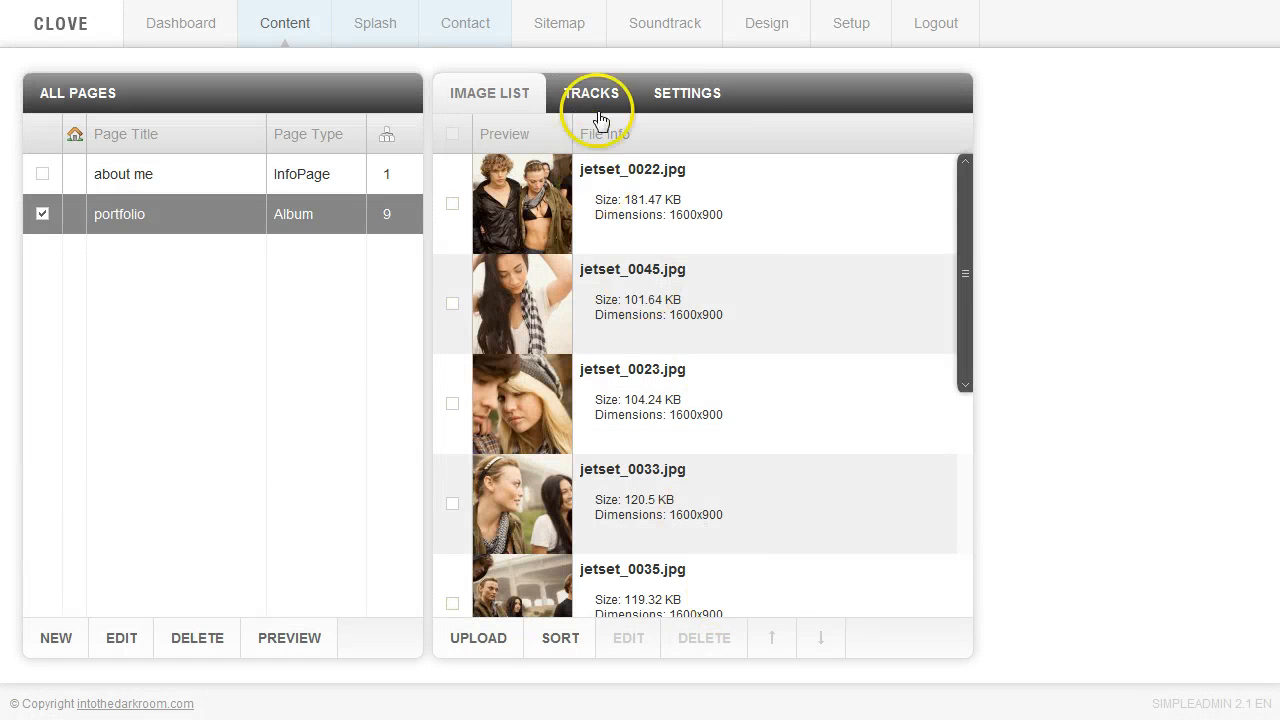
Step: Save the portfolio album settings with Use Watermark False and Show Image Captions True
left_click(594, 94)
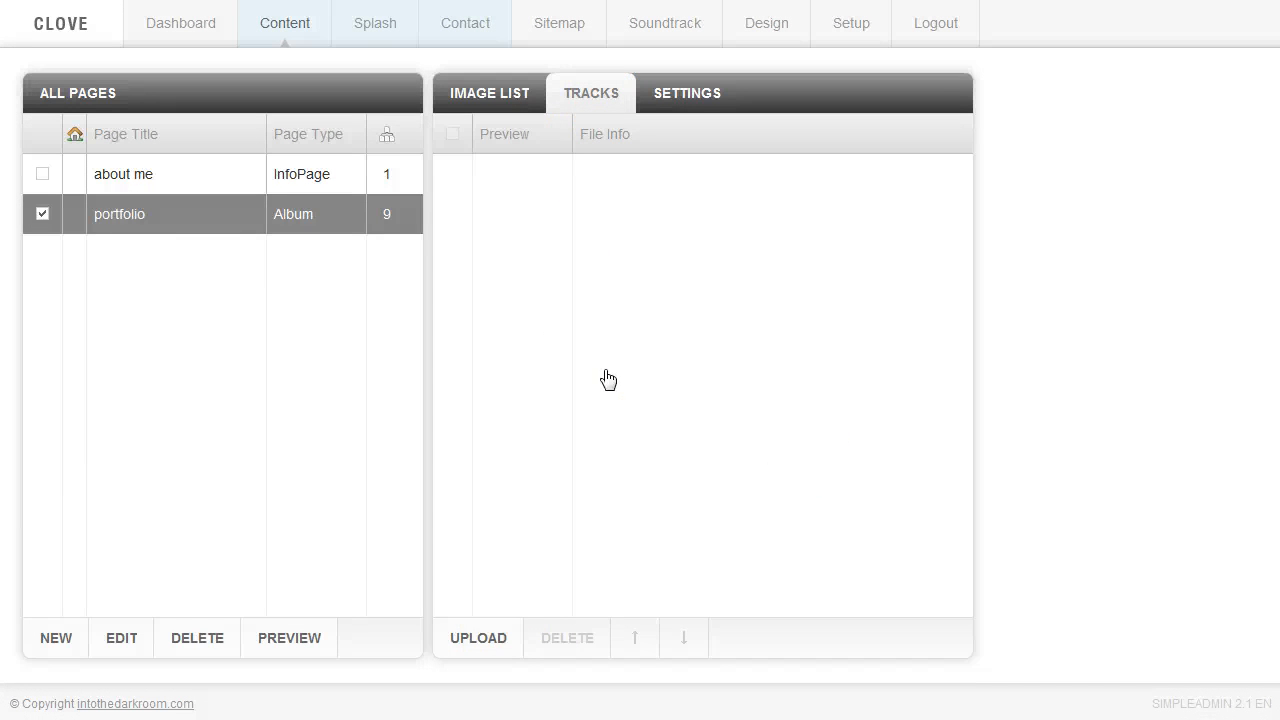
mouse_move(706, 104)
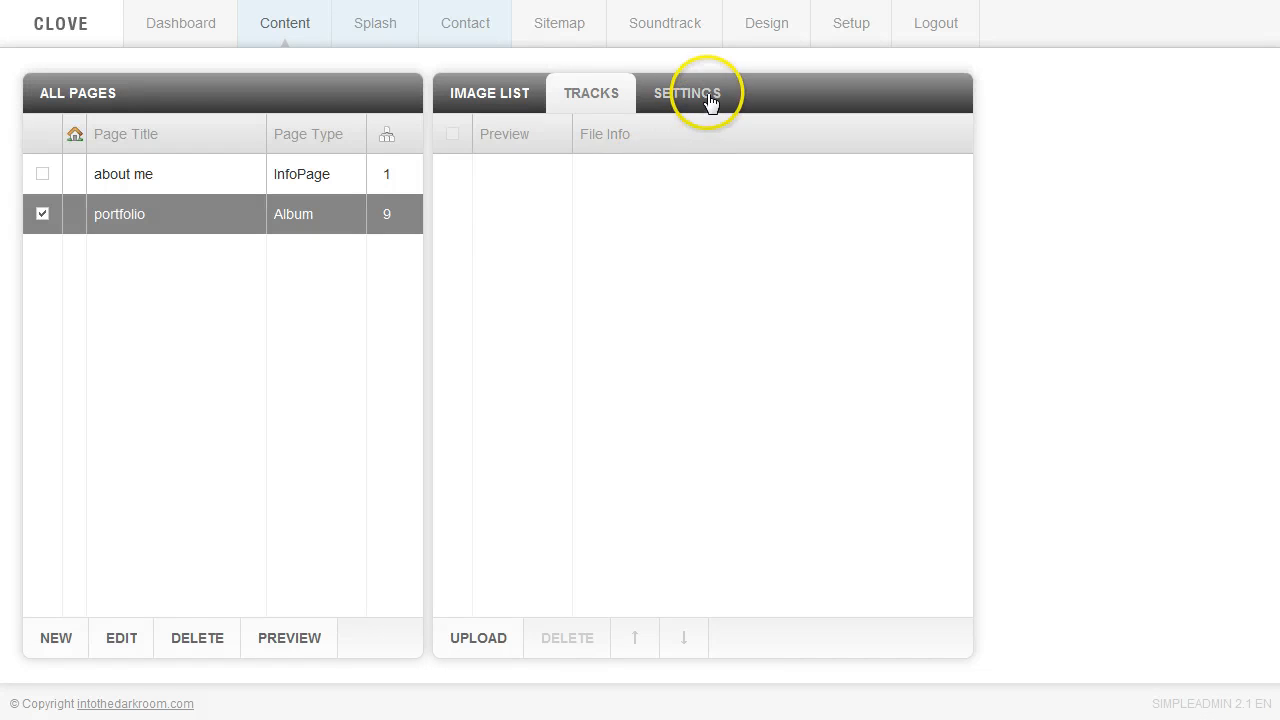
left_click(688, 92)
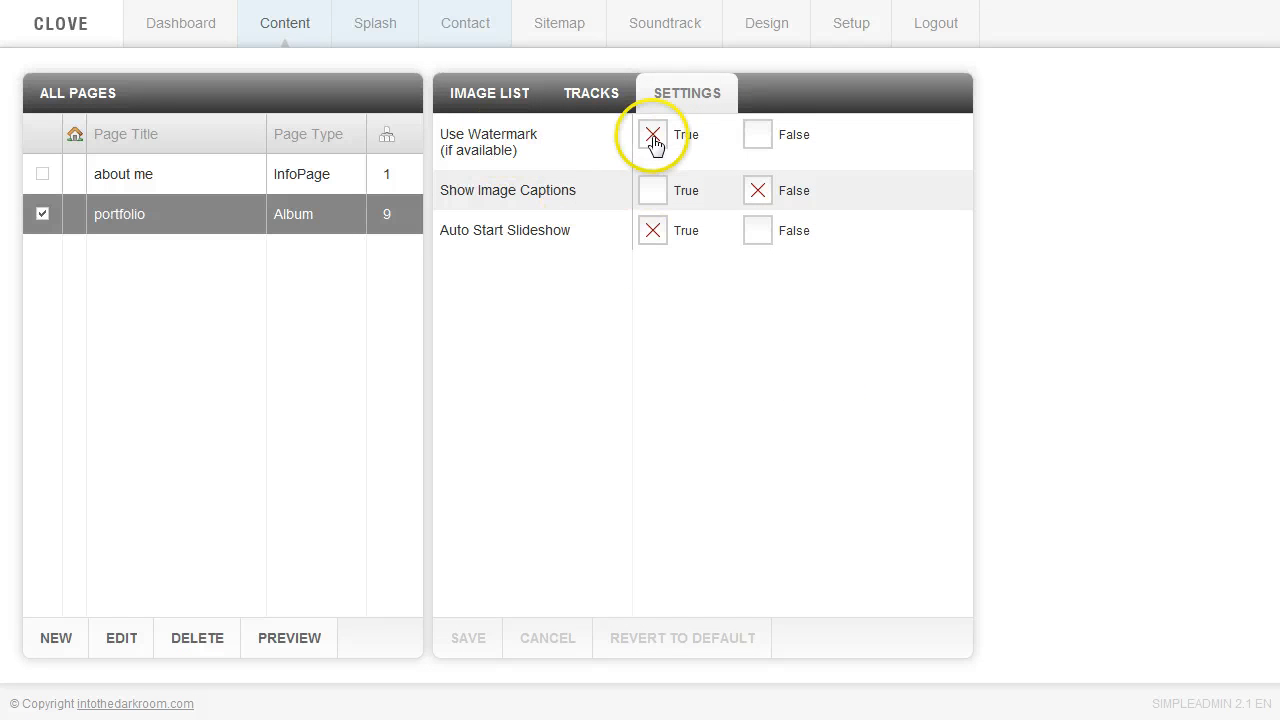
left_click(756, 134)
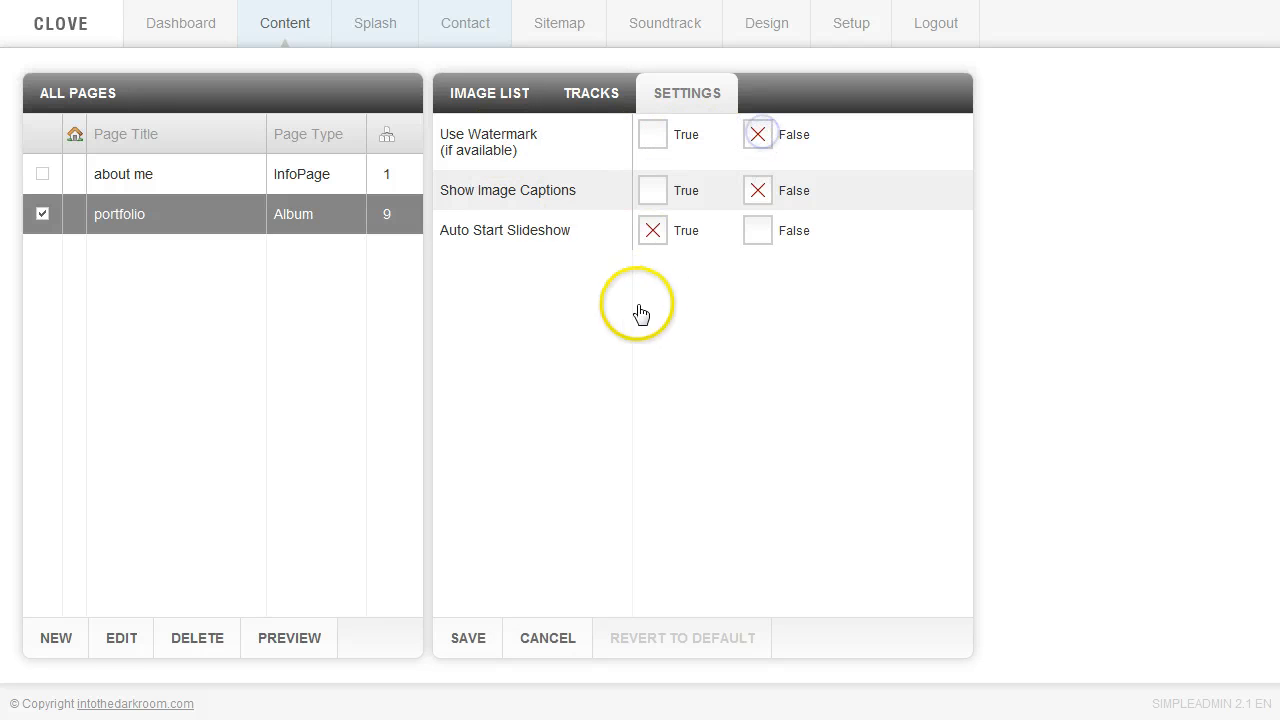
left_click(652, 190)
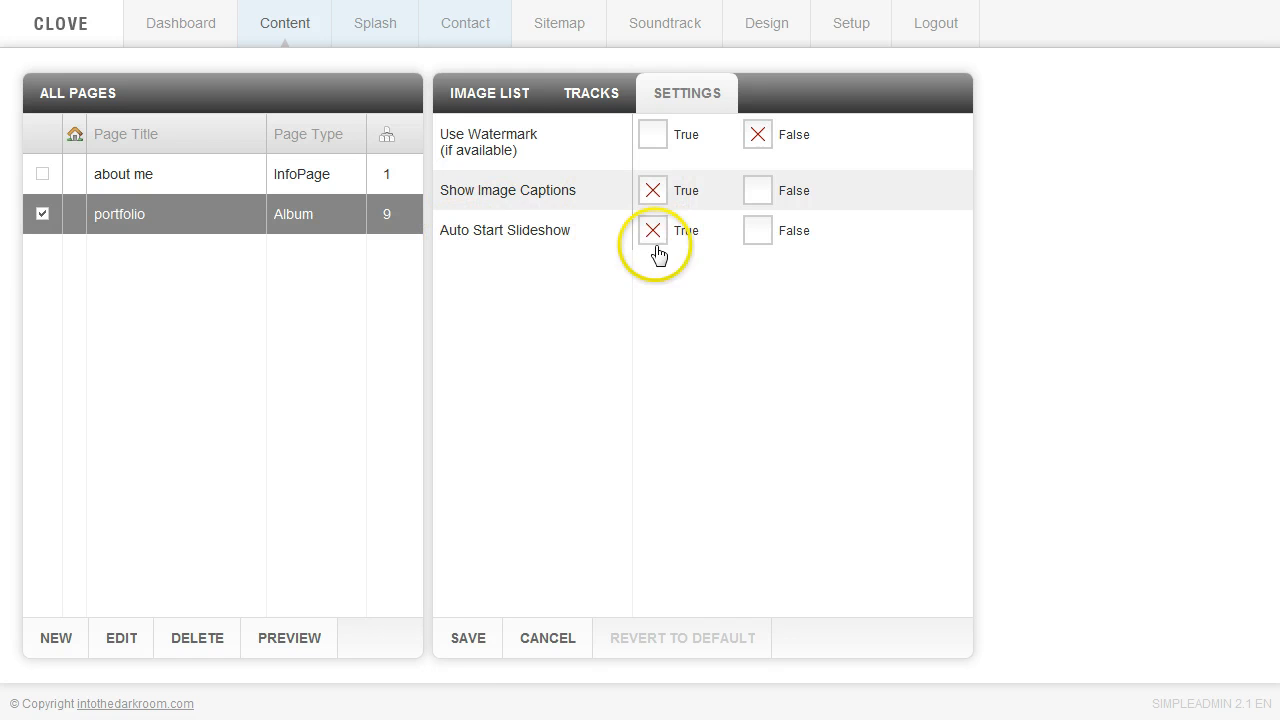
left_click(652, 232)
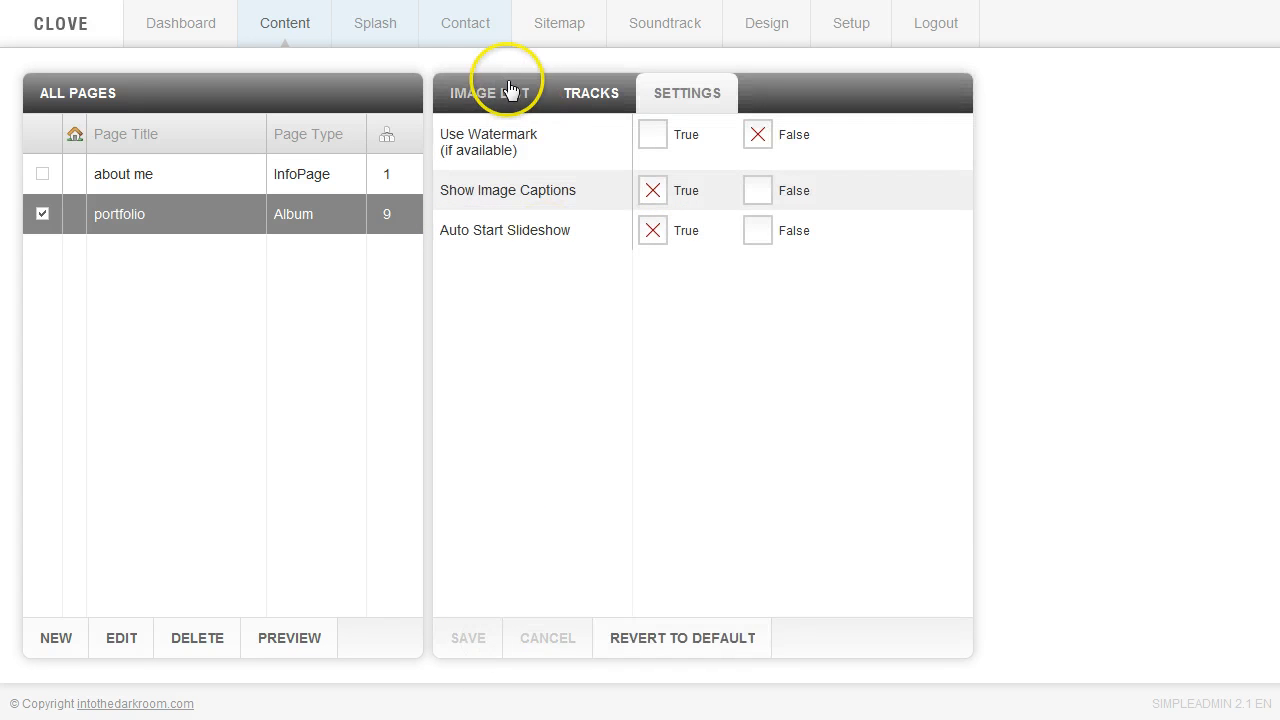
left_click(492, 92)
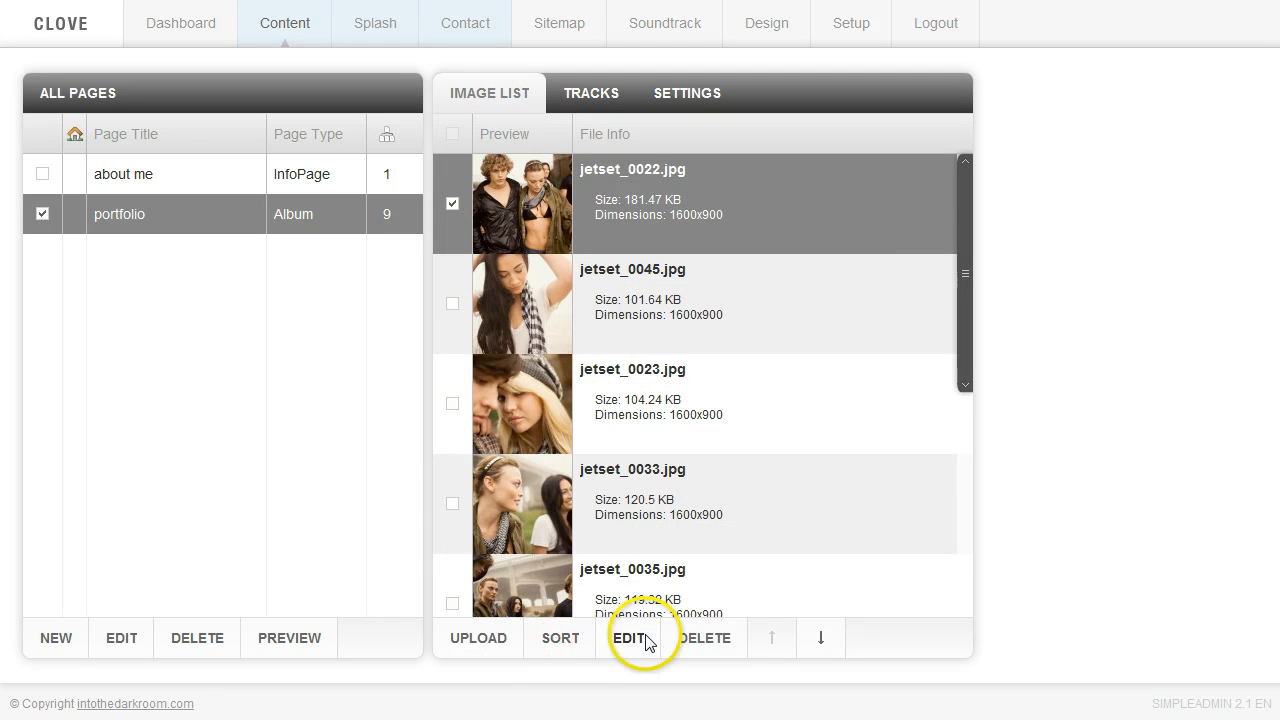
left_click(628, 638)
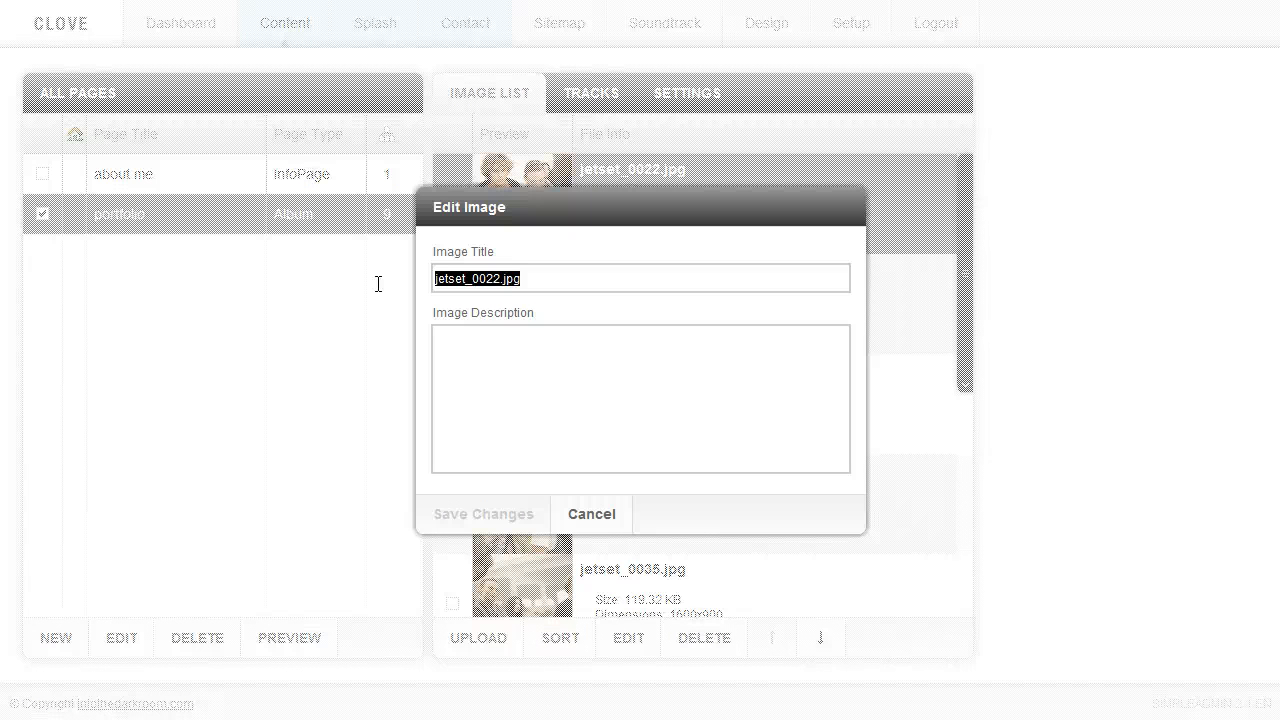
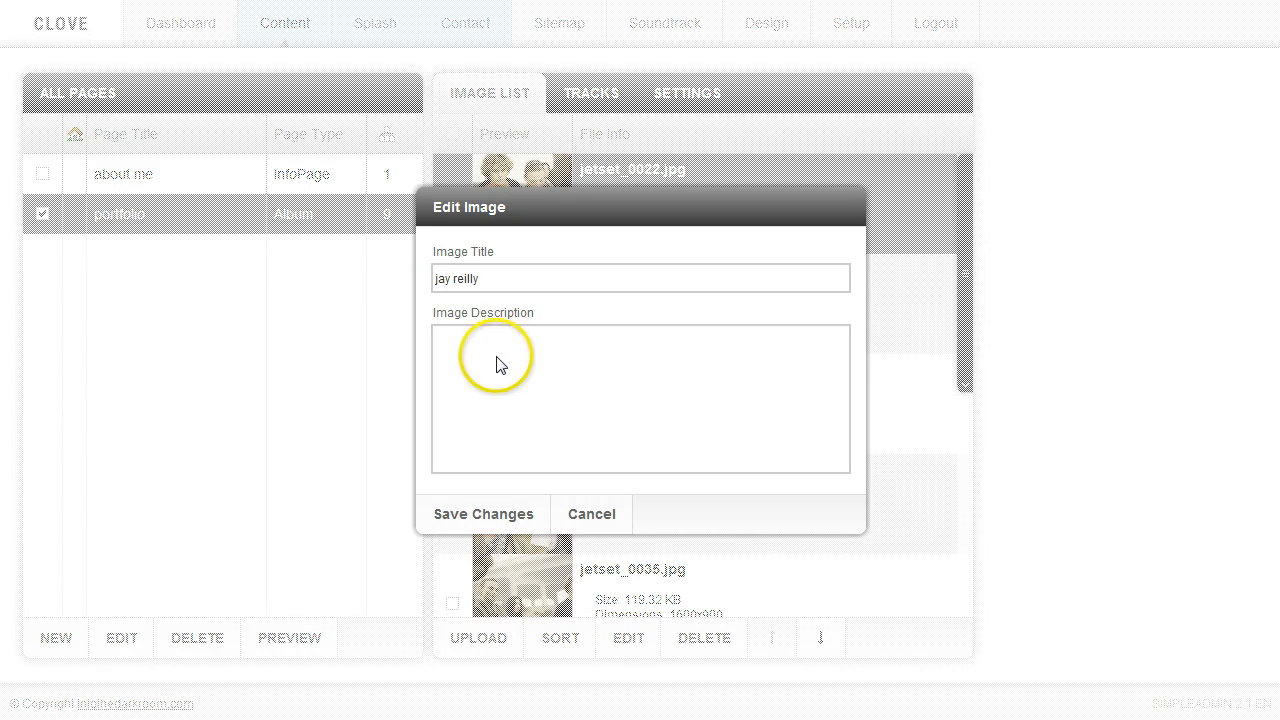
left_click(498, 356)
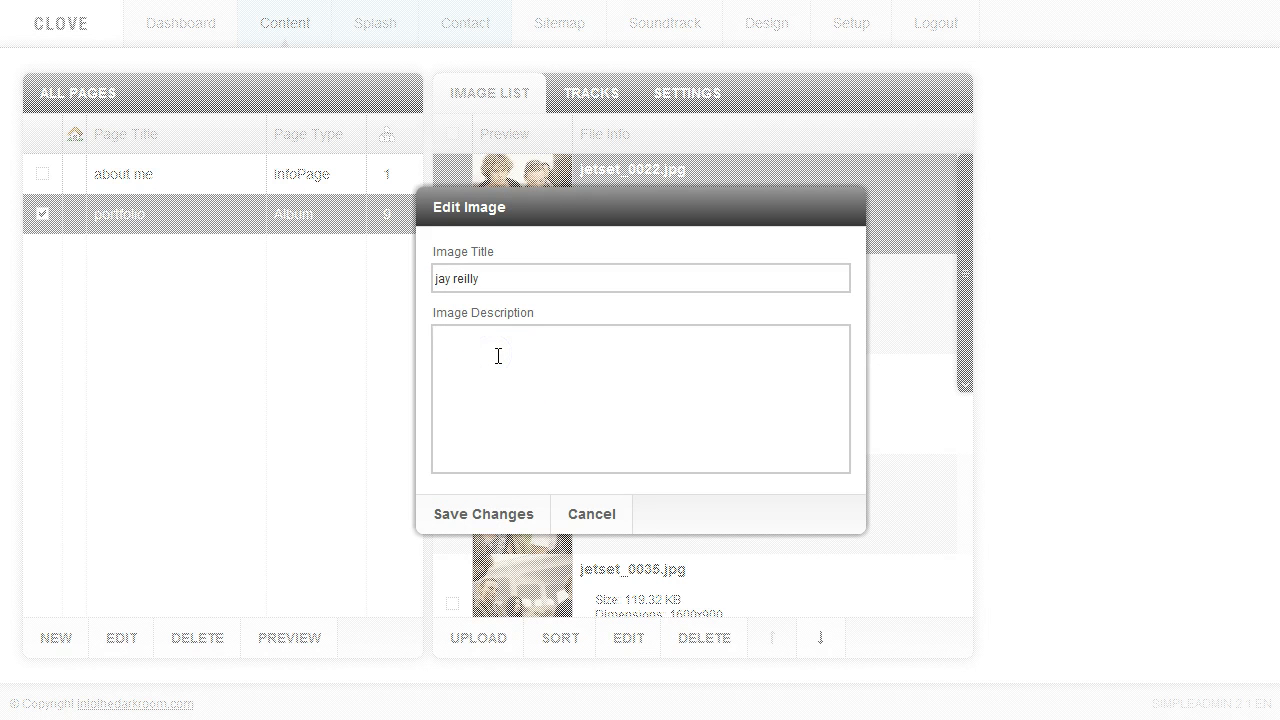
type("a photo")
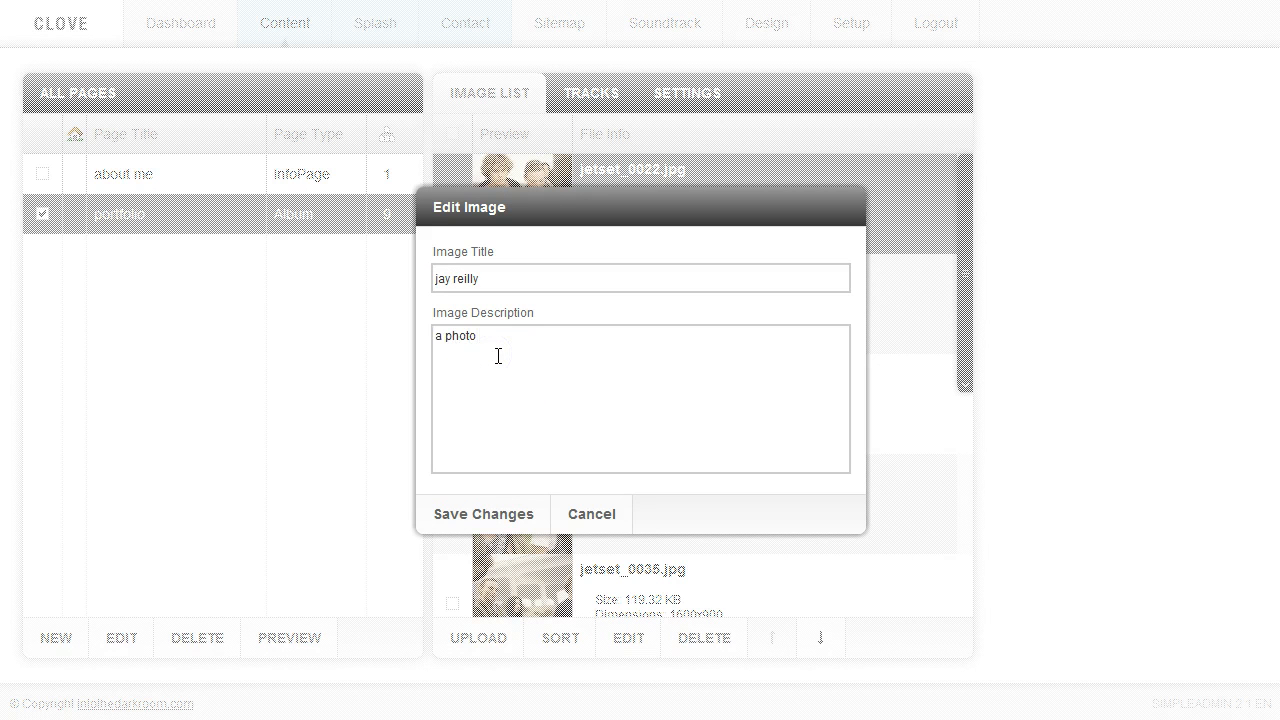
type("shoot")
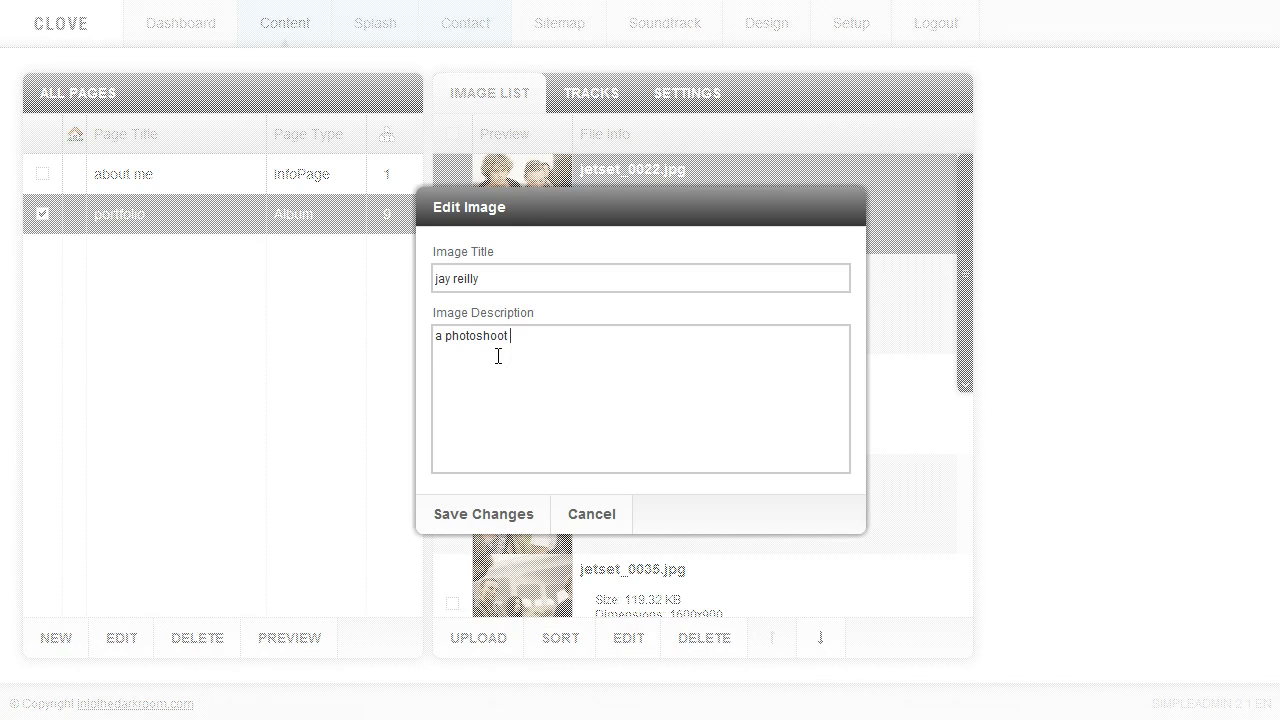
type("jetset models calif")
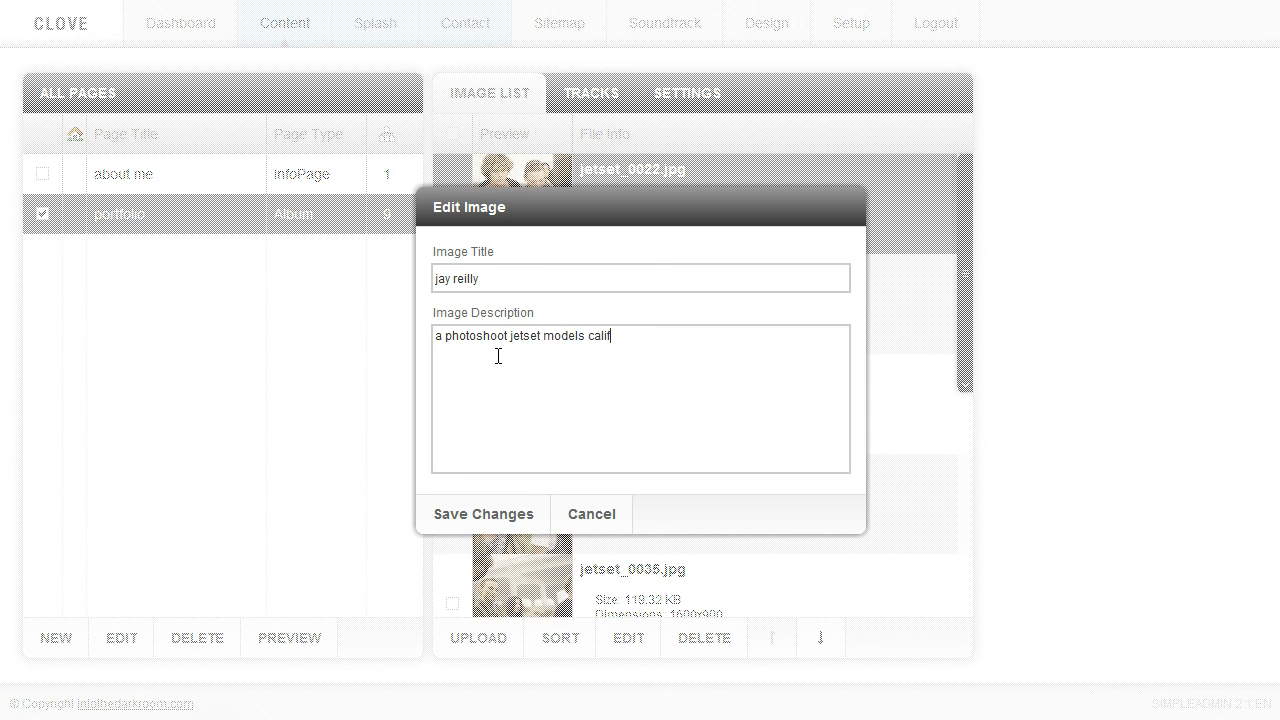
type("ornia")
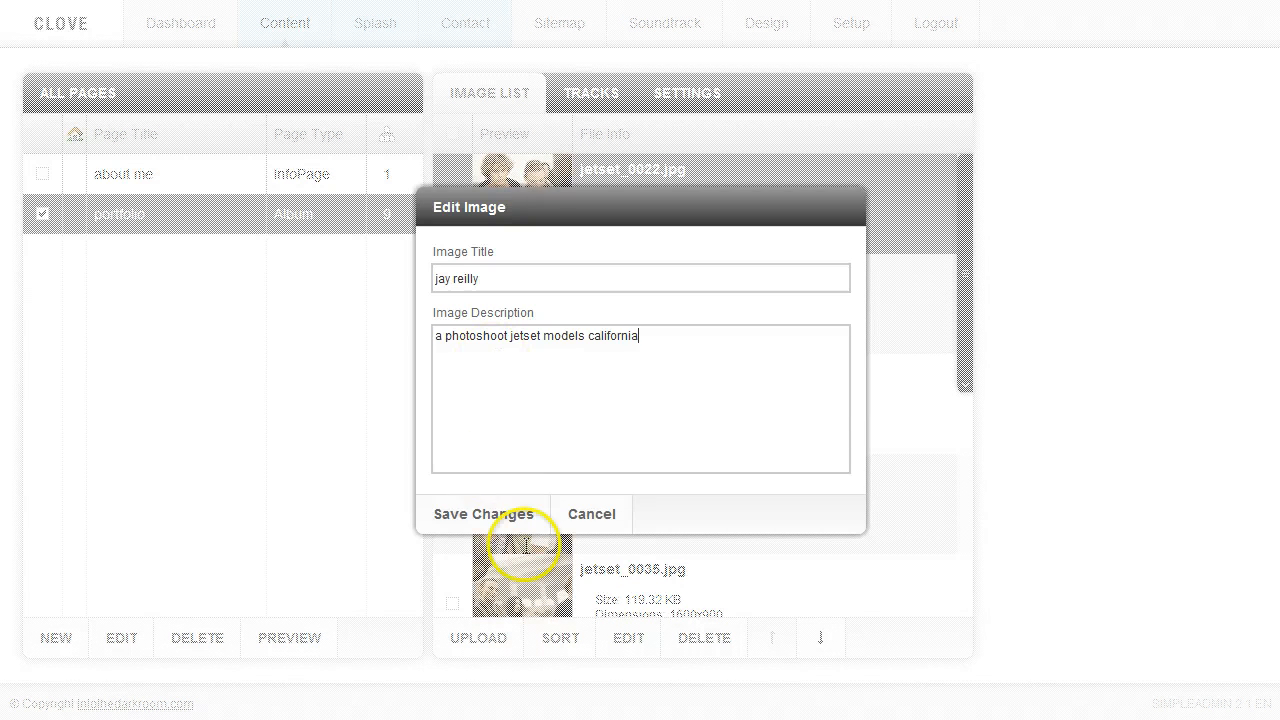
left_click(484, 514)
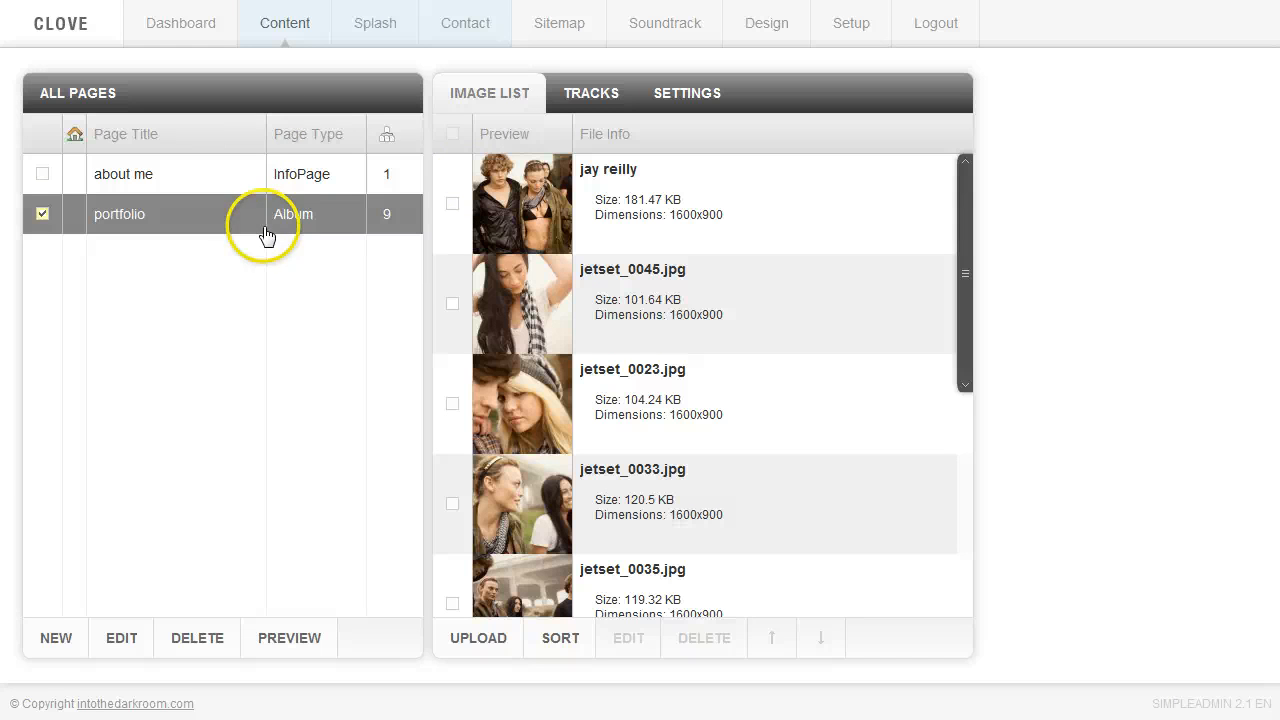
mouse_move(480, 28)
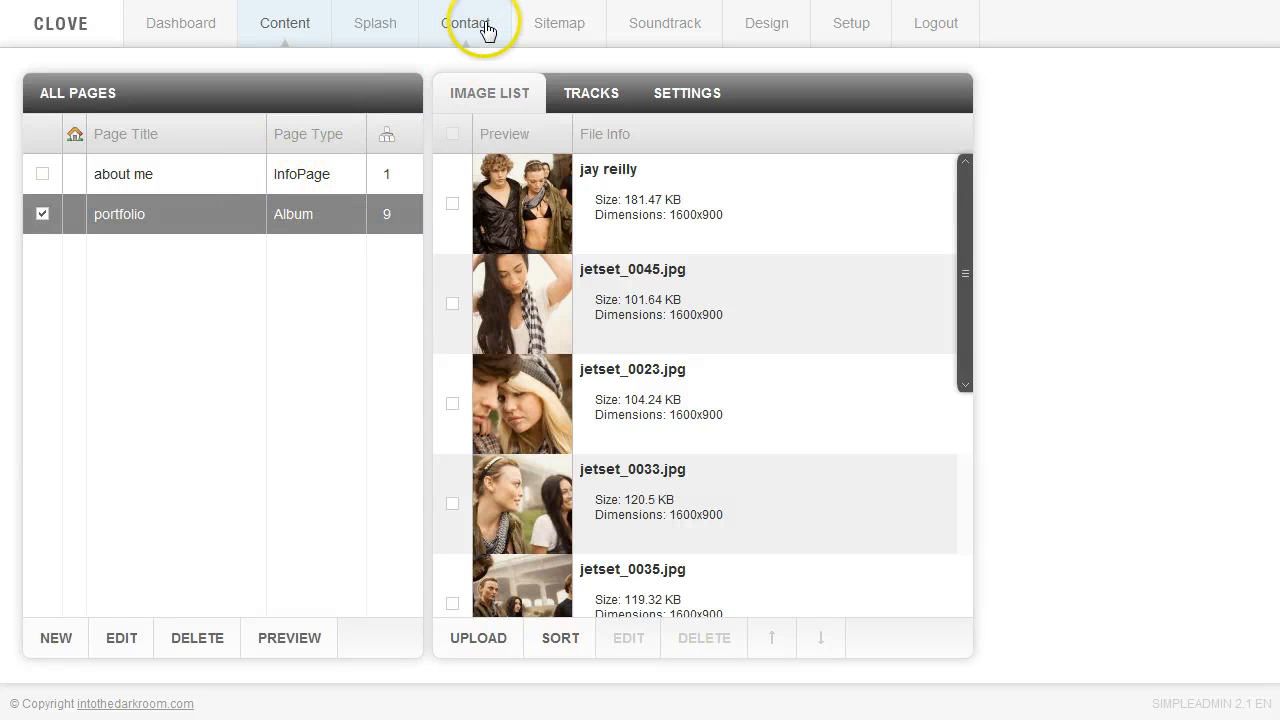
mouse_move(484, 28)
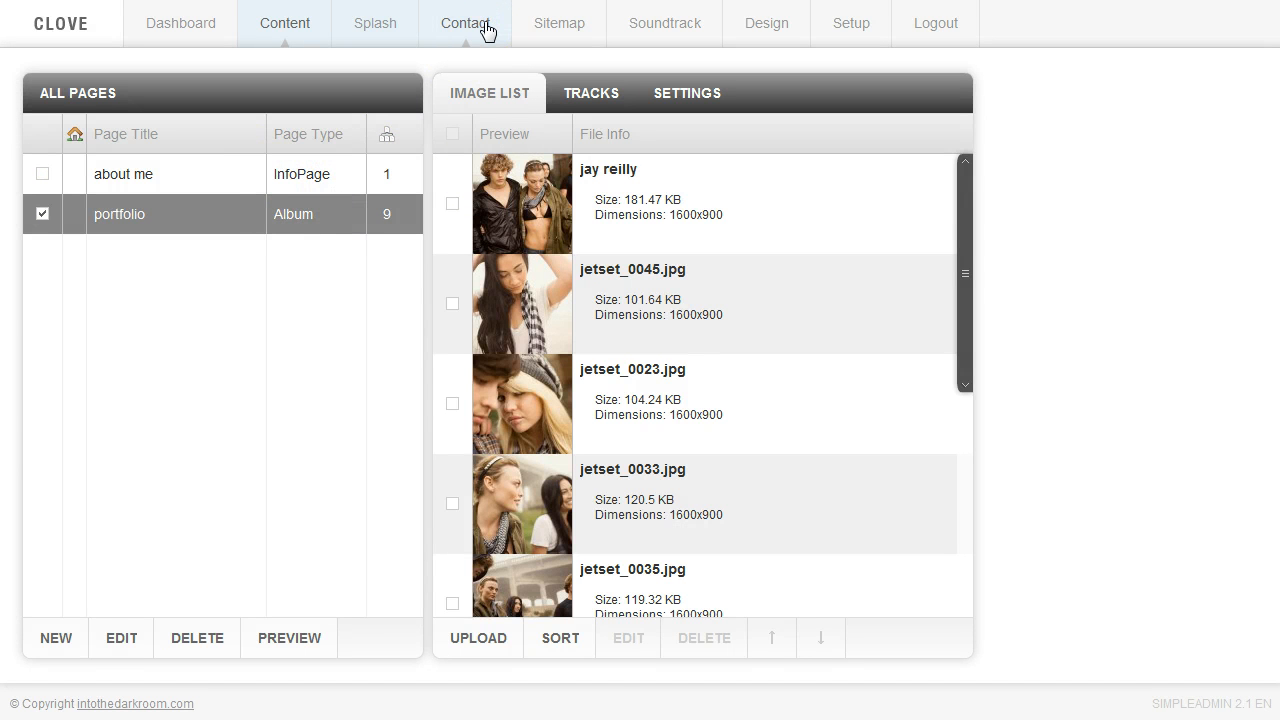
Step: Fill the contact page with title 'contact me', description 'test', an email and the name anthony
left_click(466, 24)
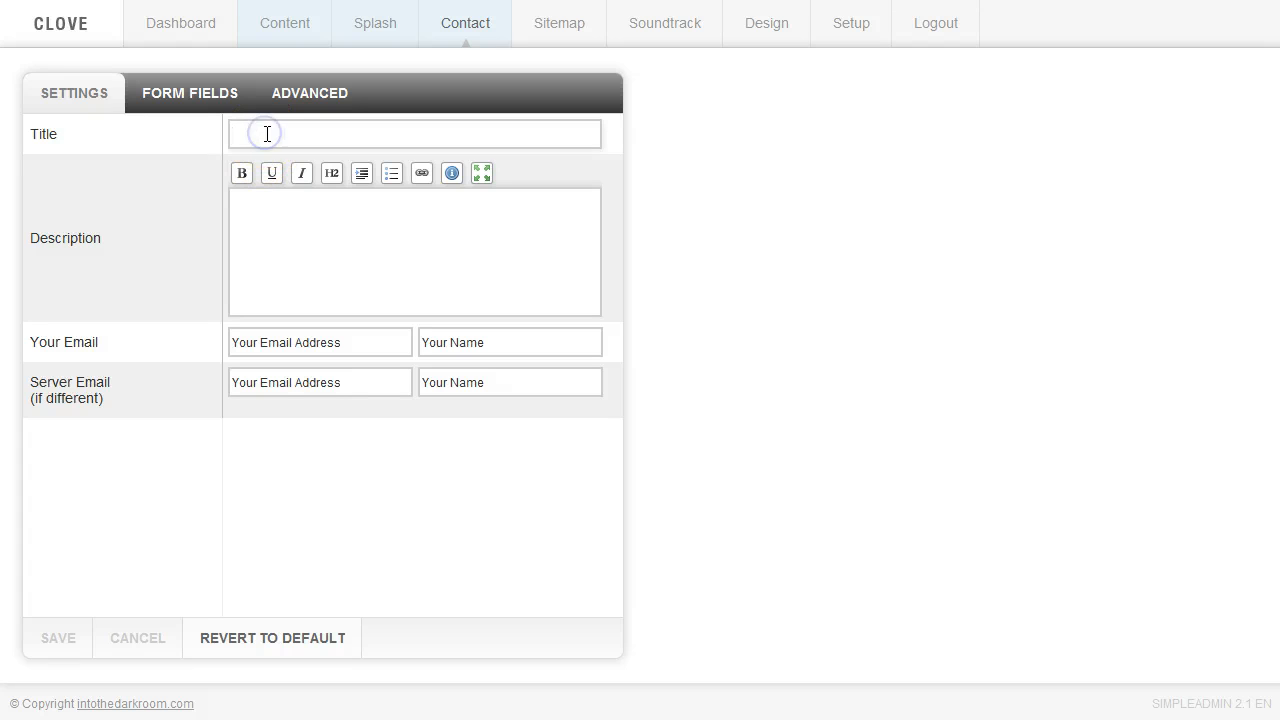
type("contact me")
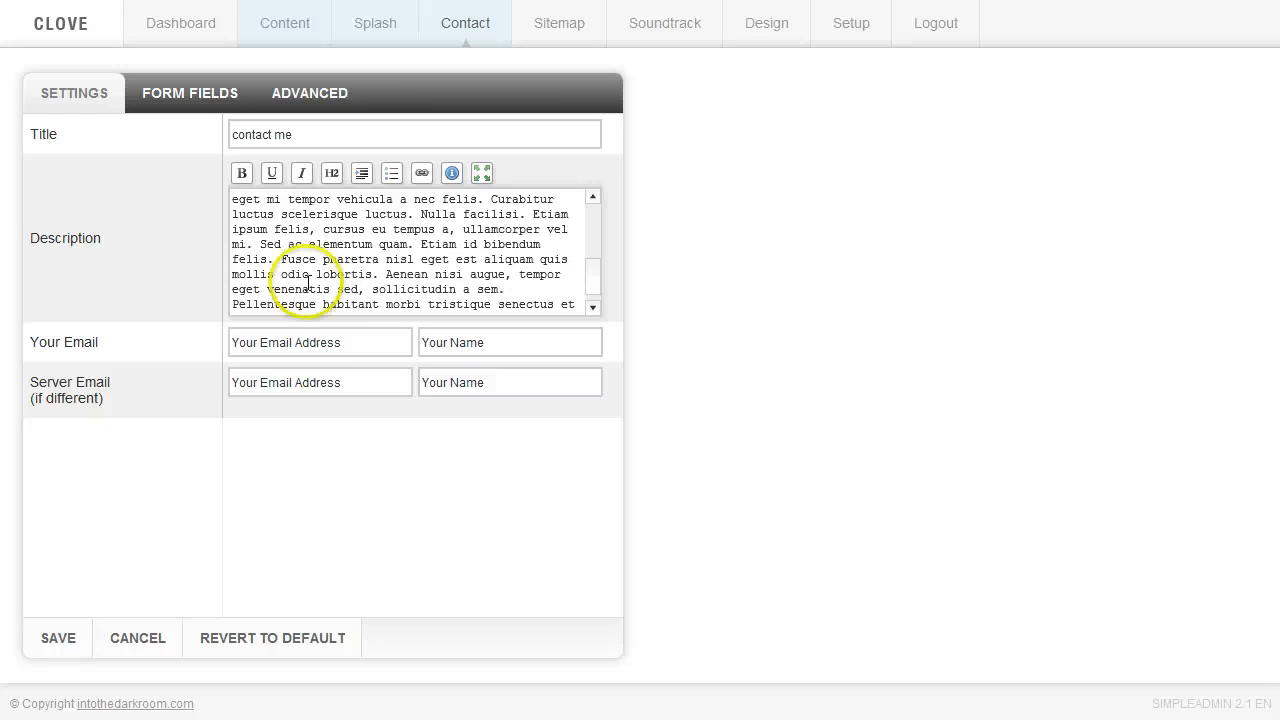
type("test@tets.com")
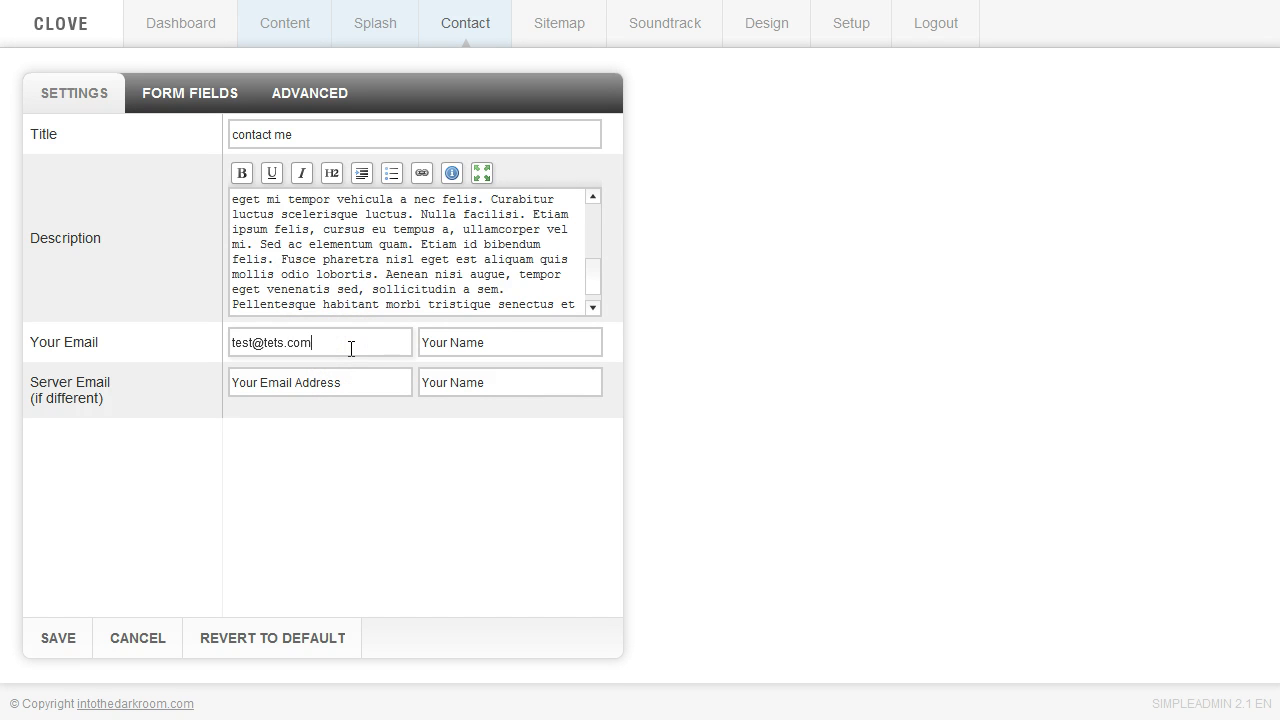
type("anthony")
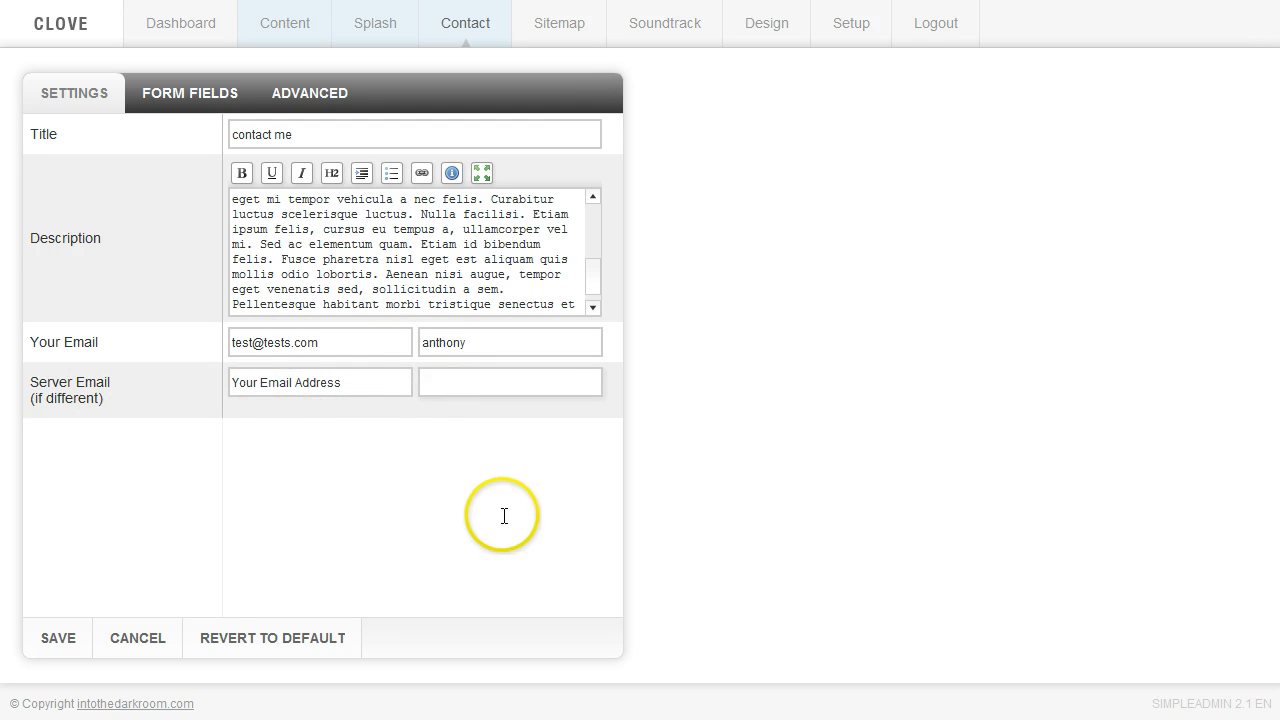
Step: Save the contact page settings and move on to the Sitemap navigation editor
left_click(510, 382)
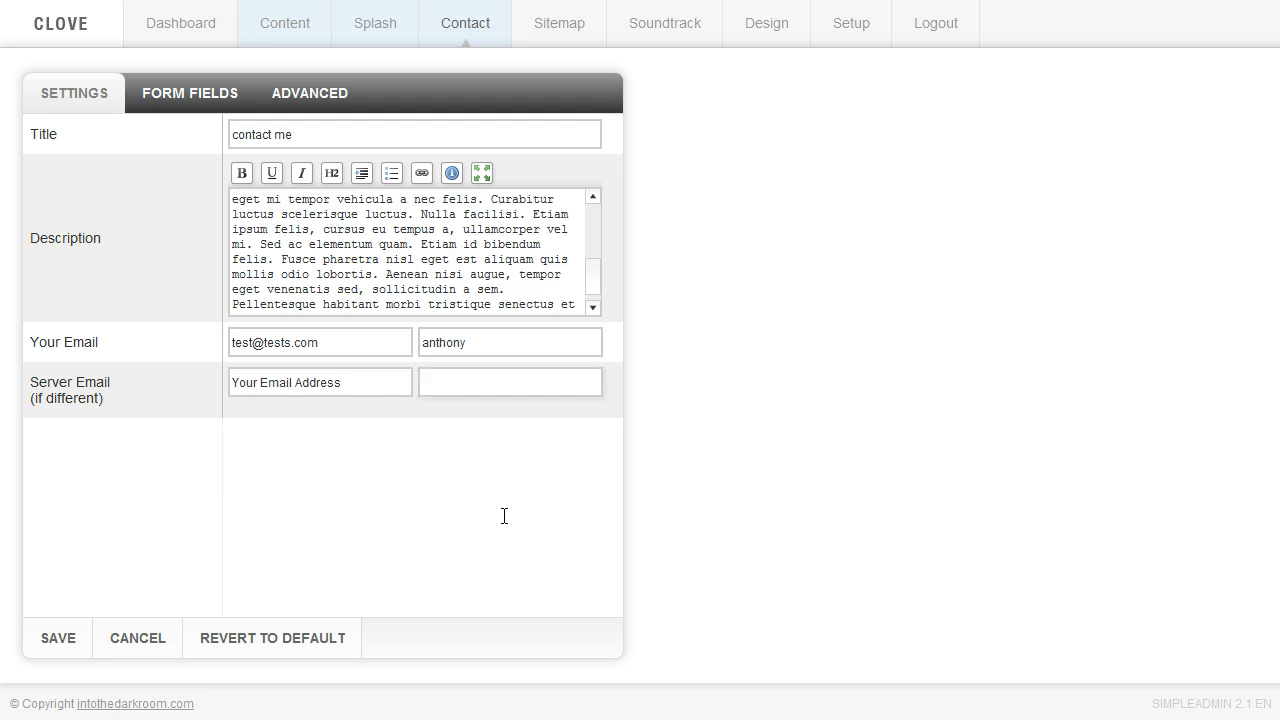
left_click(510, 382)
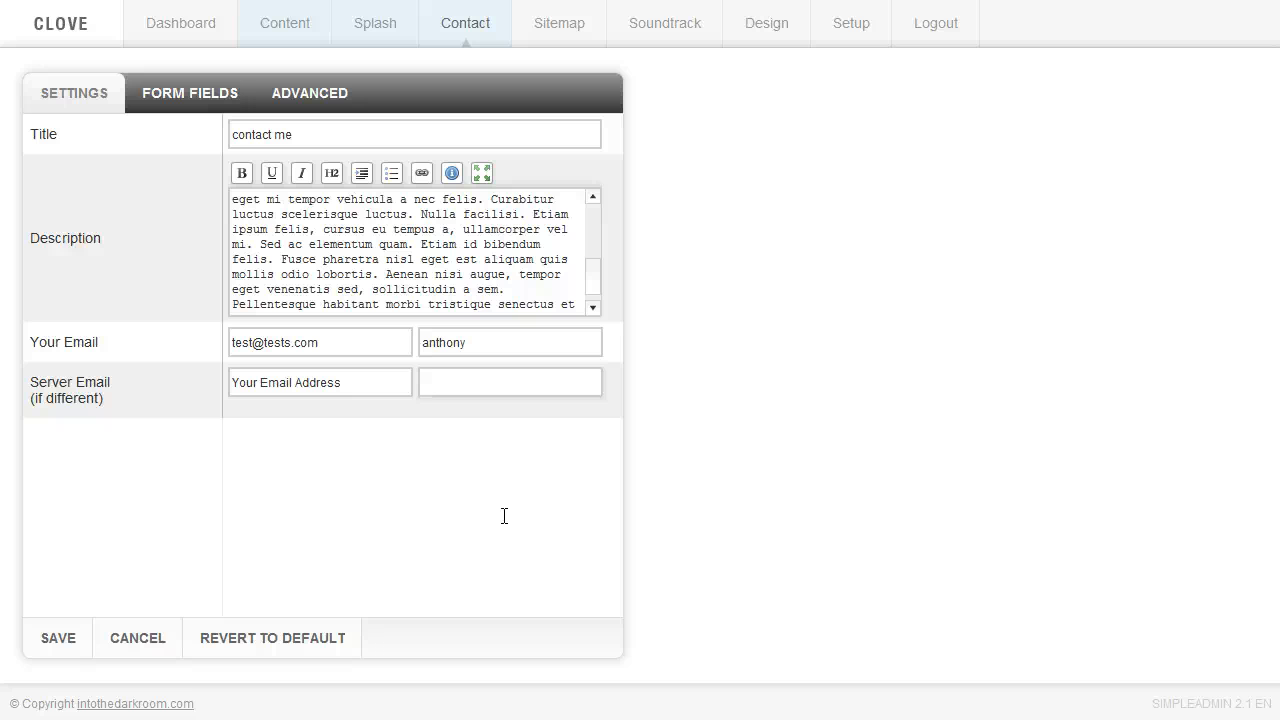
left_click(510, 382)
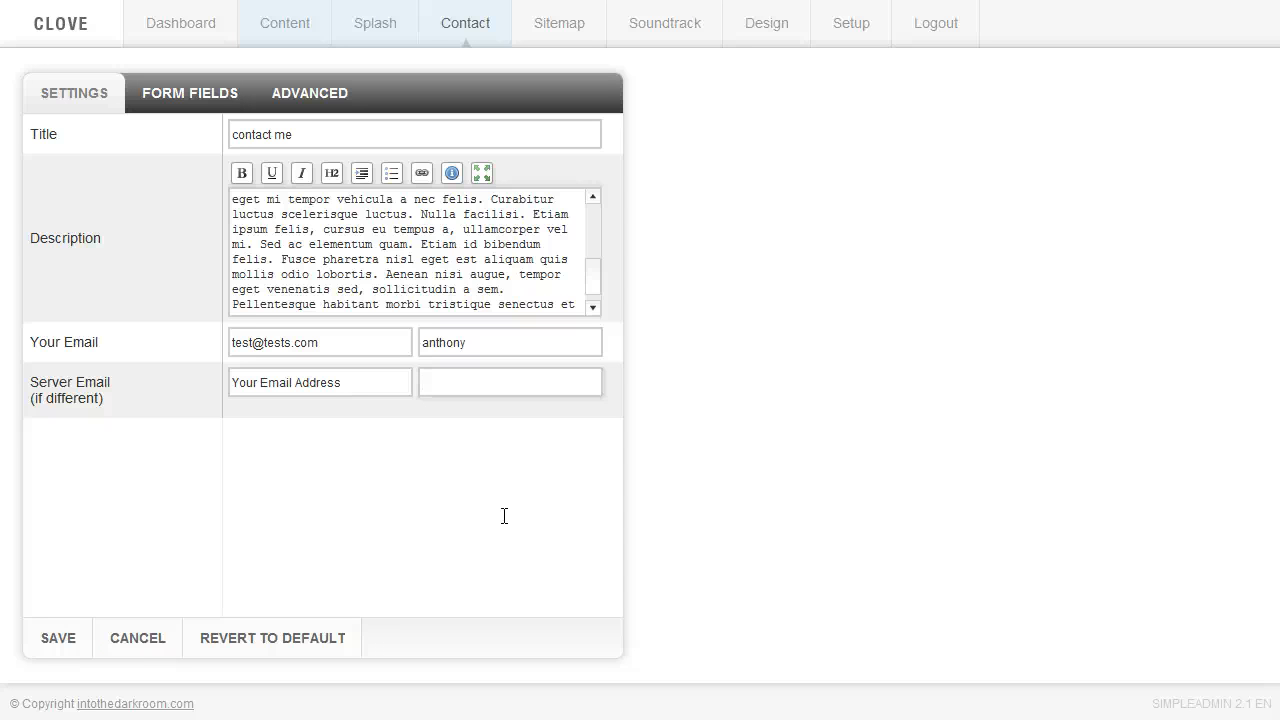
left_click(510, 382)
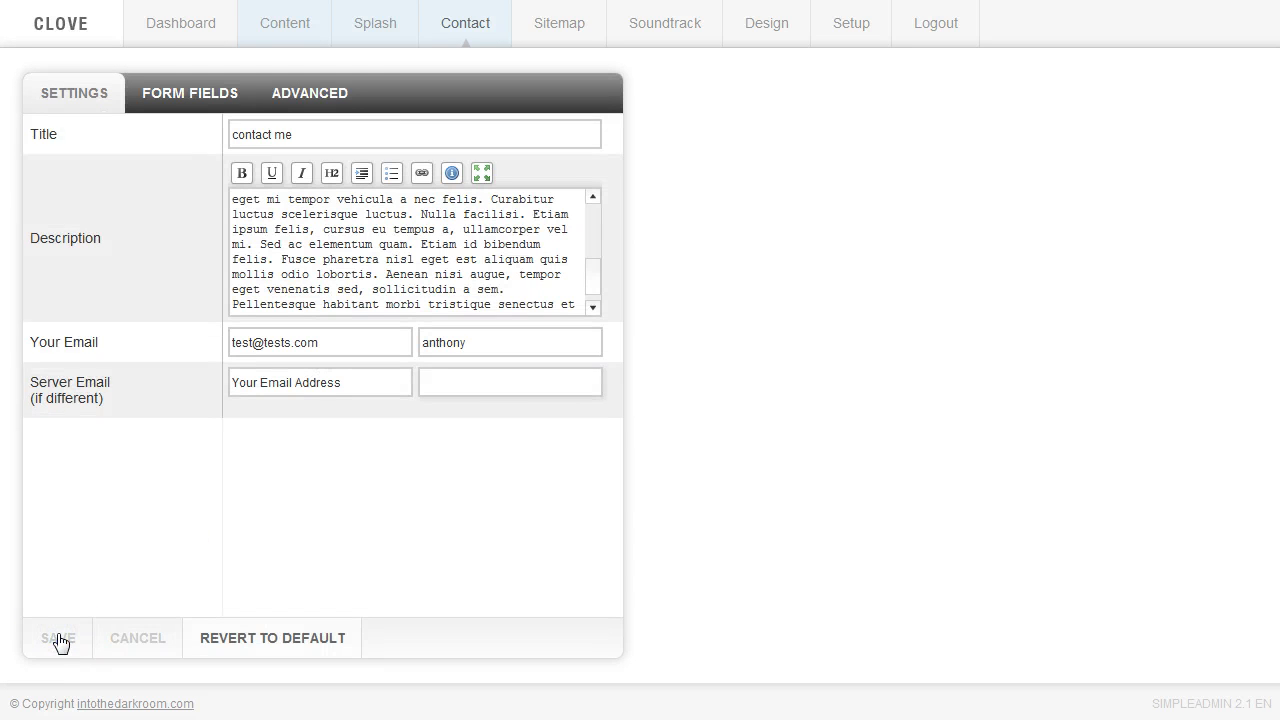
left_click(510, 382)
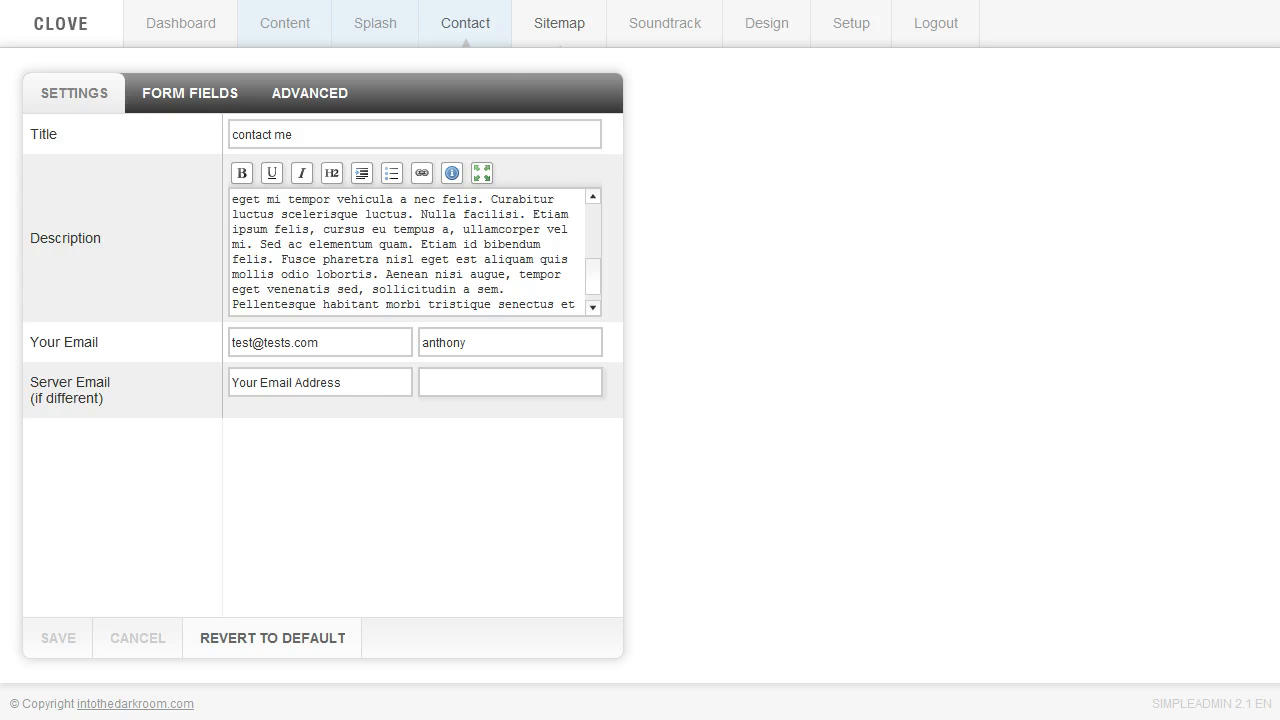
left_click(558, 22)
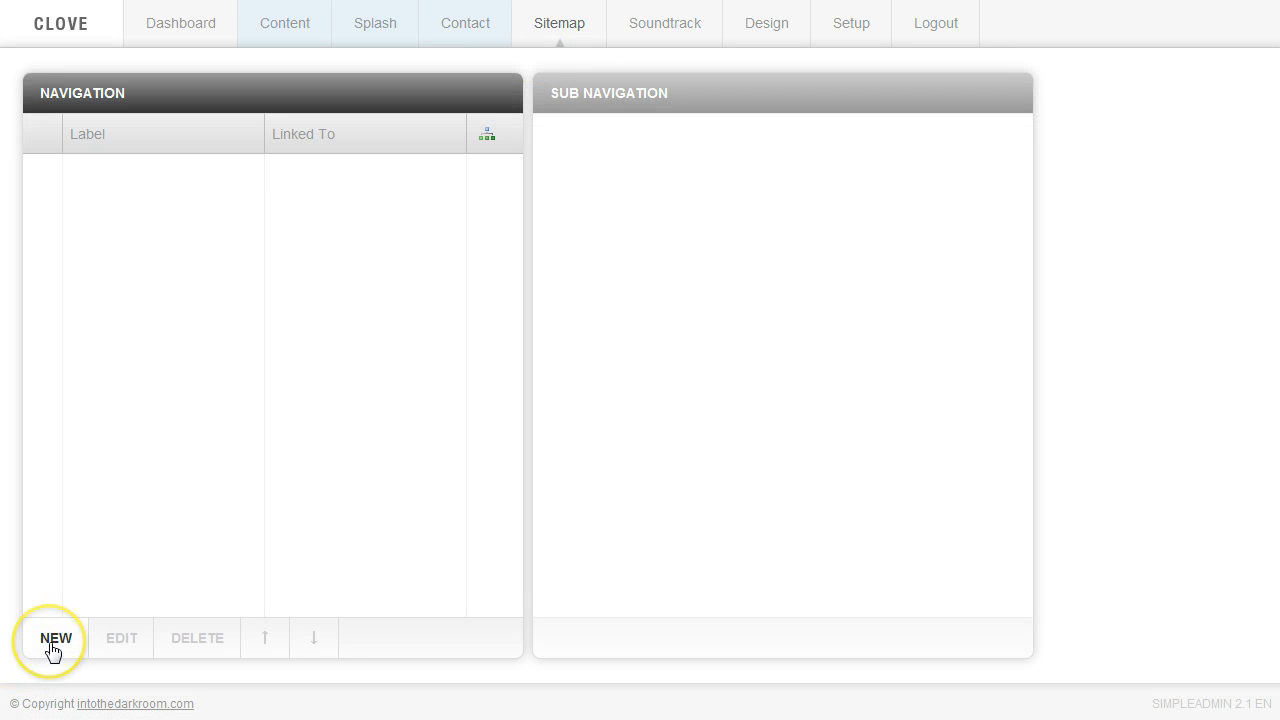
Step: Add a navigation item titled 'about' linked to the about me page
left_click(56, 638)
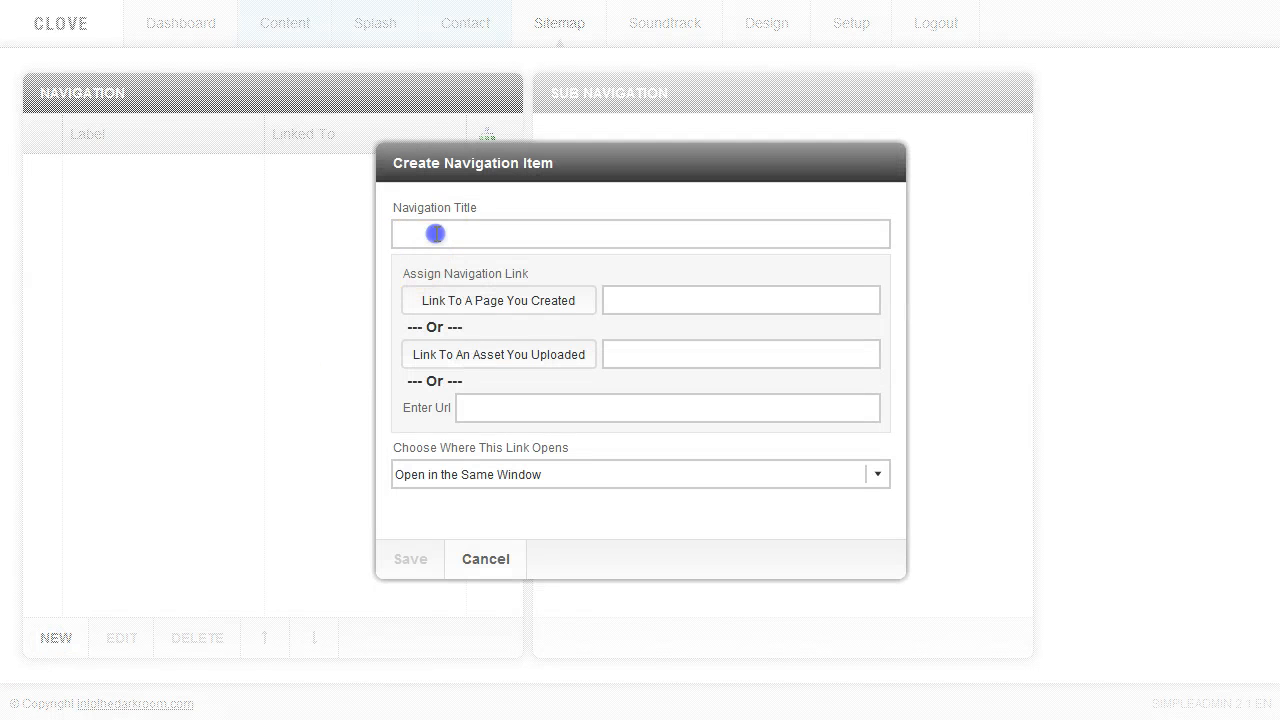
type("about")
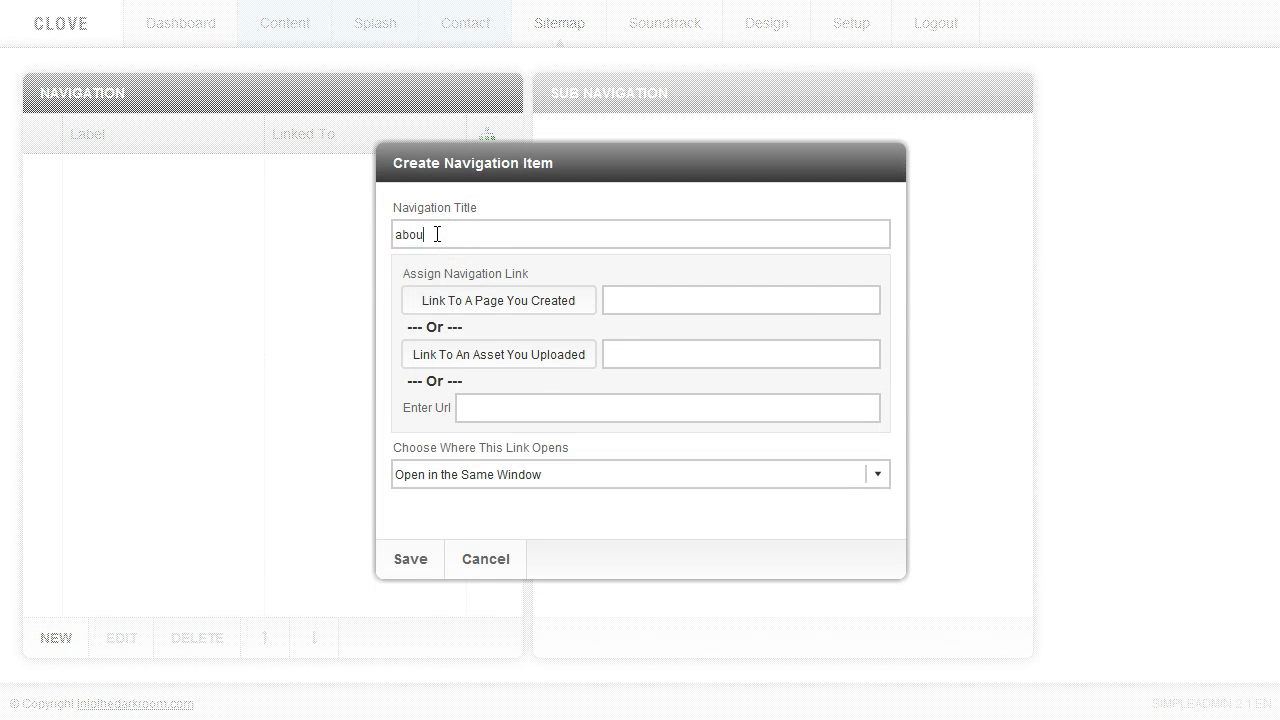
left_click(498, 300)
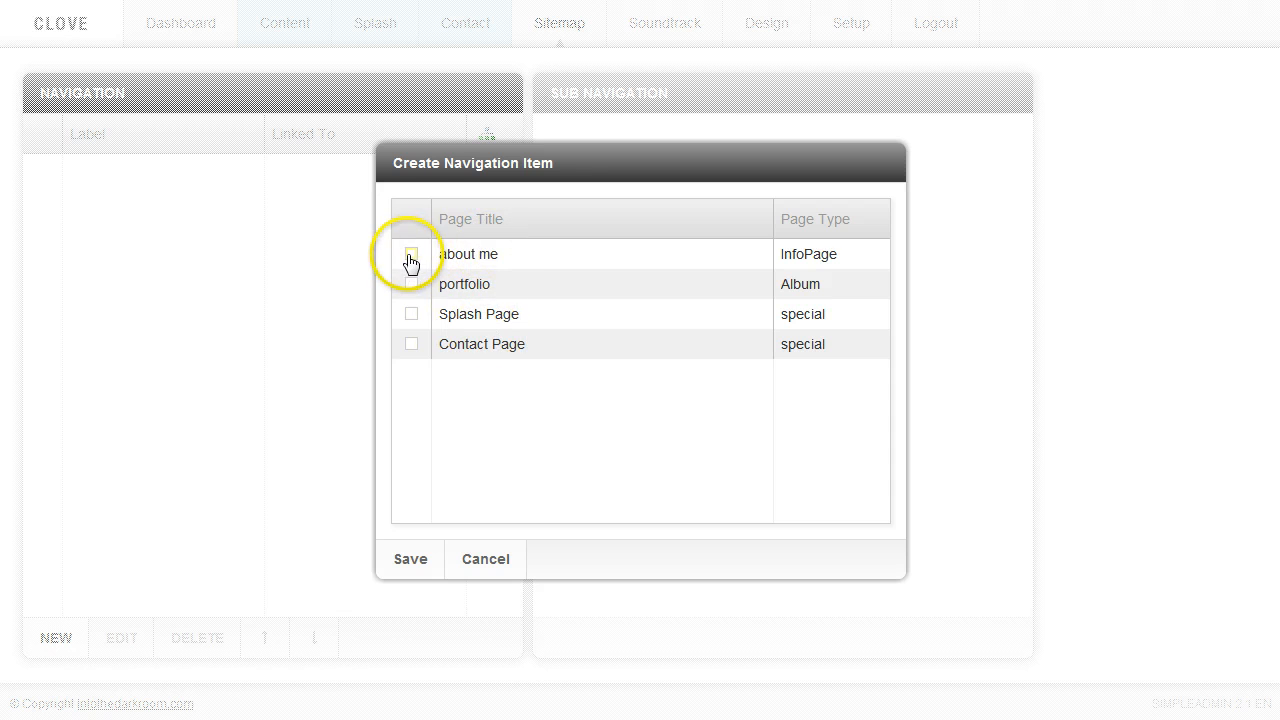
left_click(410, 254)
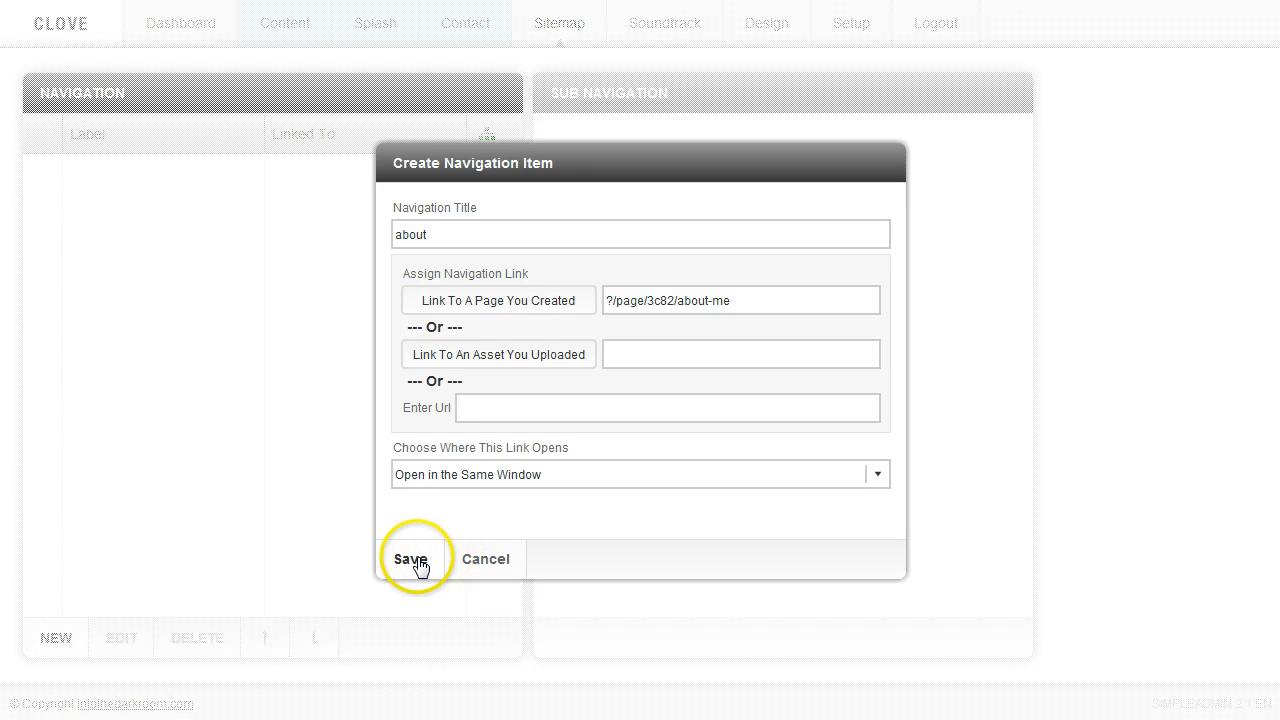
mouse_move(432, 490)
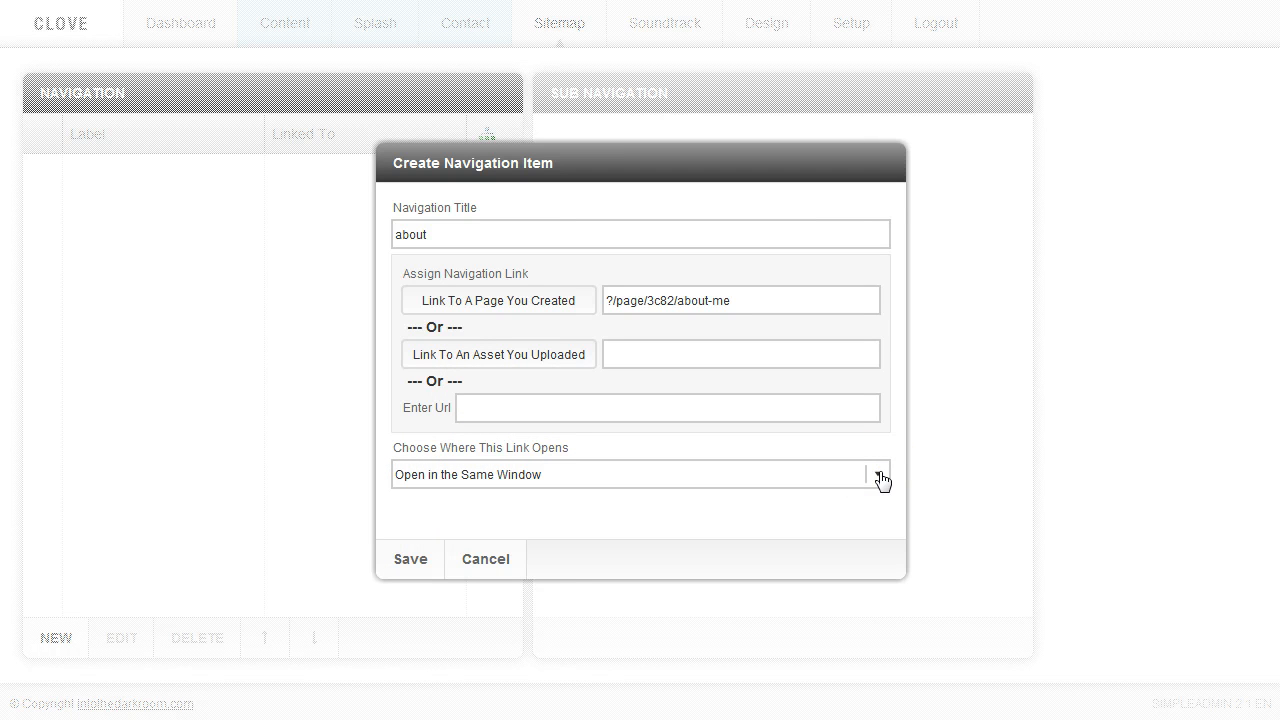
Step: Keep the link opening in the same window and save the about item
left_click(878, 474)
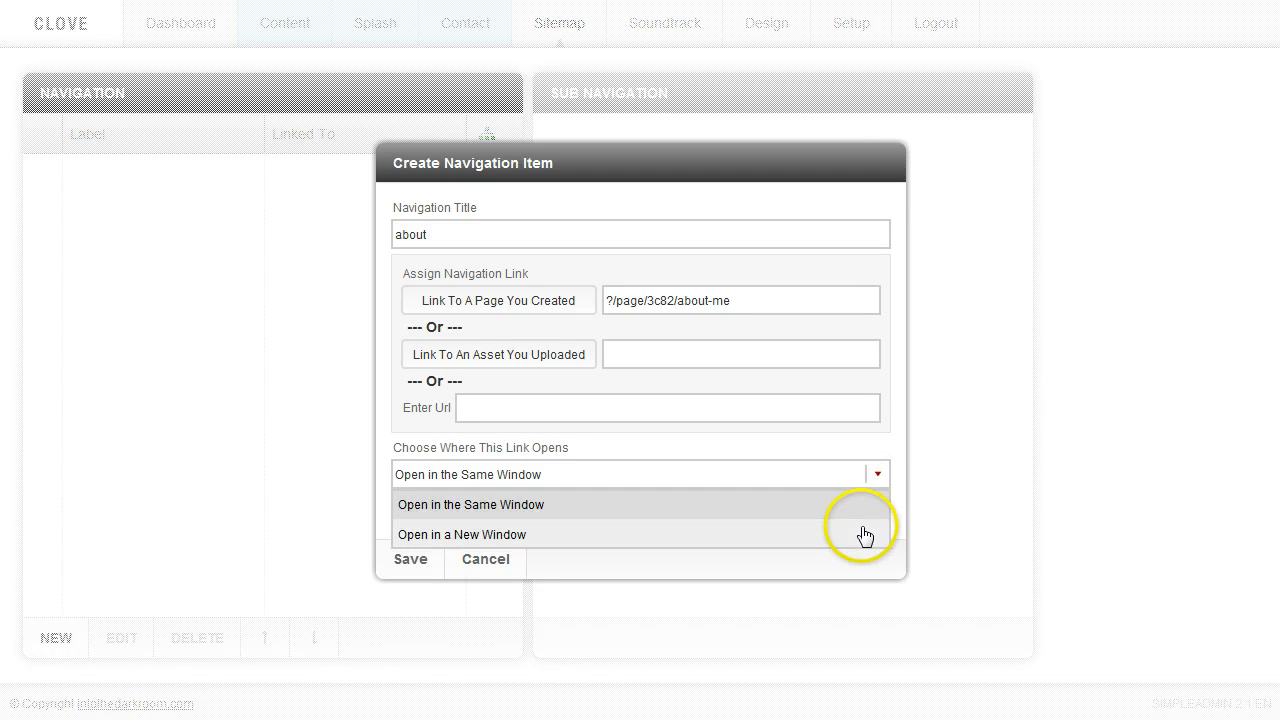
left_click(460, 534)
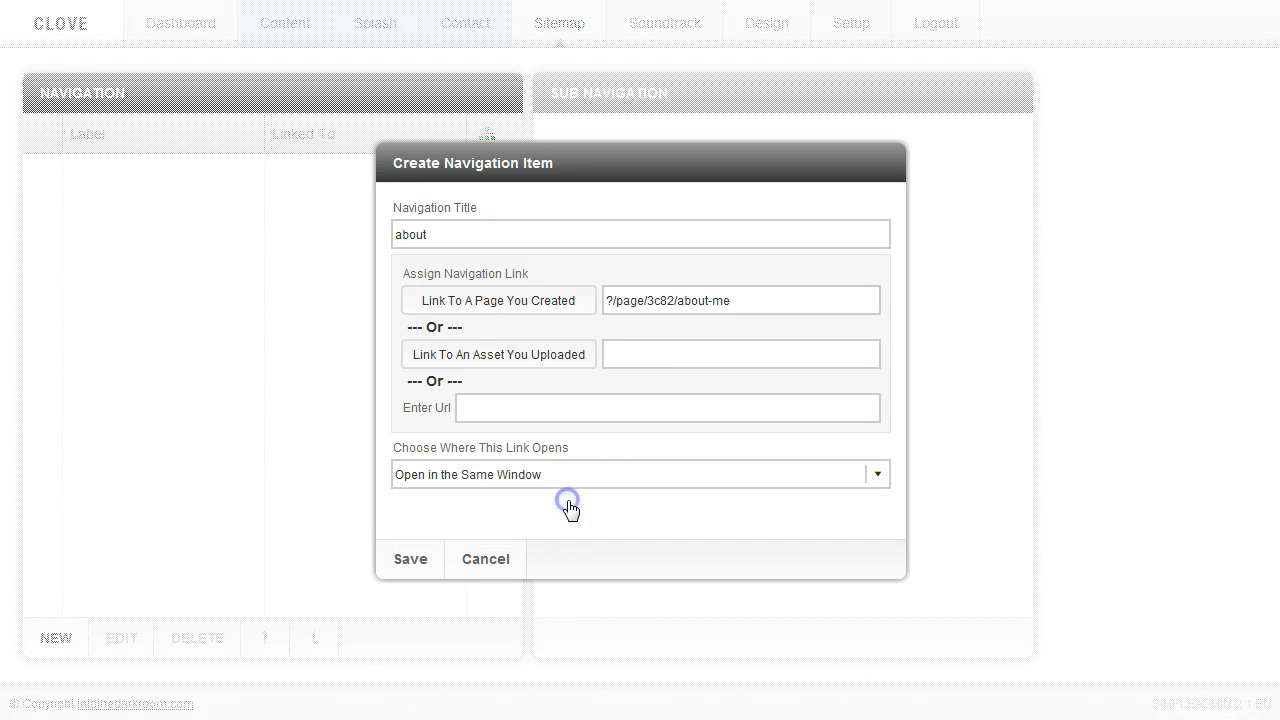
mouse_move(476, 536)
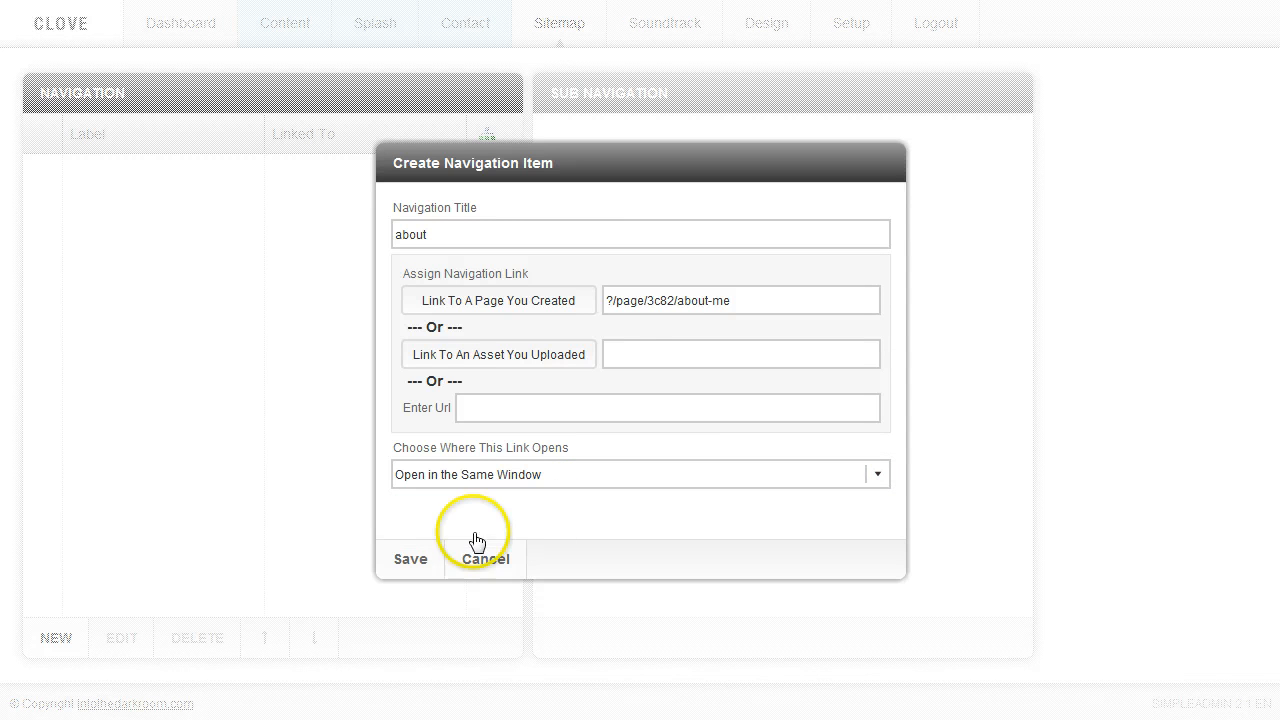
mouse_move(408, 568)
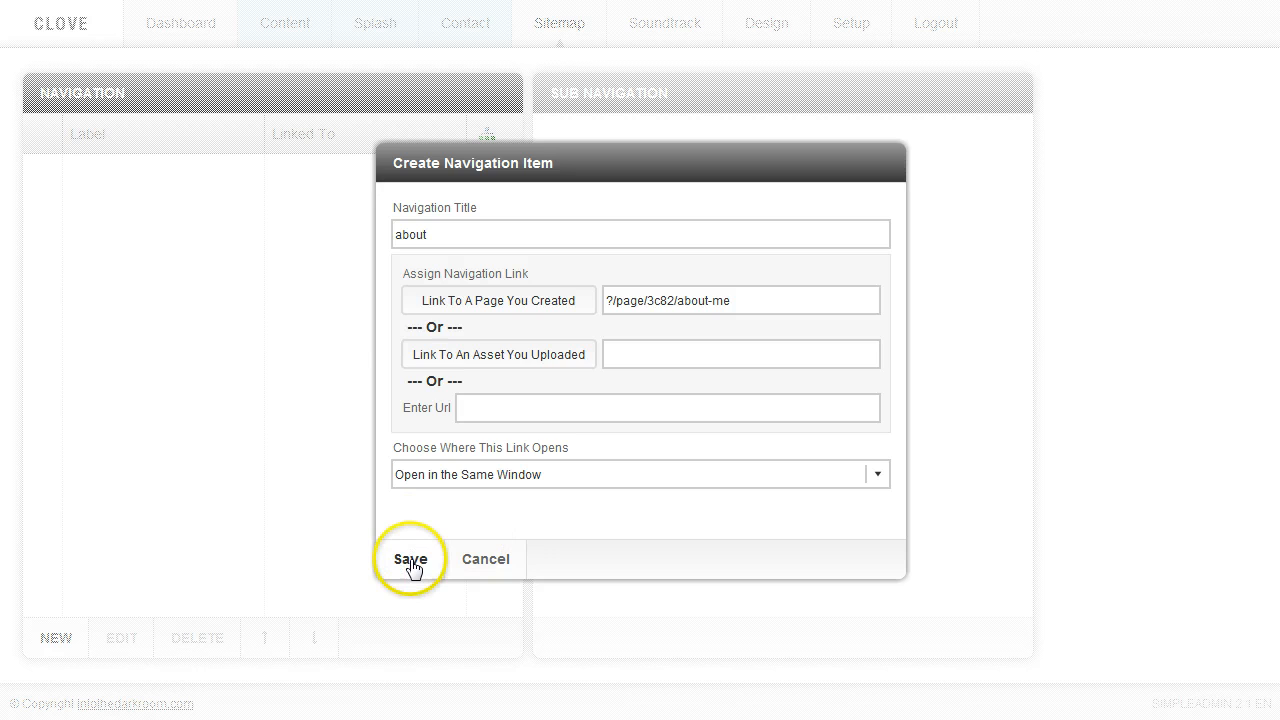
left_click(408, 560)
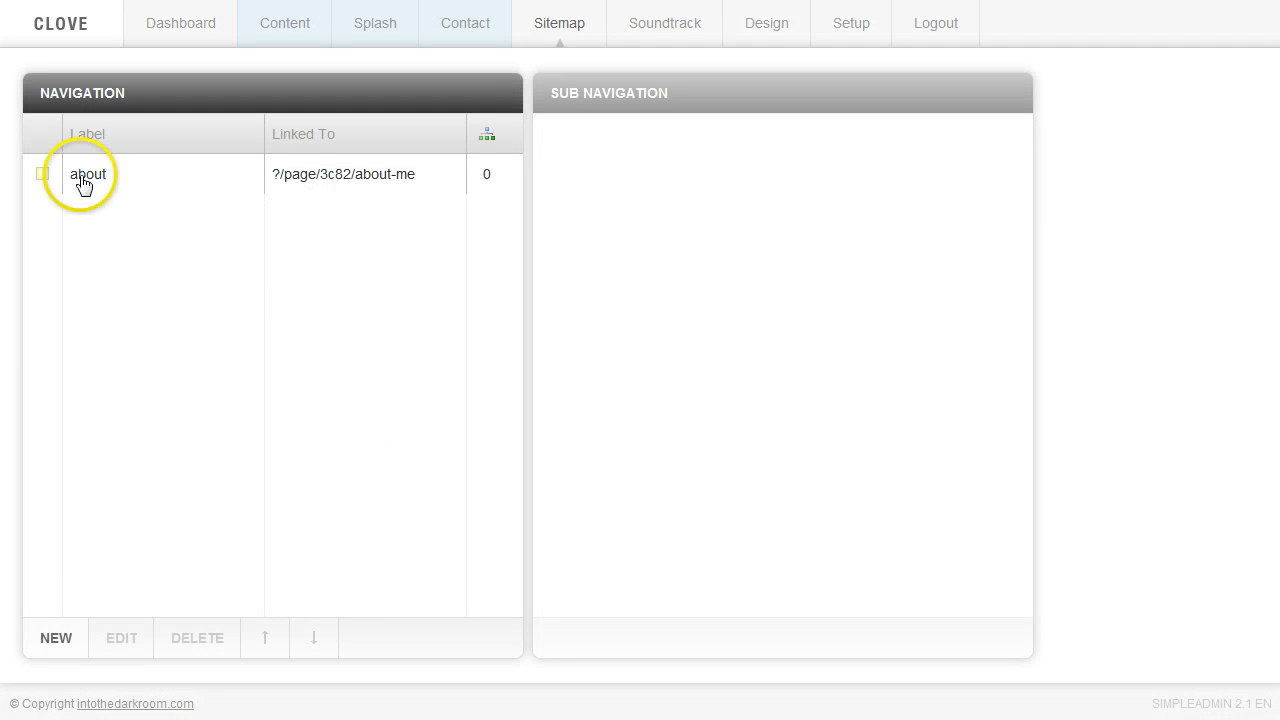
mouse_move(68, 650)
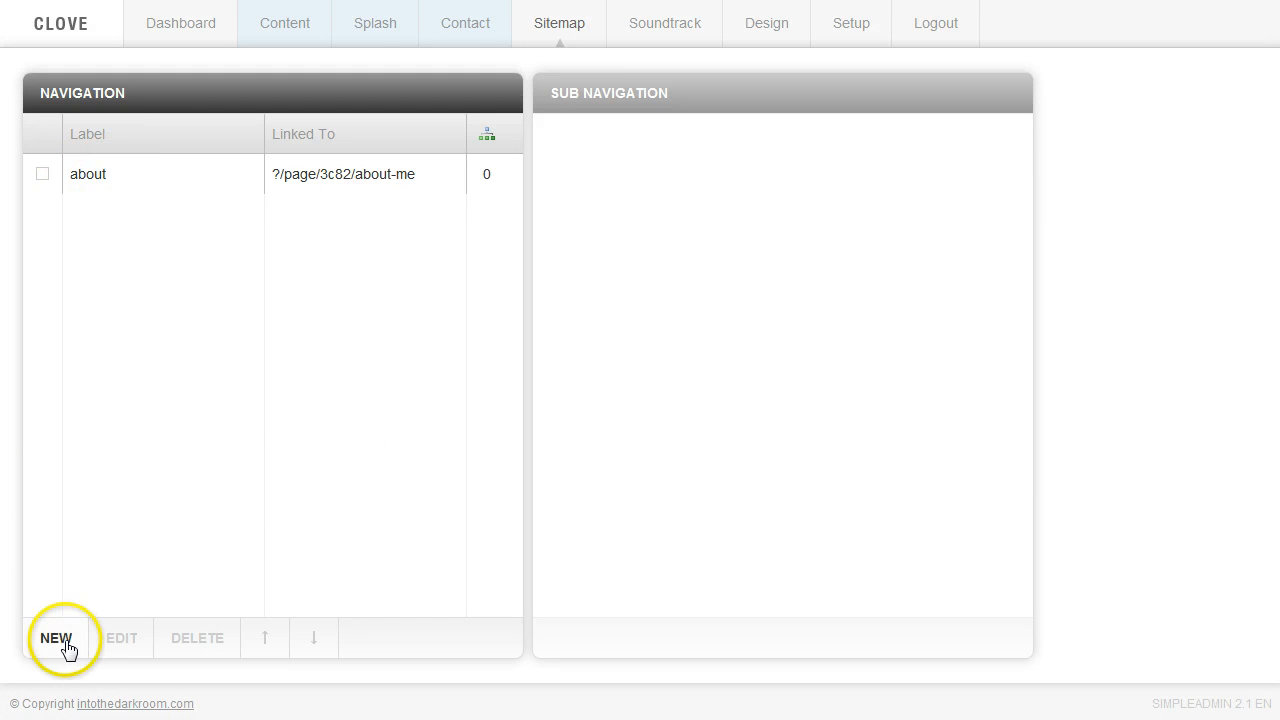
Step: Add a 'portfolio' navigation item linked to the portfolio album page and save it
left_click(56, 638)
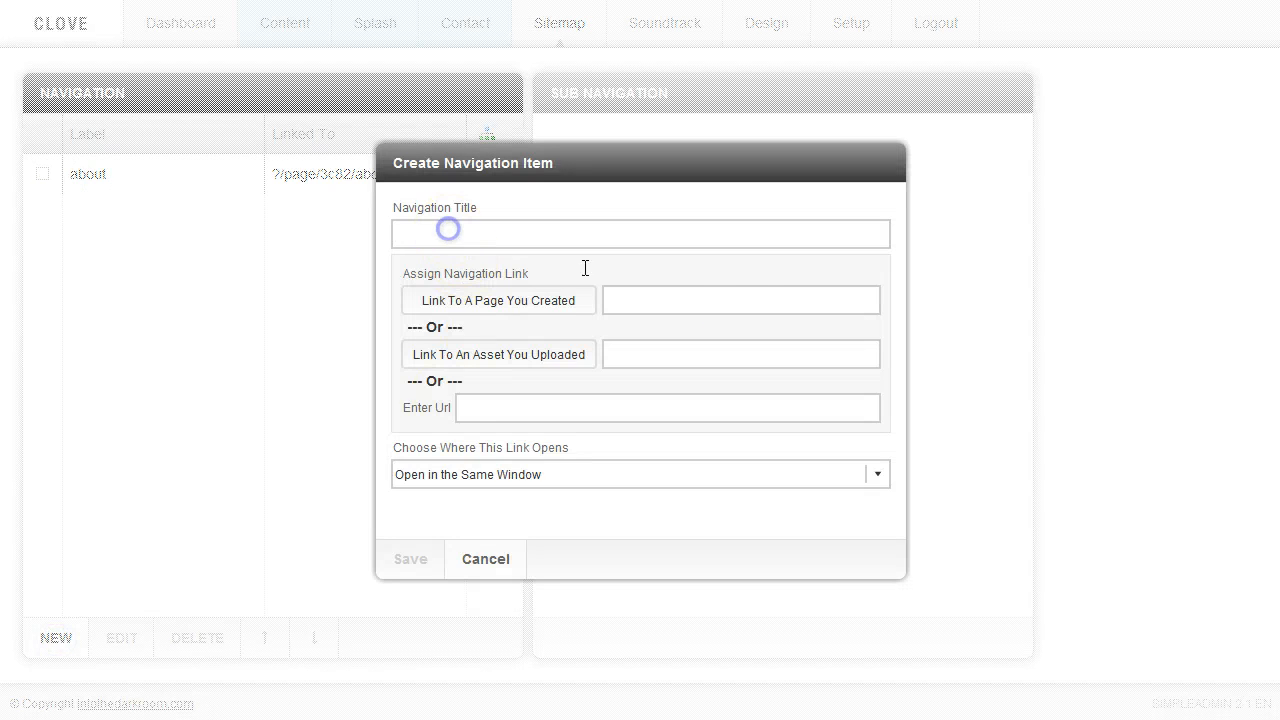
type("portfolio")
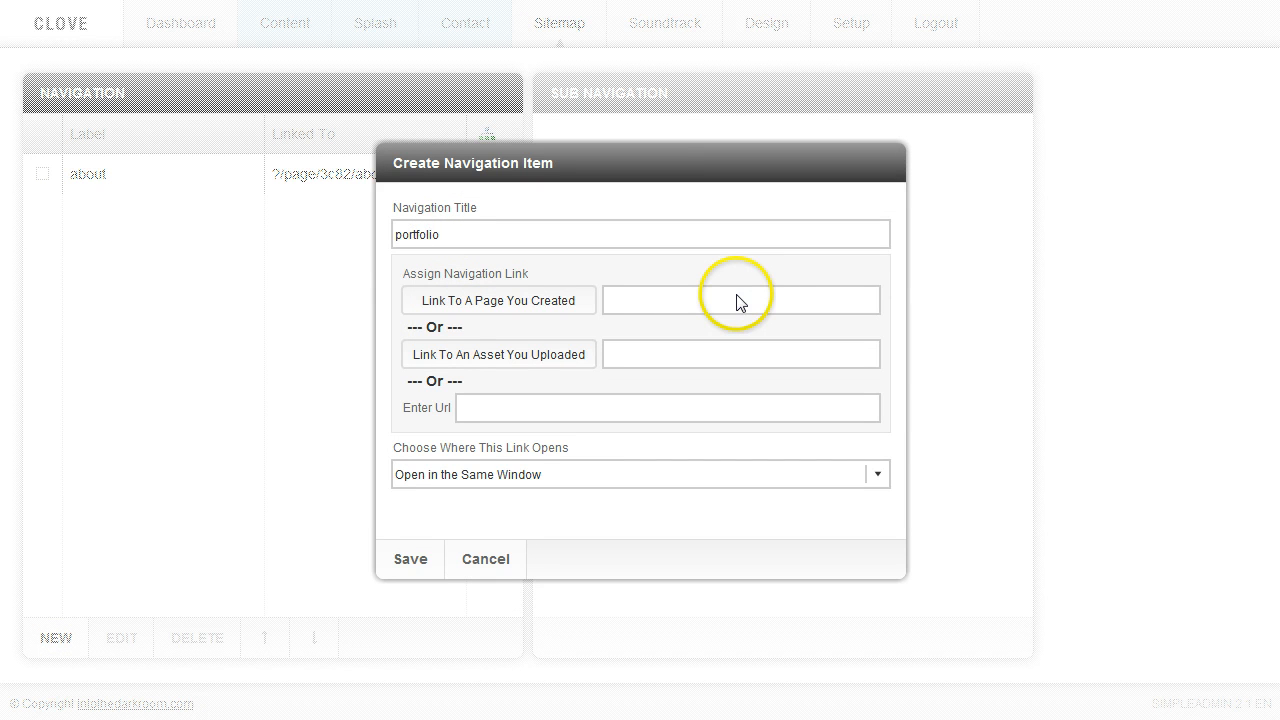
left_click(498, 300)
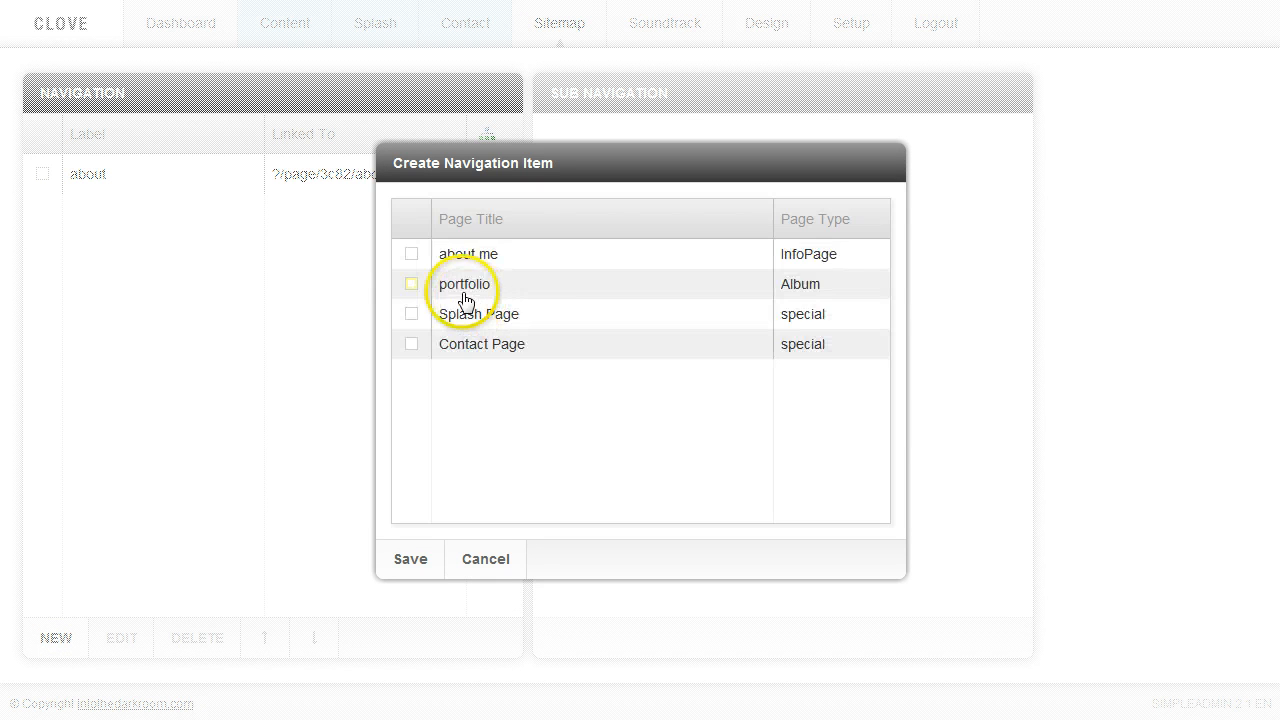
left_click(464, 284)
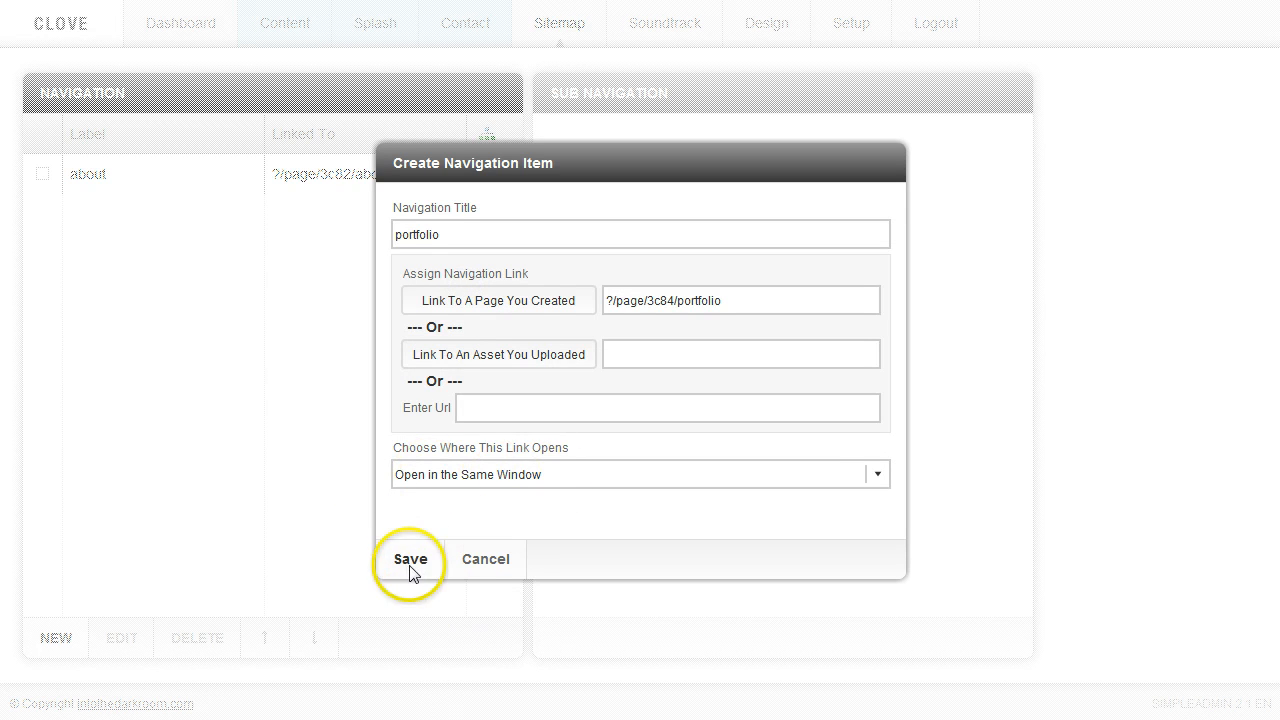
left_click(408, 560)
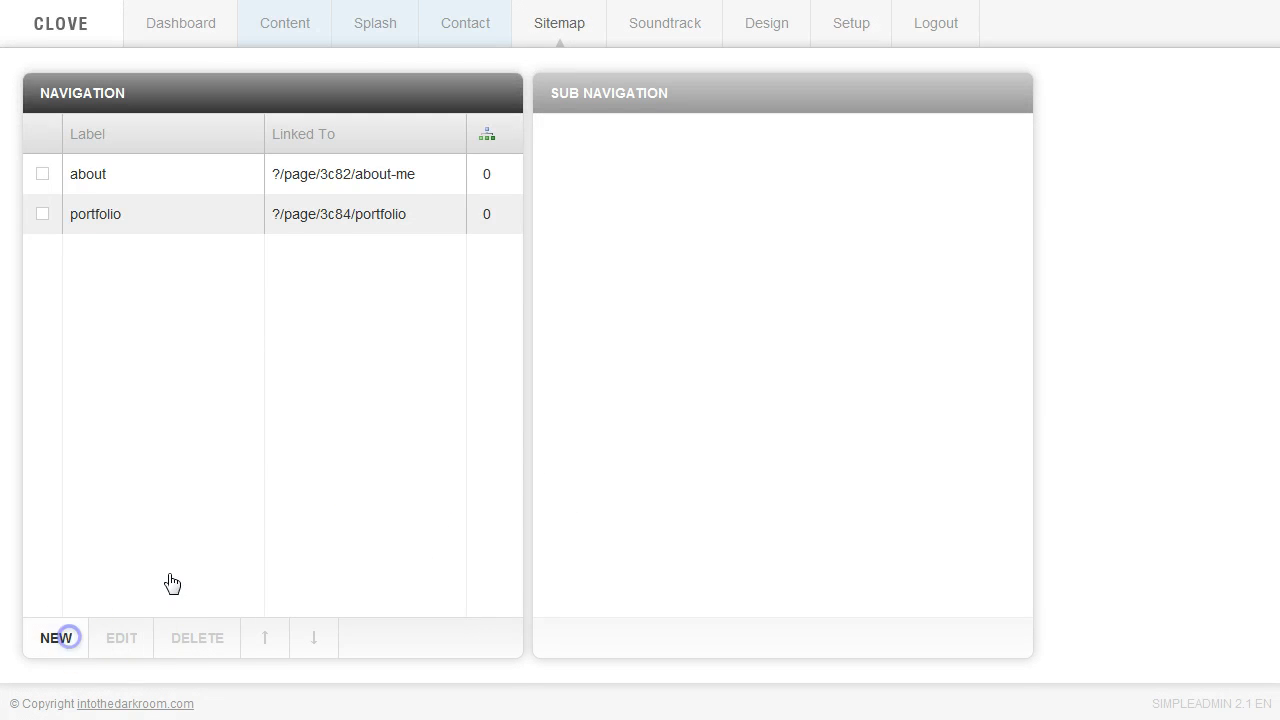
Step: Add a 'contact' navigation item linked to the contact page and save it
left_click(56, 638)
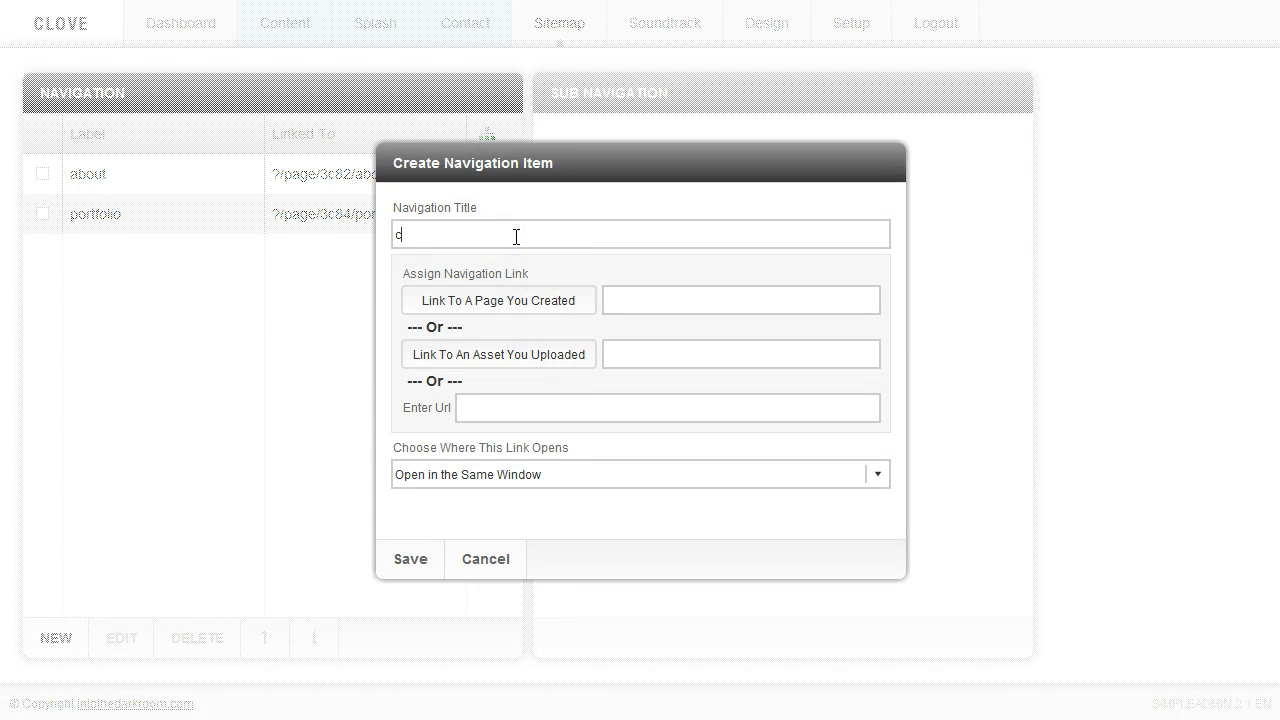
type("ontact")
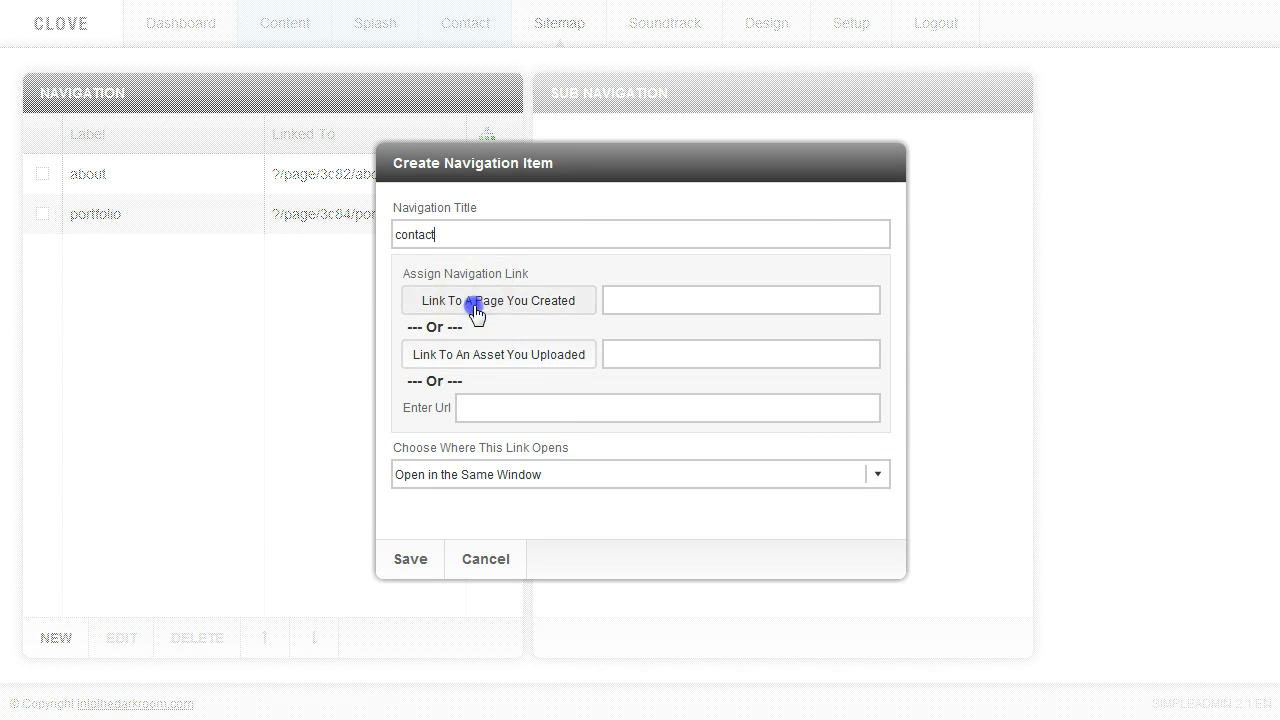
left_click(498, 300)
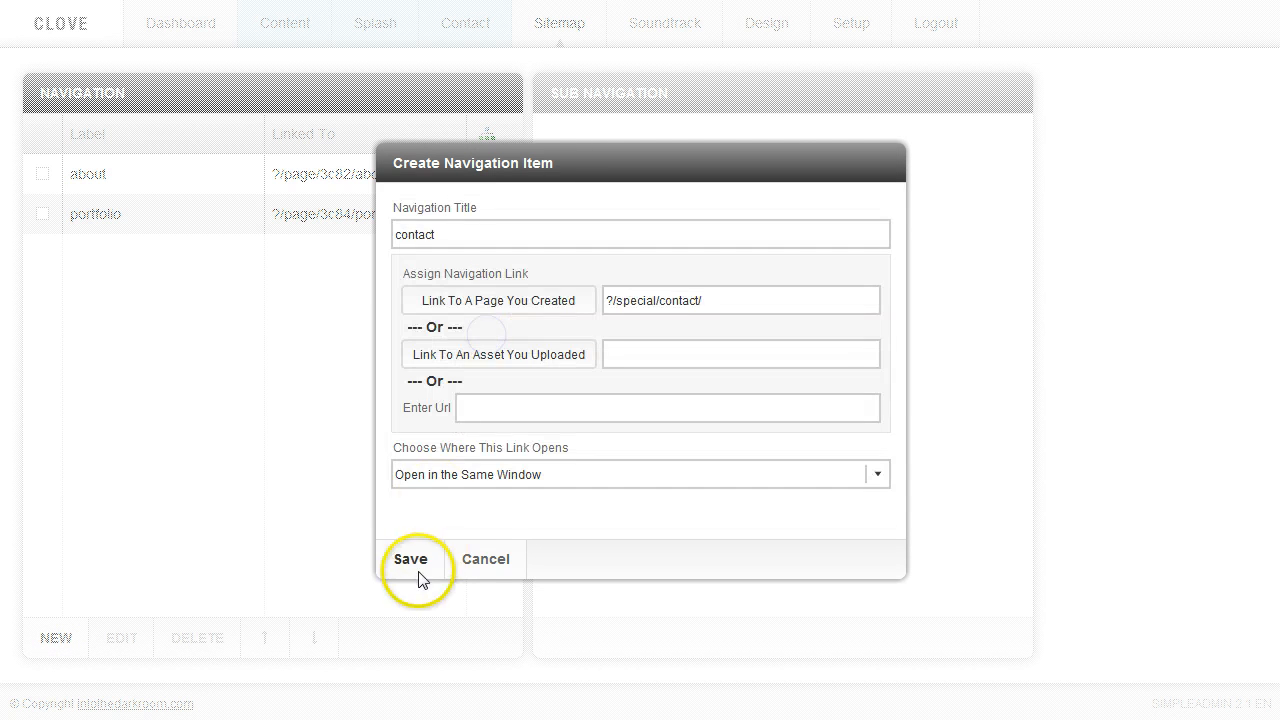
left_click(412, 560)
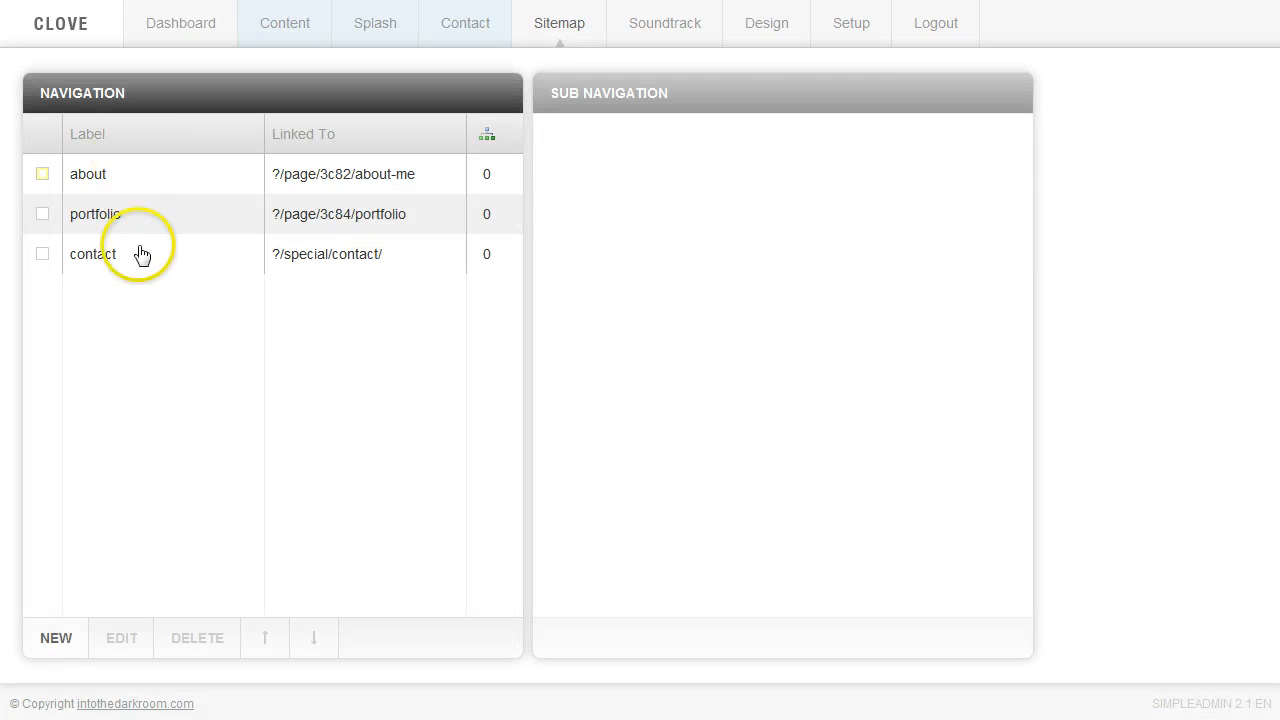
left_click(766, 24)
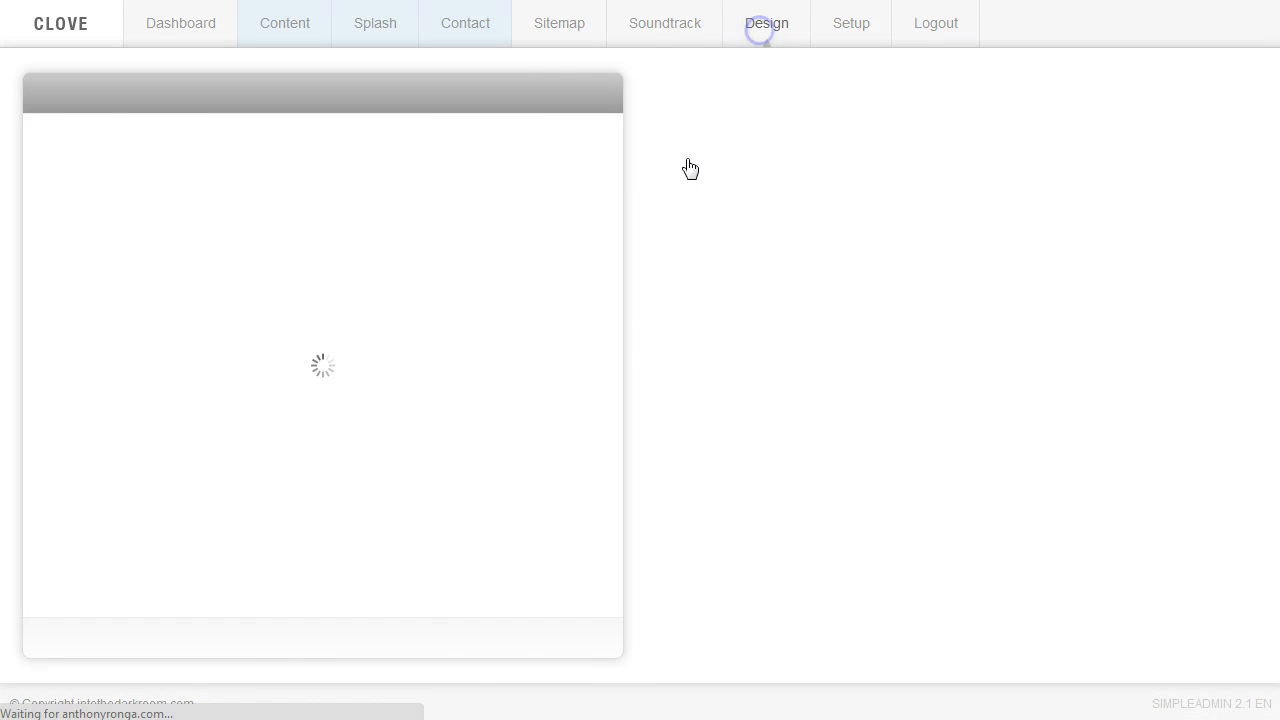
Step: Set the intothedarkroom logo image as the Site Logo in Design settings and save
left_click(768, 24)
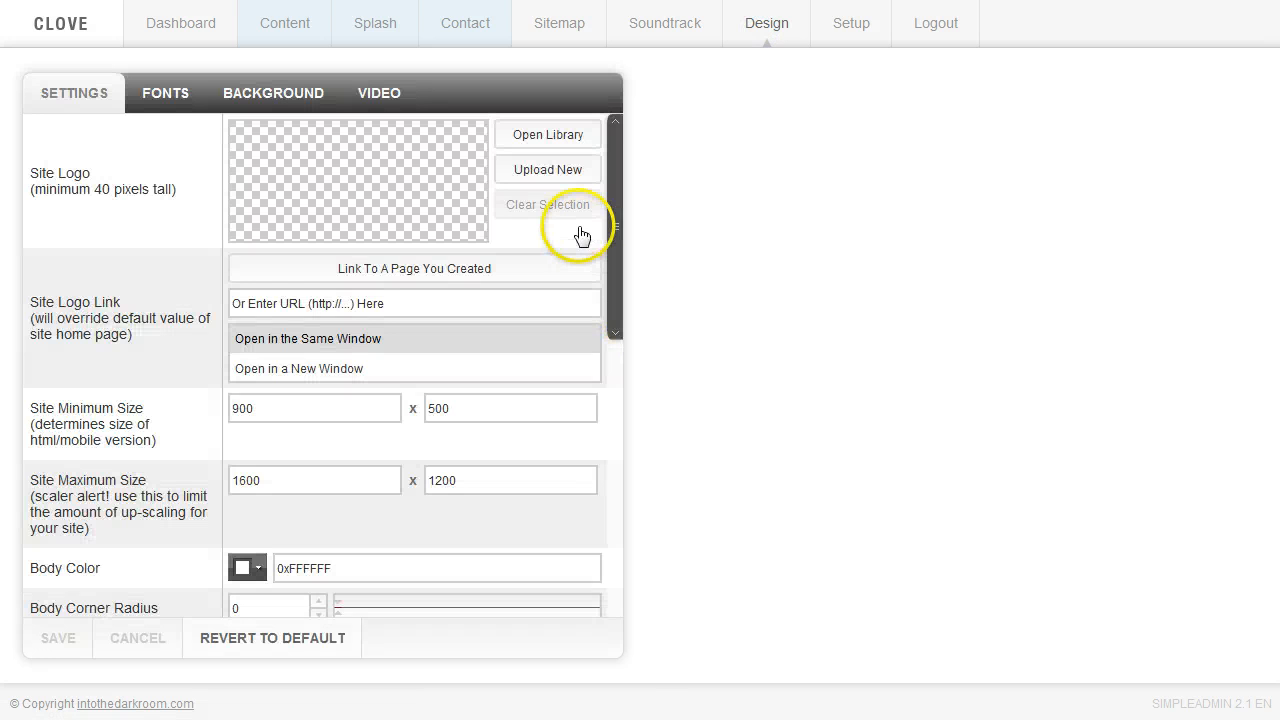
mouse_move(778, 24)
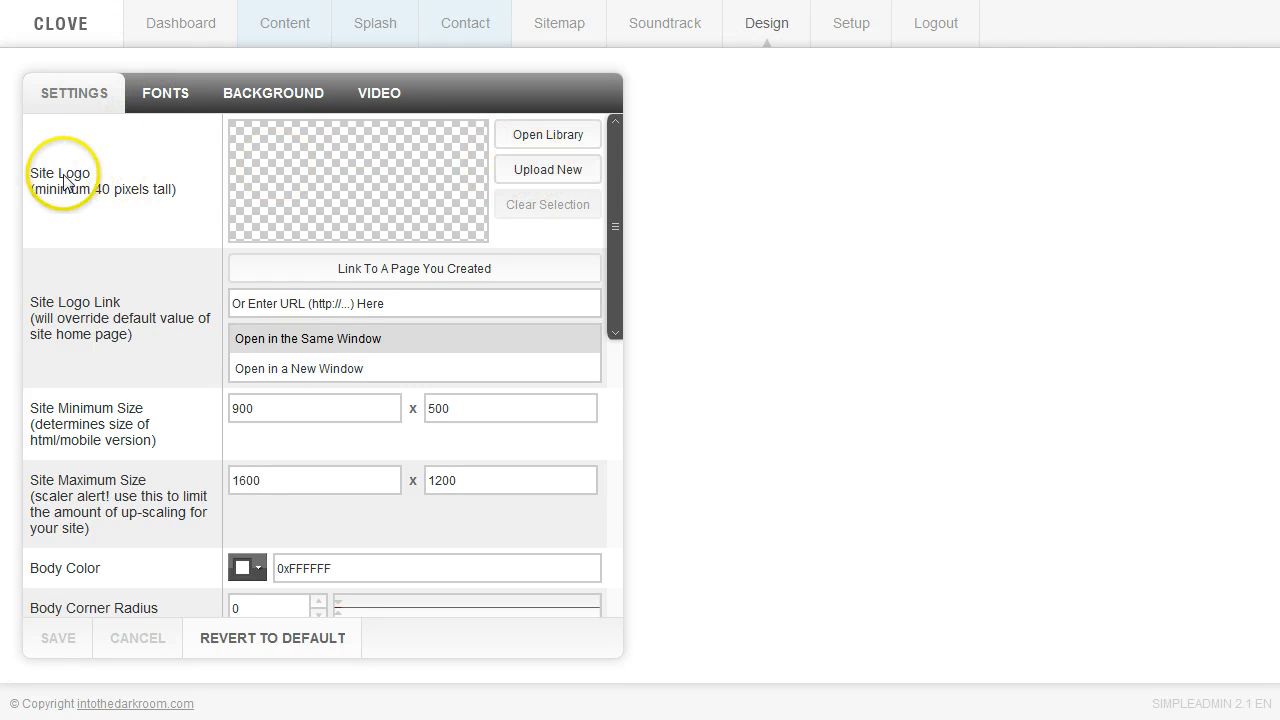
left_click(548, 168)
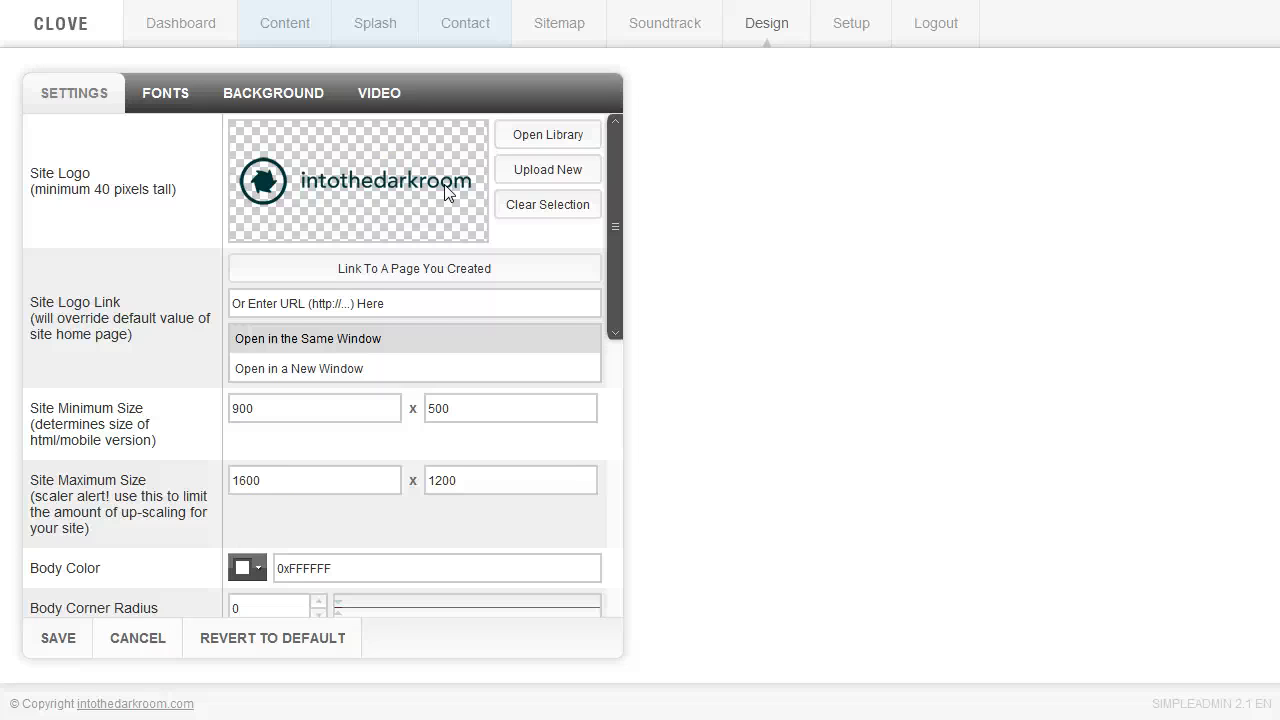
left_click(56, 638)
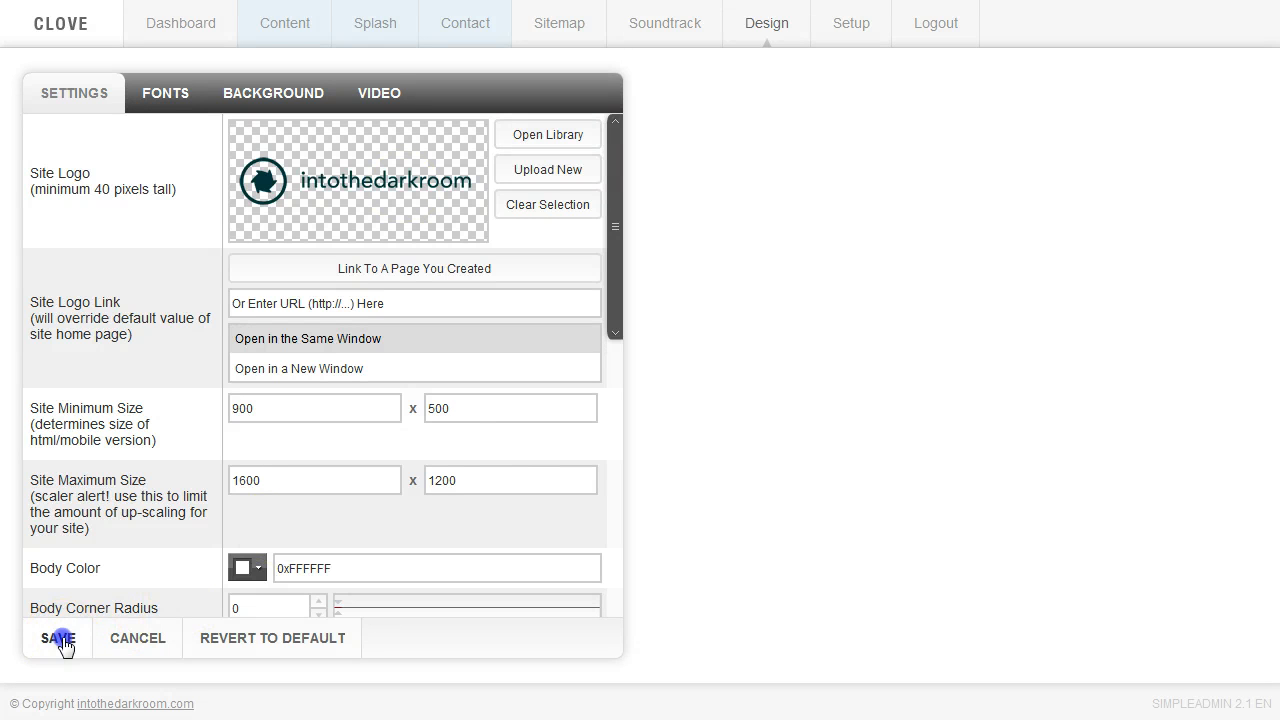
left_click(56, 640)
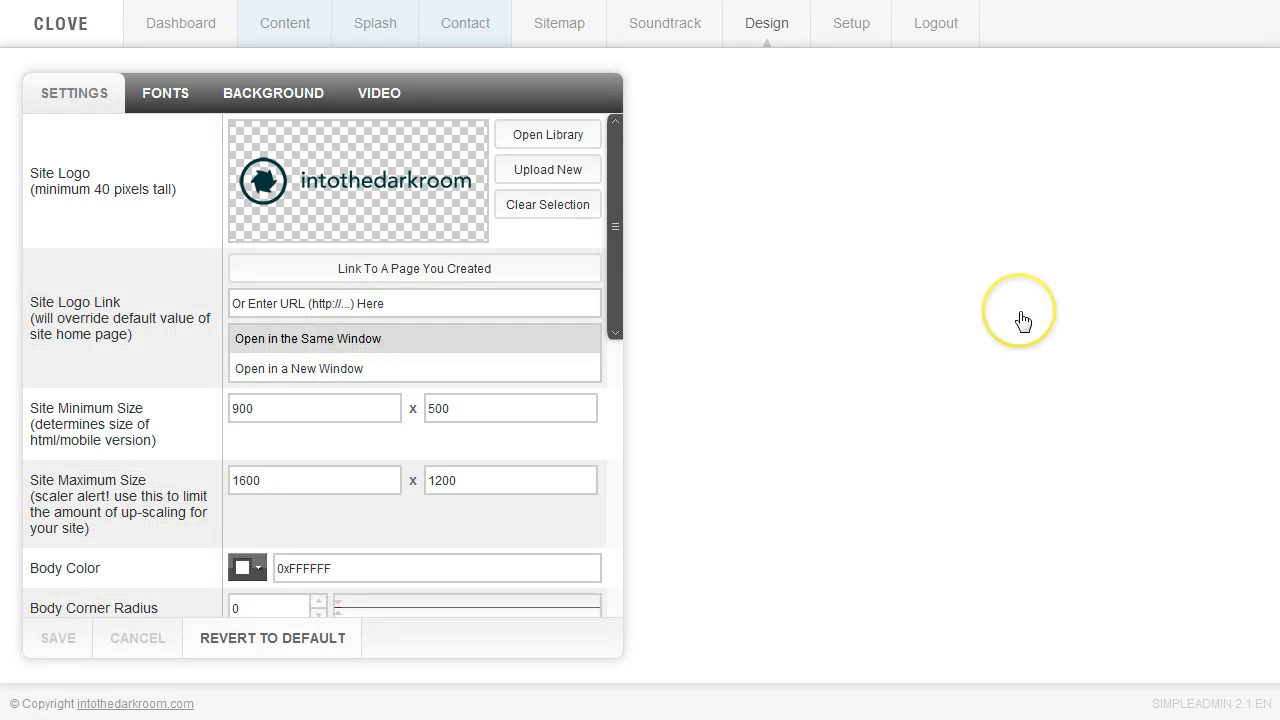
mouse_move(112, 280)
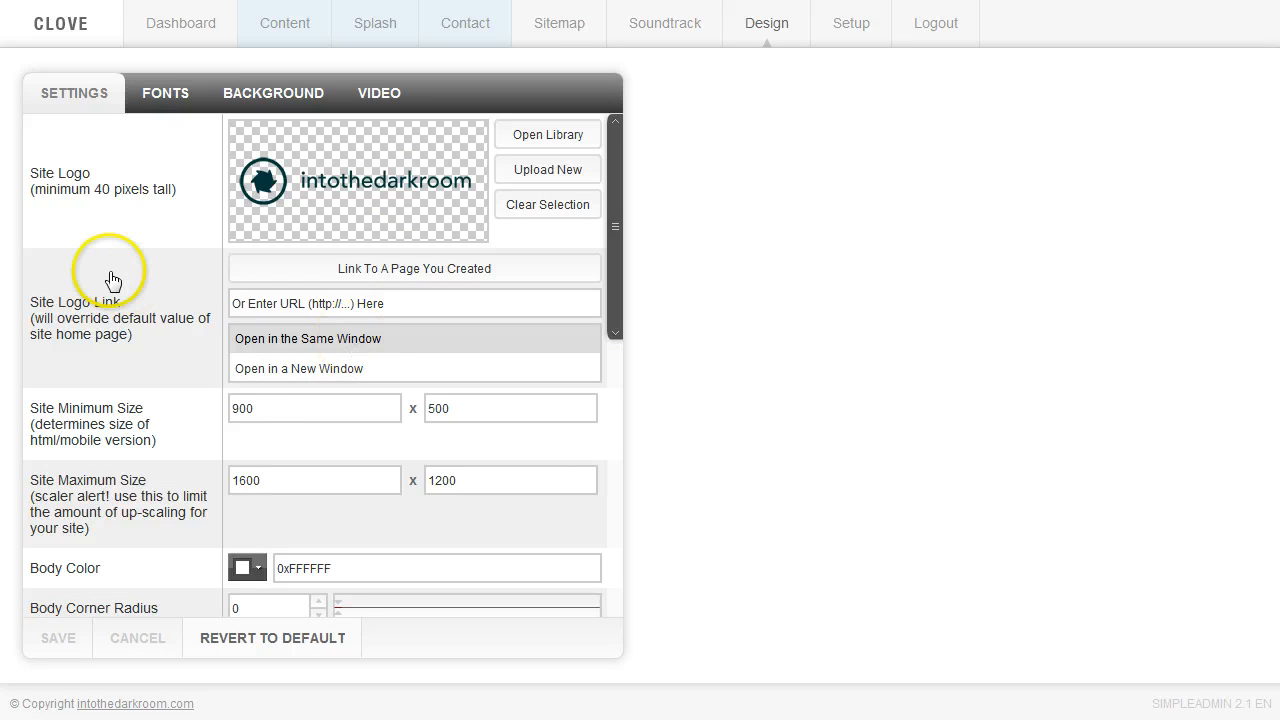
left_click(180, 24)
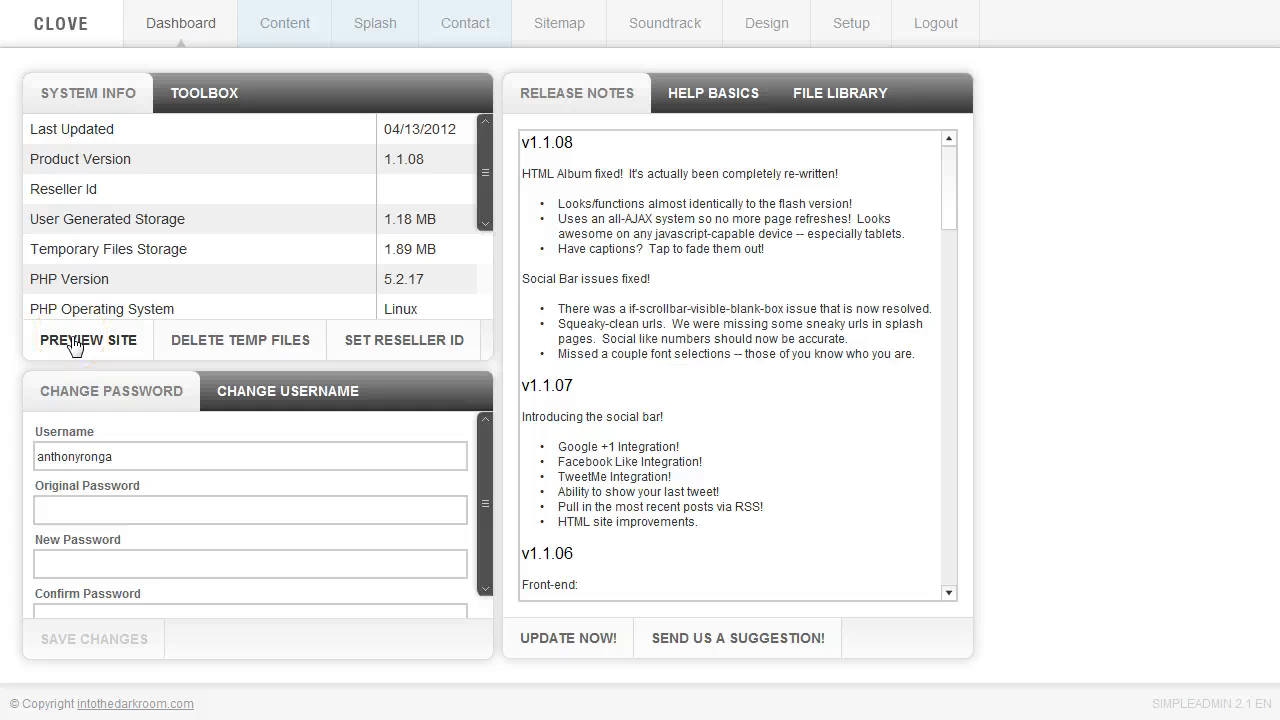
Step: Launch the live site preview from the Dashboard's System Info panel
left_click(88, 340)
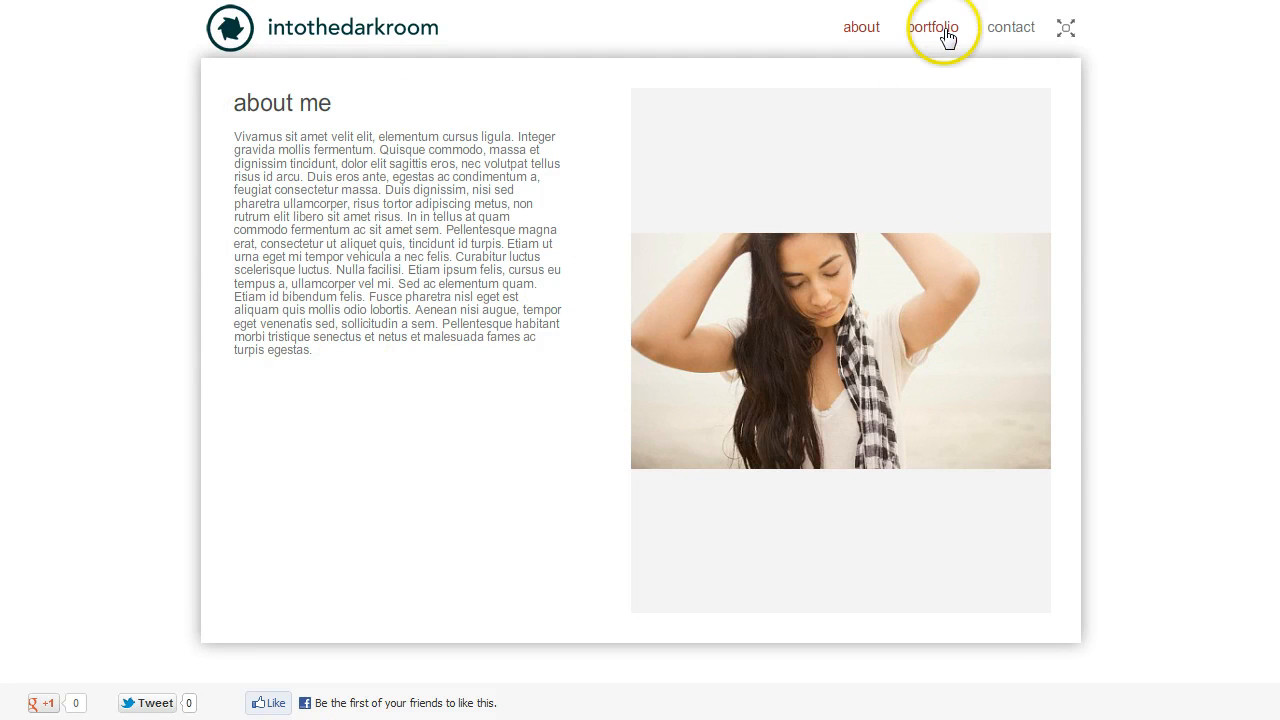
Step: Browse the portfolio album slideshow, switching between several photo thumbnails
left_click(932, 28)
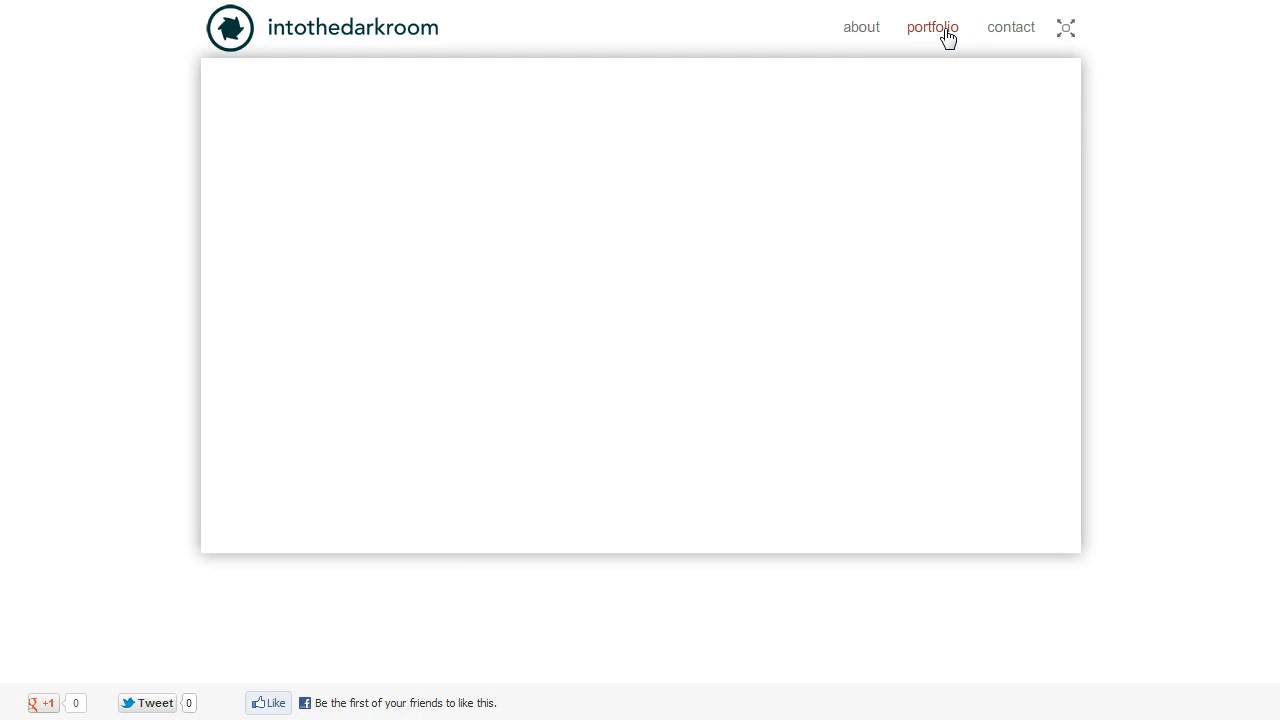
left_click(932, 28)
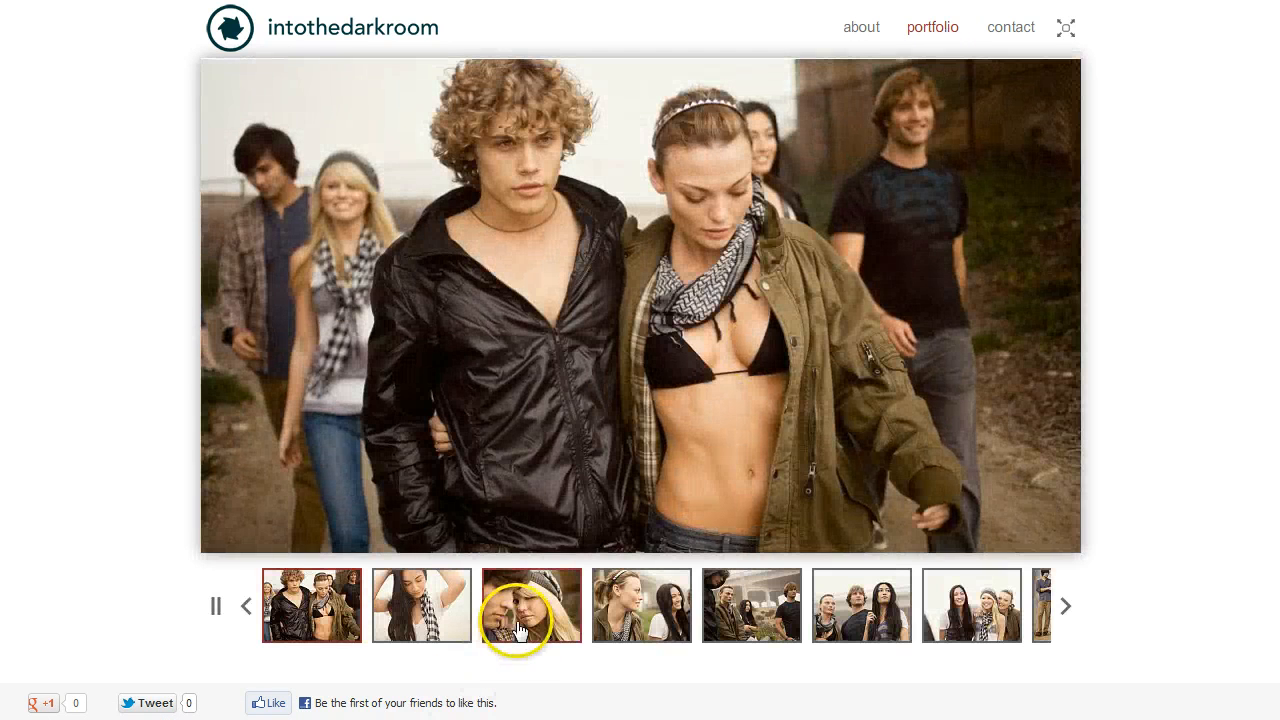
left_click(532, 604)
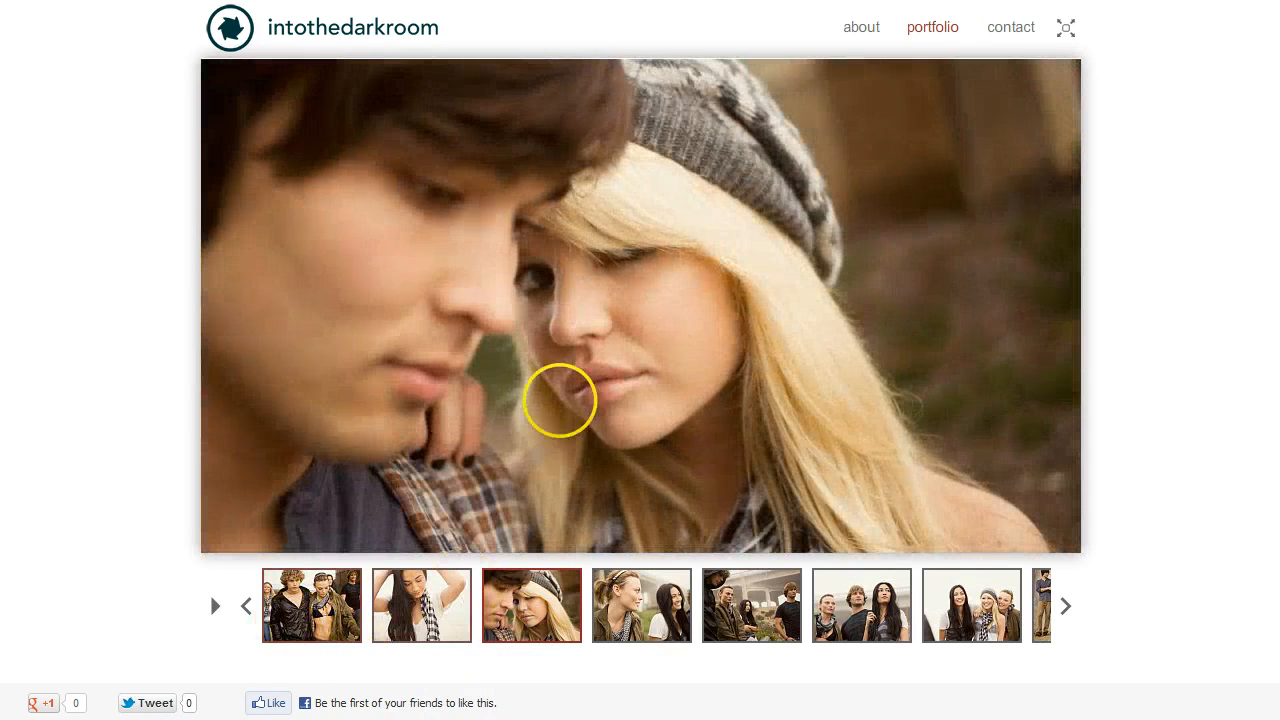
left_click(312, 604)
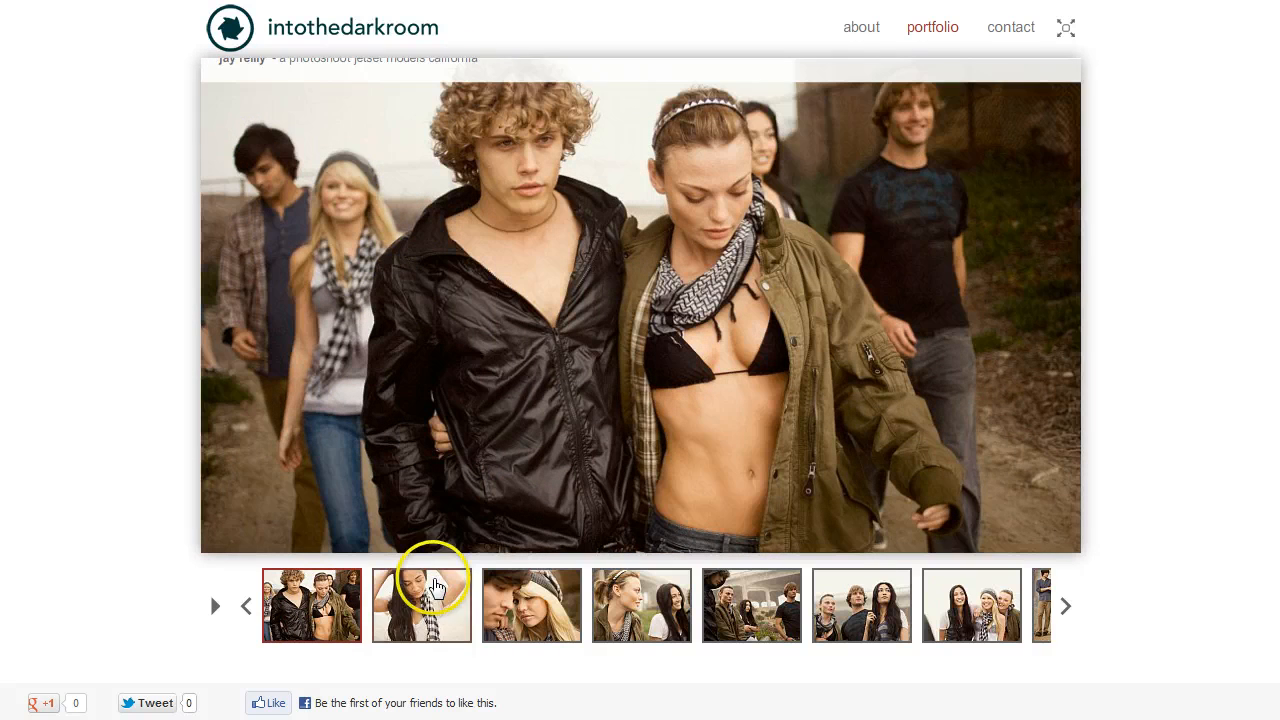
left_click(420, 604)
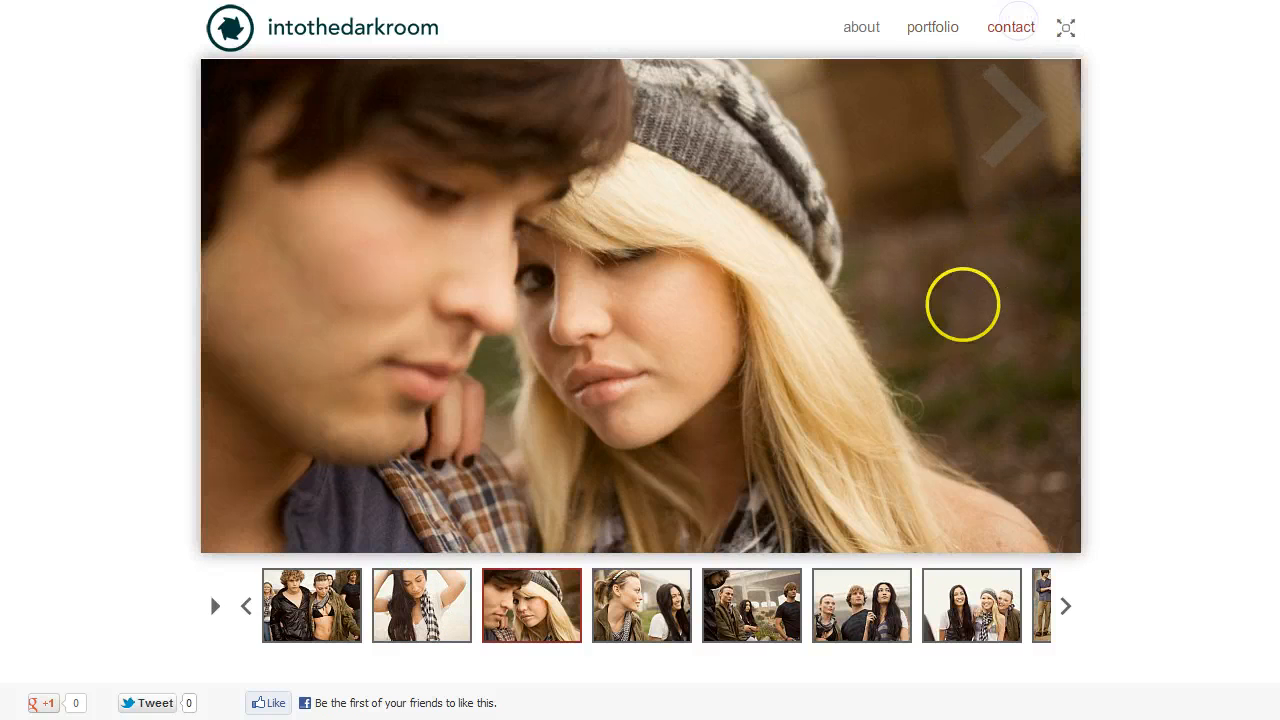
Step: Show the contact me page with its name, email and message form
left_click(1010, 28)
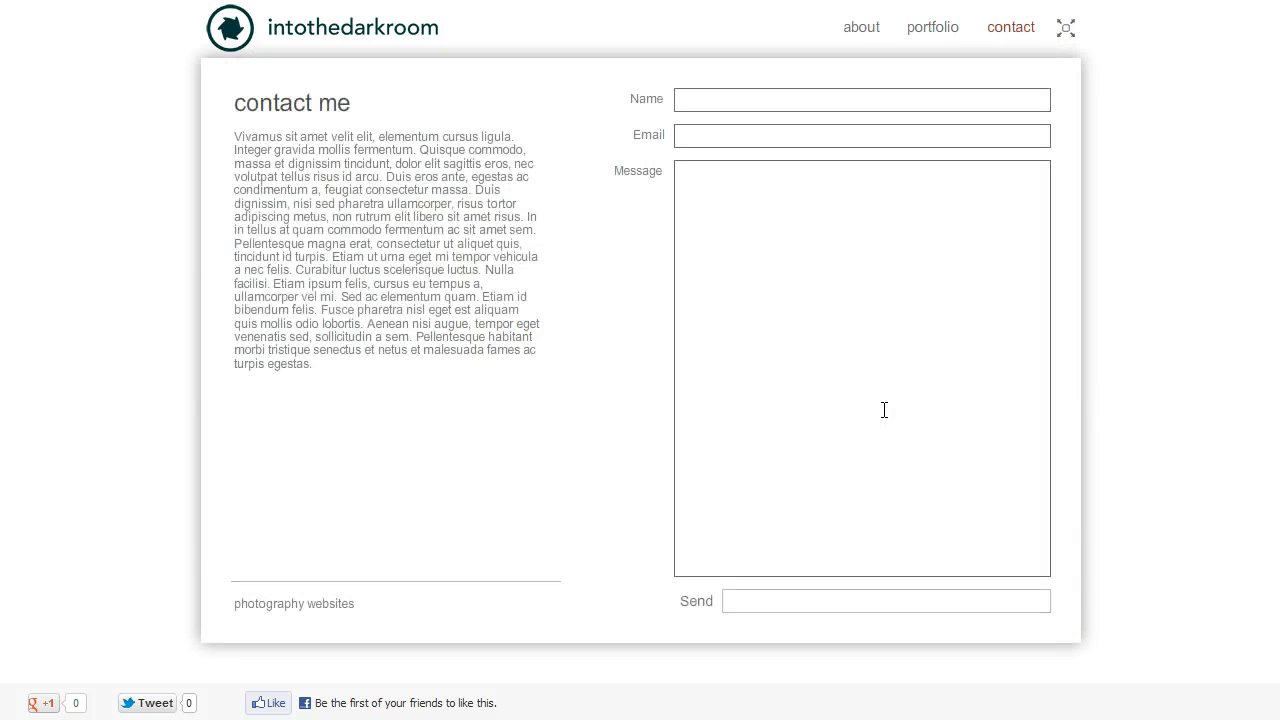
left_click(388, 382)
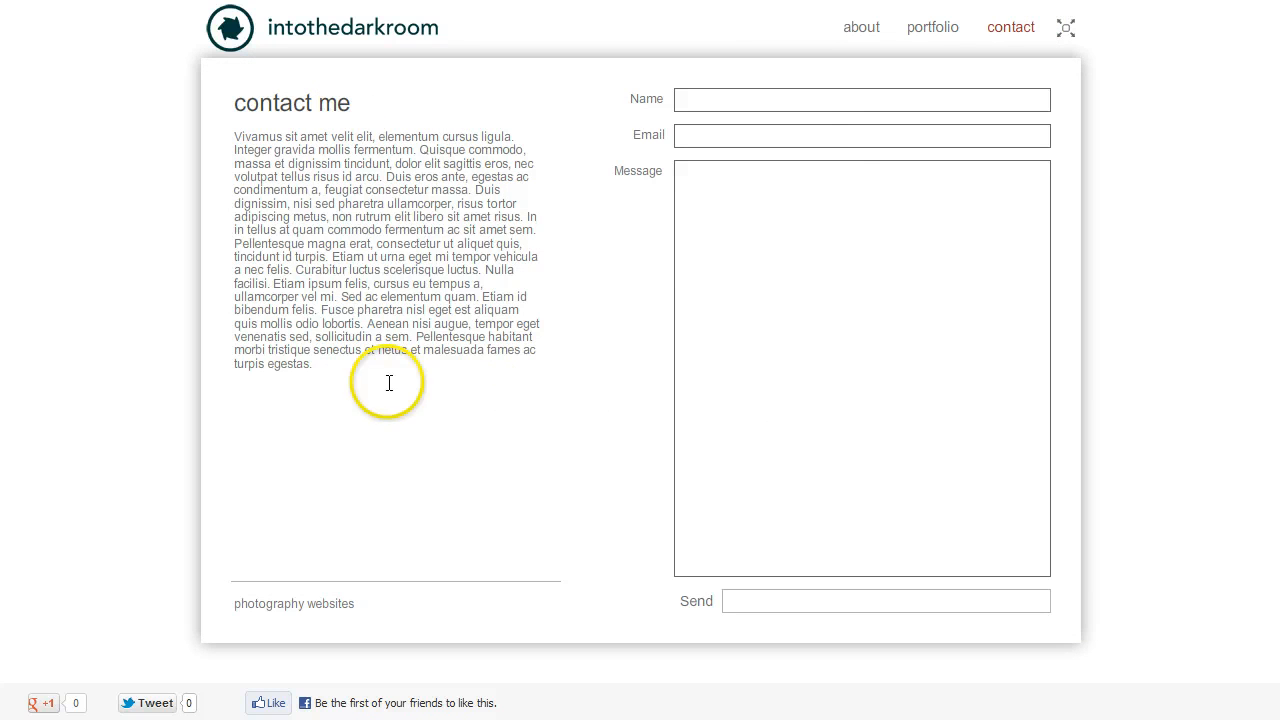